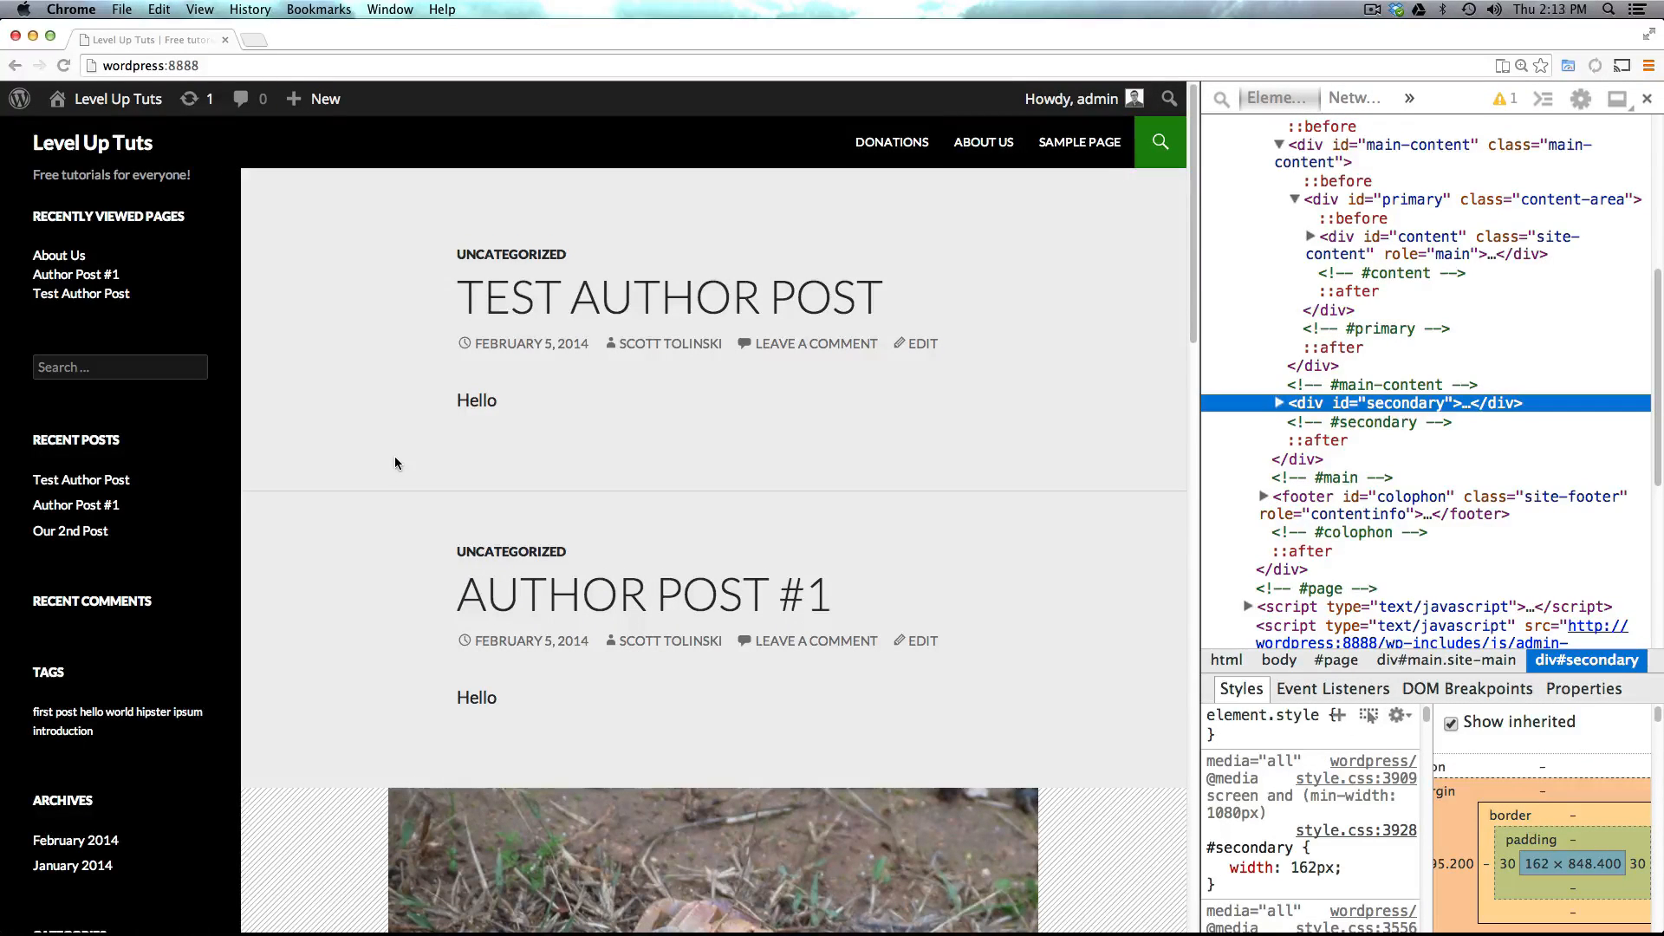
mouse_move(396, 455)
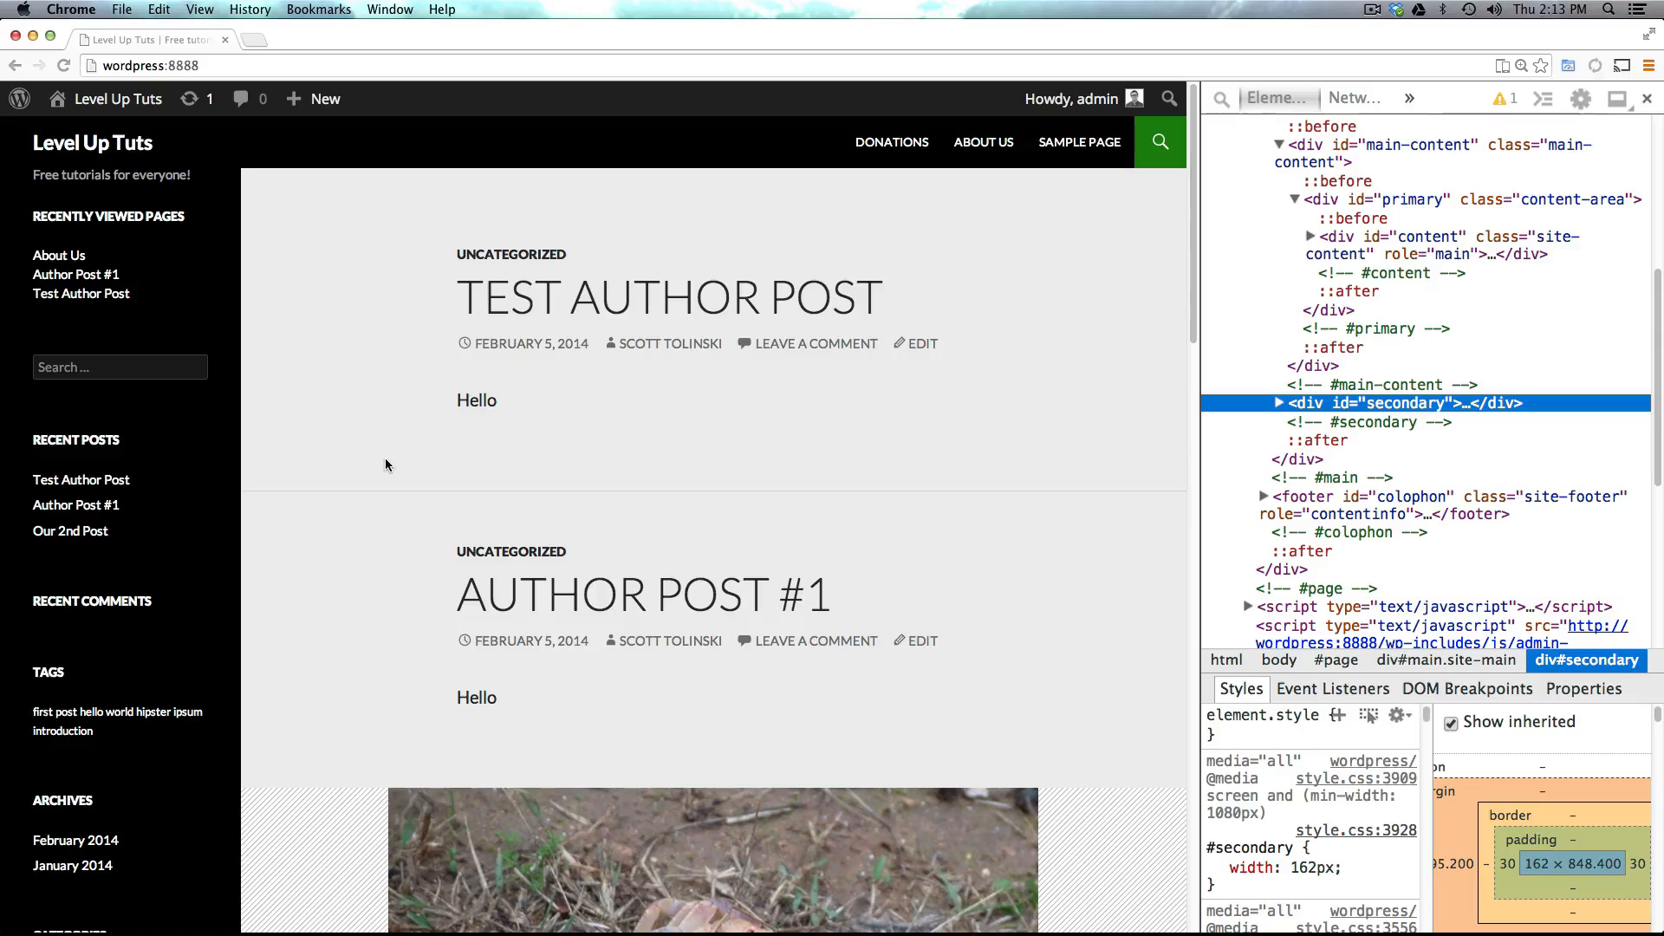
mouse_move(748, 510)
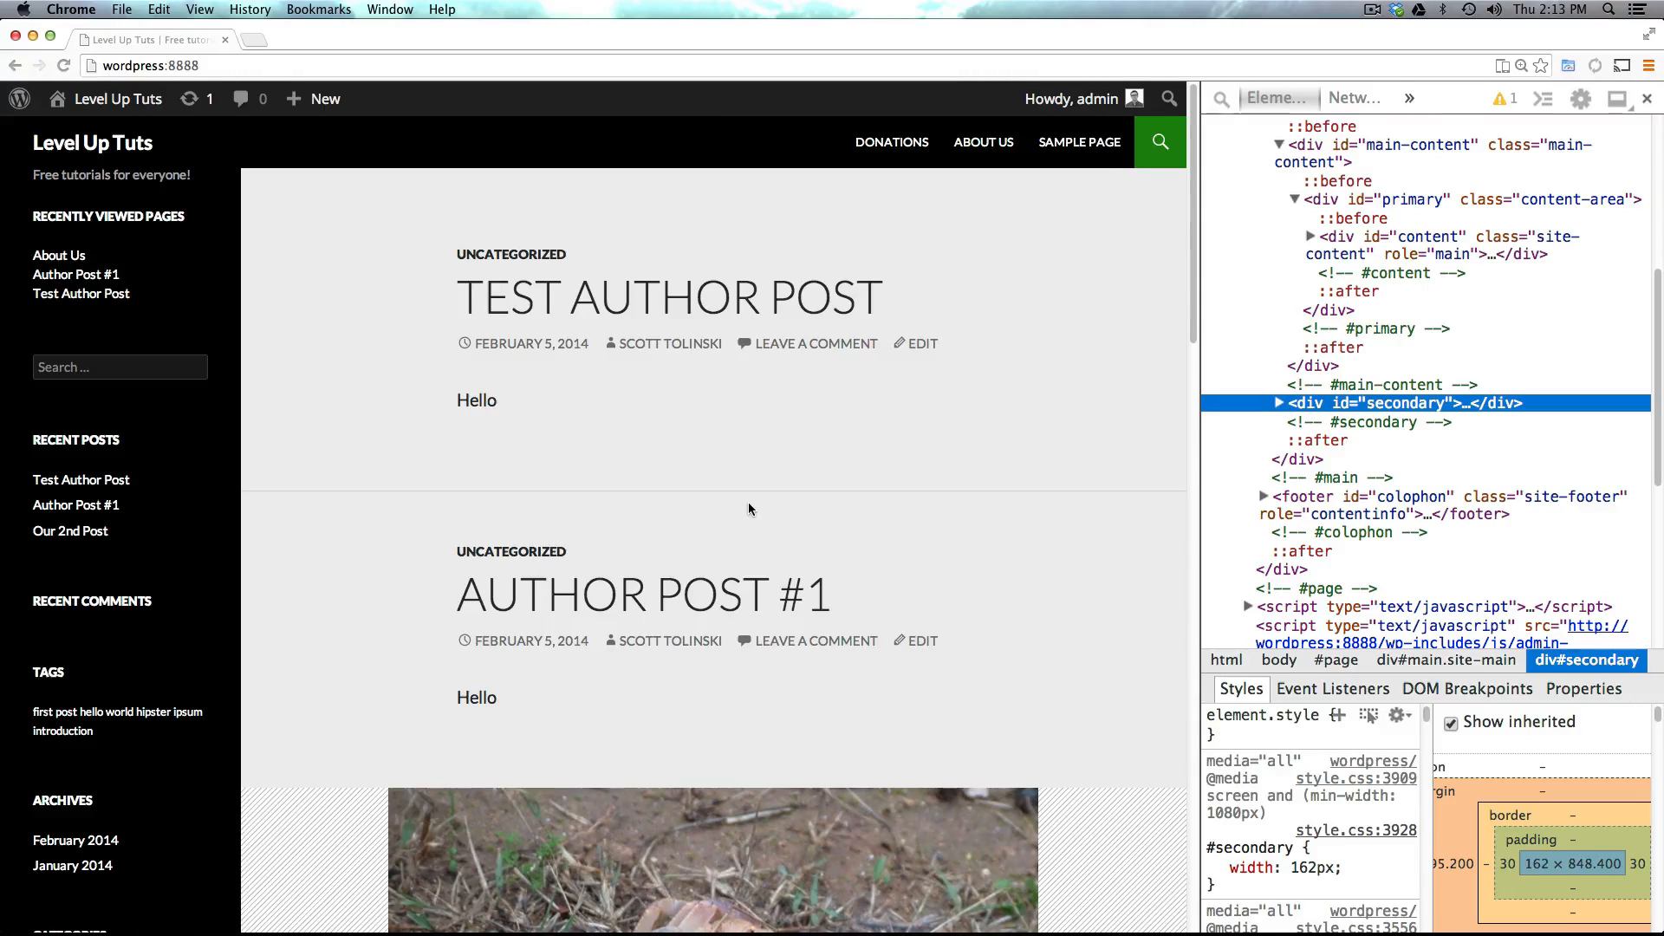
mouse_move(623, 544)
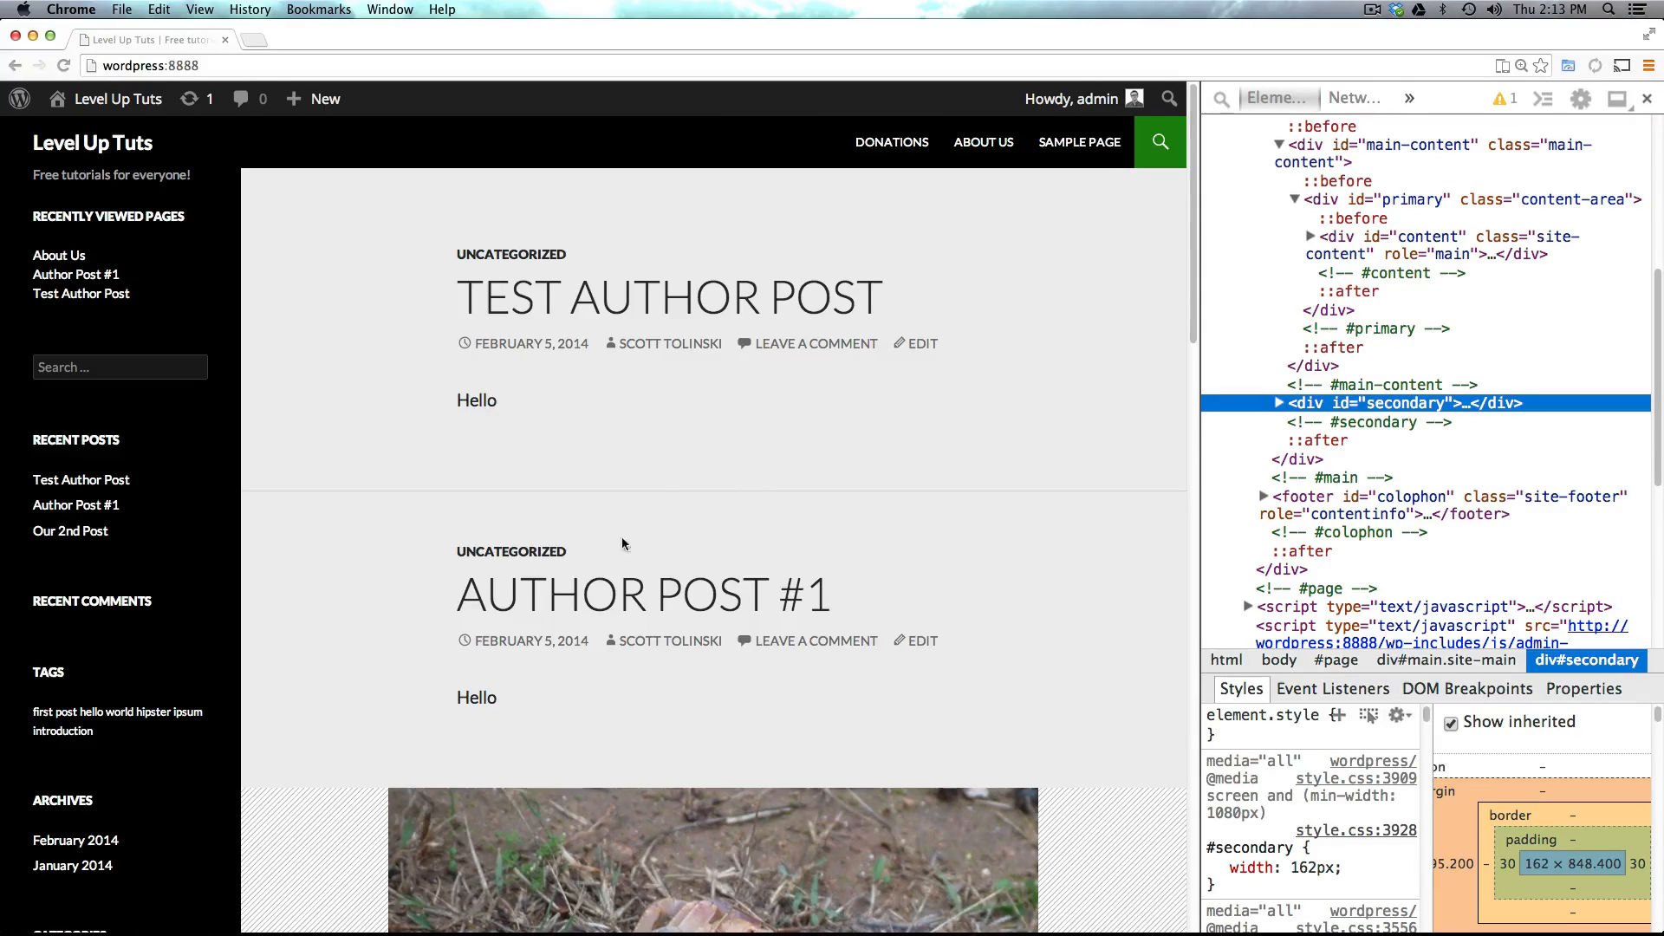
mouse_move(643, 595)
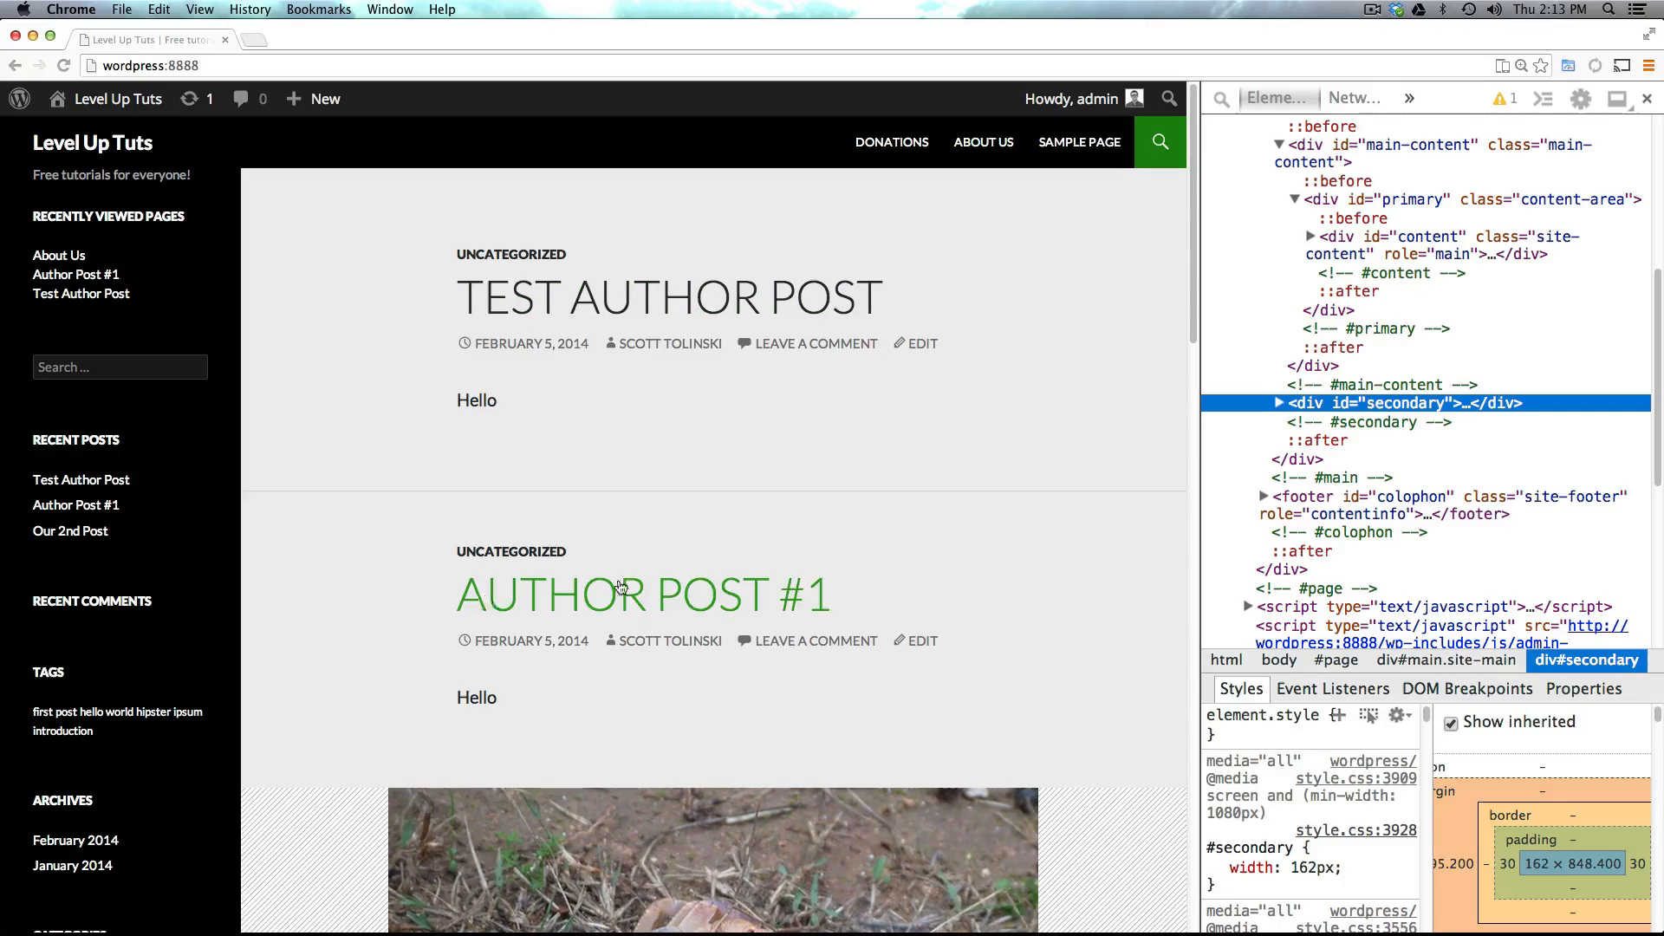
mouse_move(1058, 526)
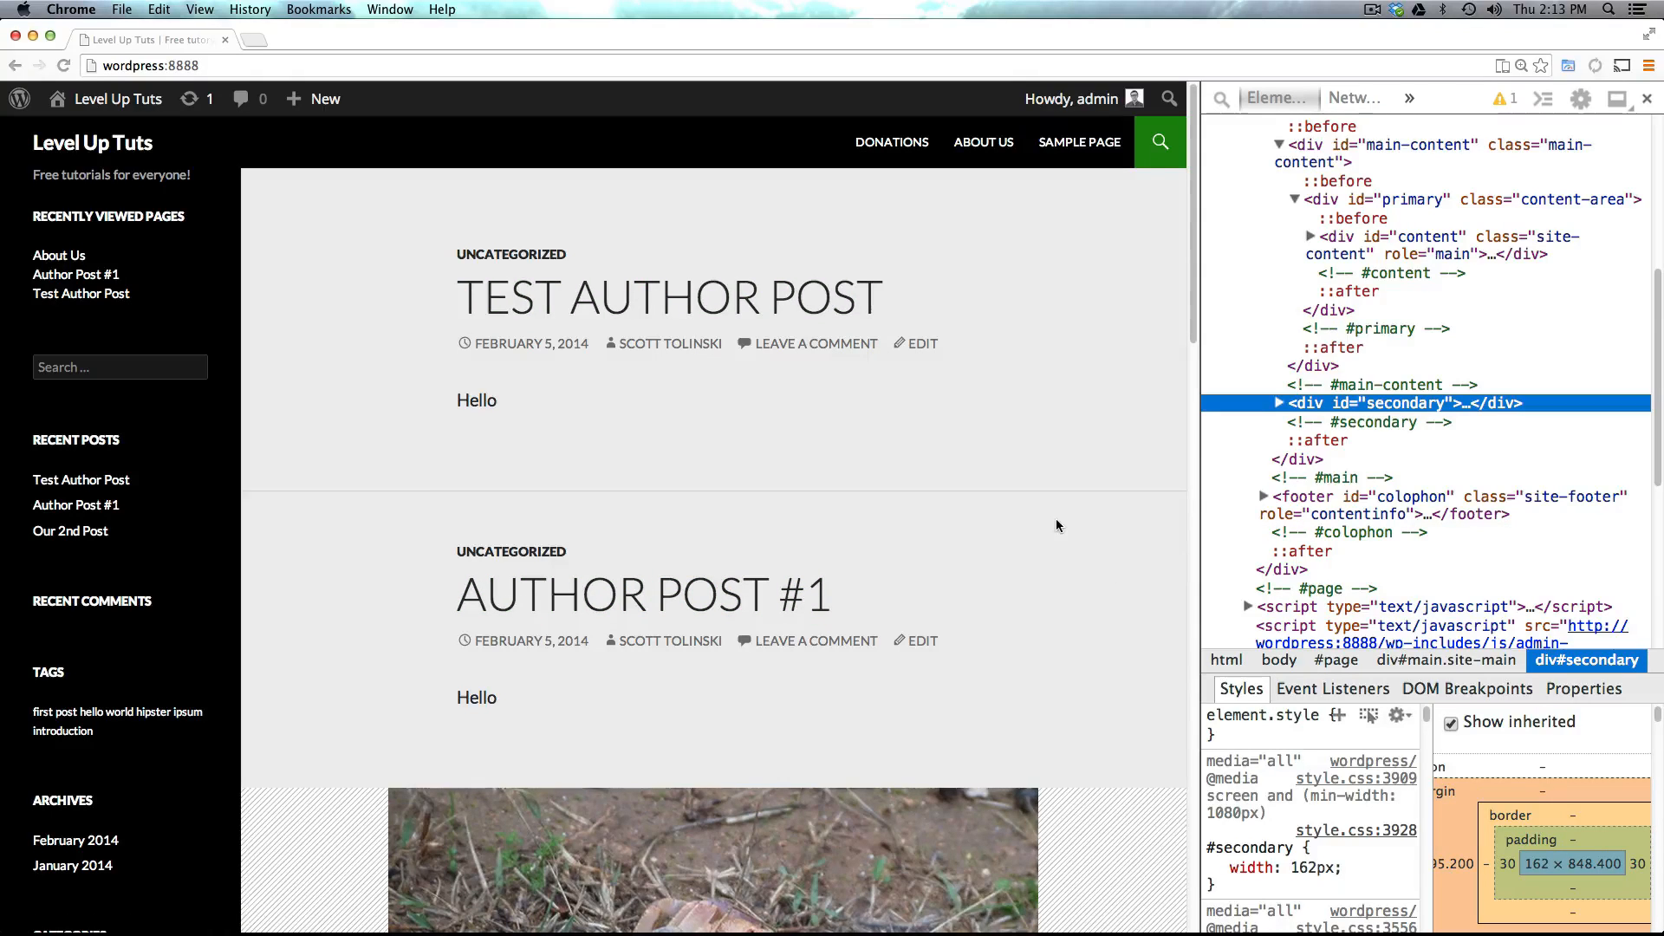
mouse_move(904, 390)
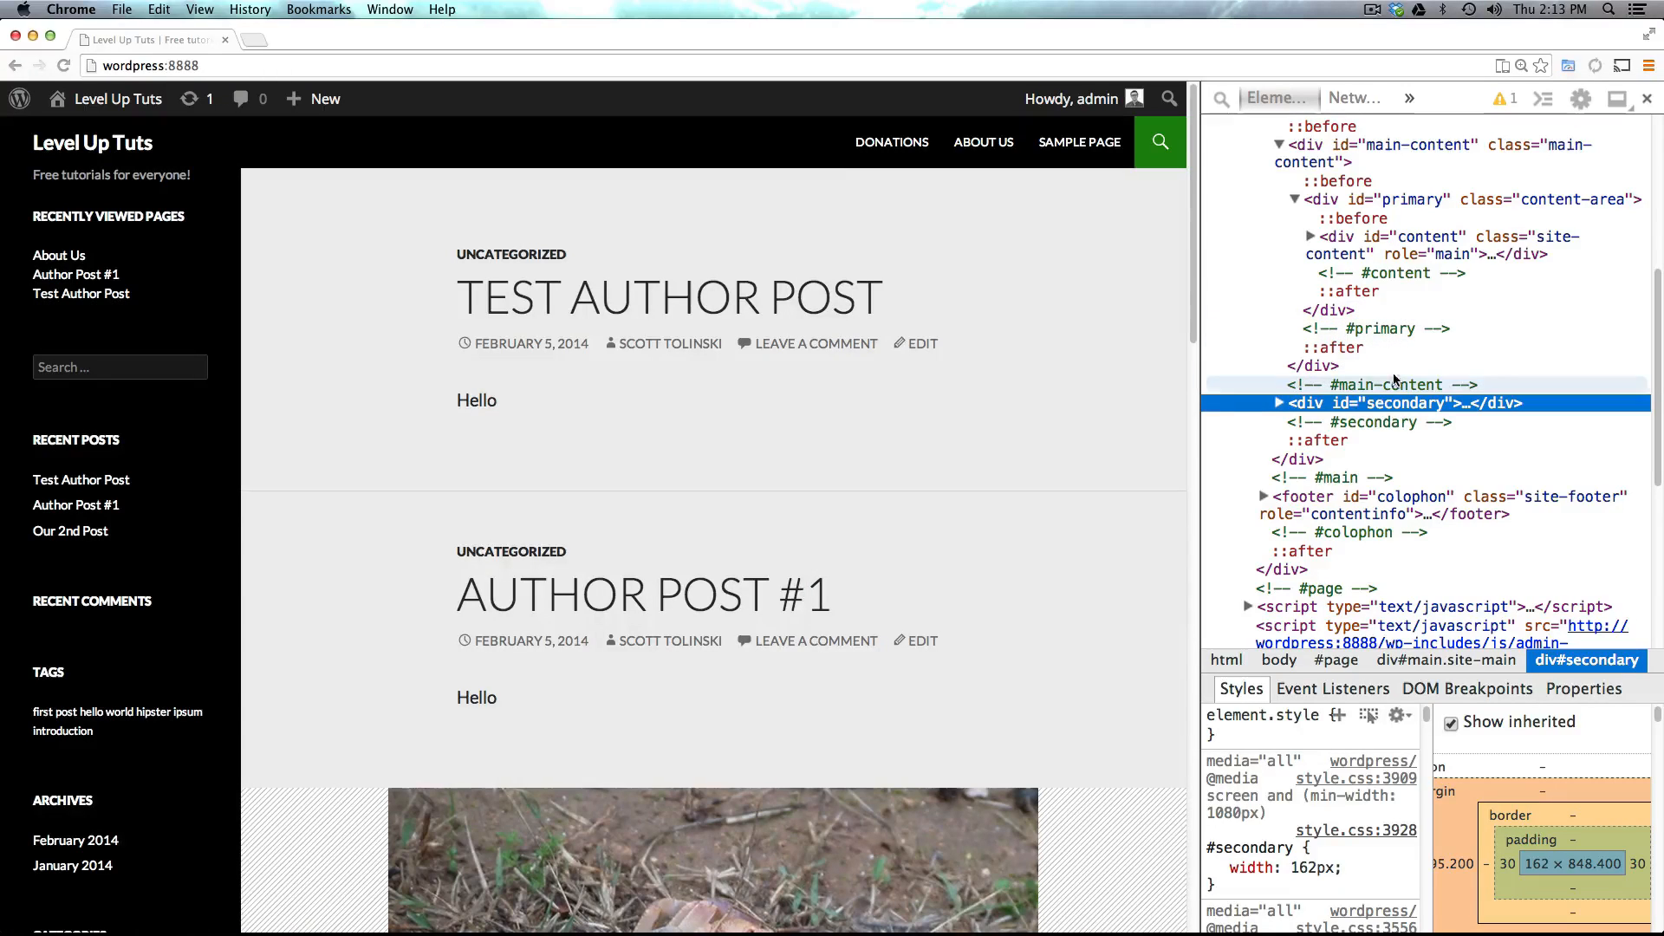
mouse_move(385, 311)
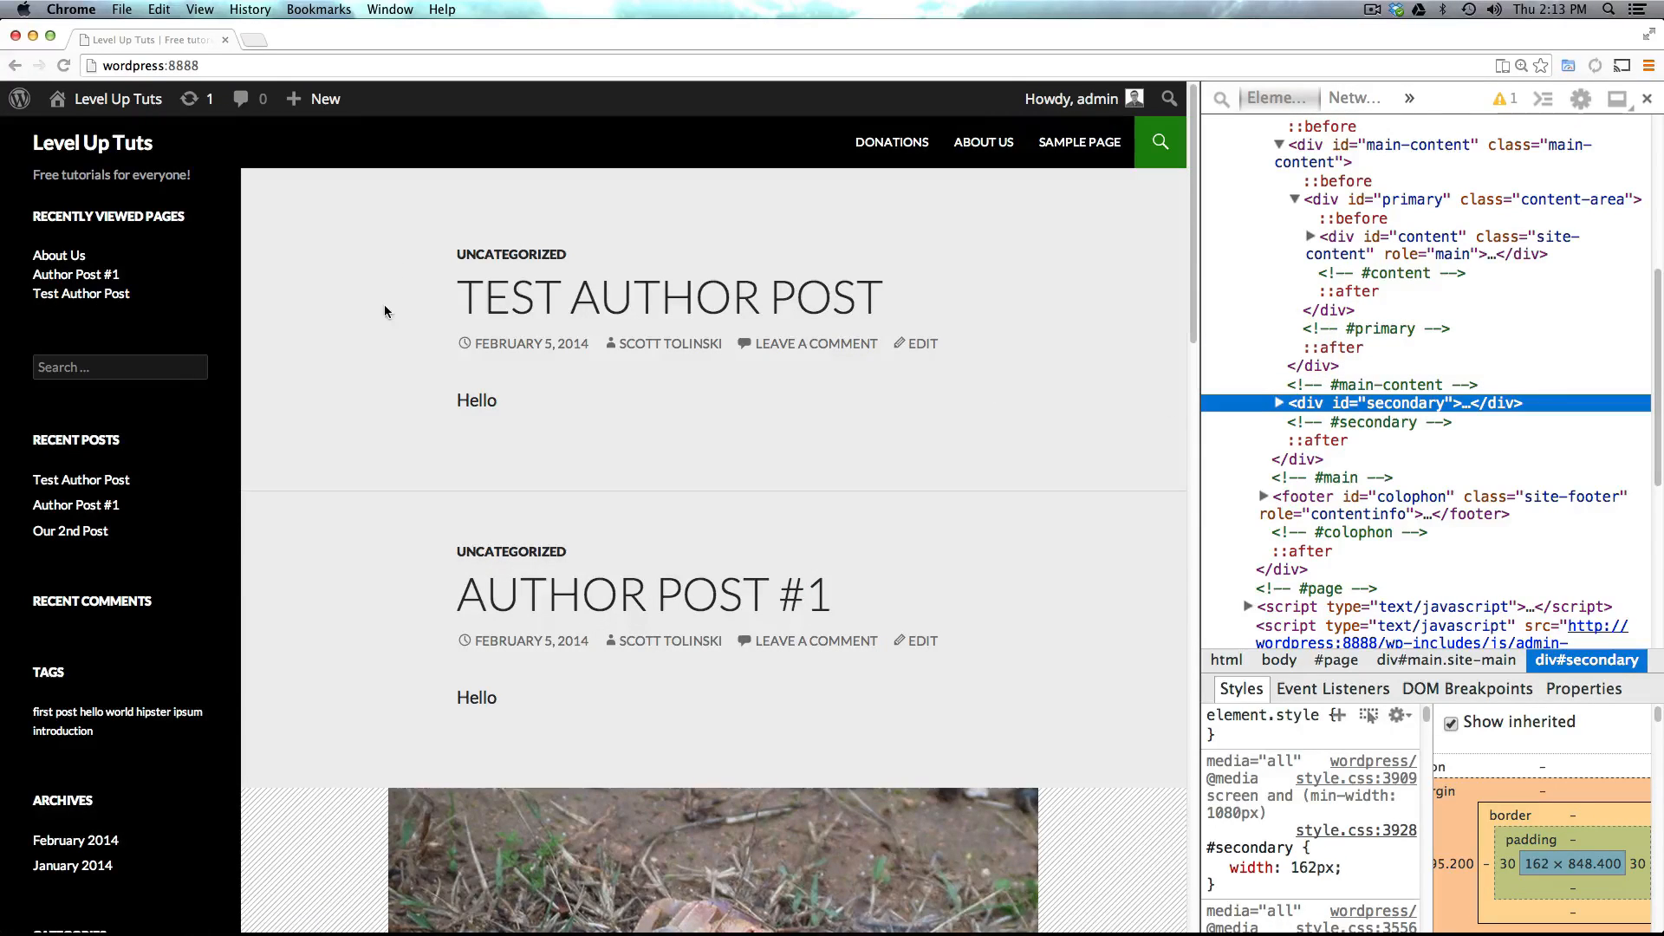
mouse_move(503, 316)
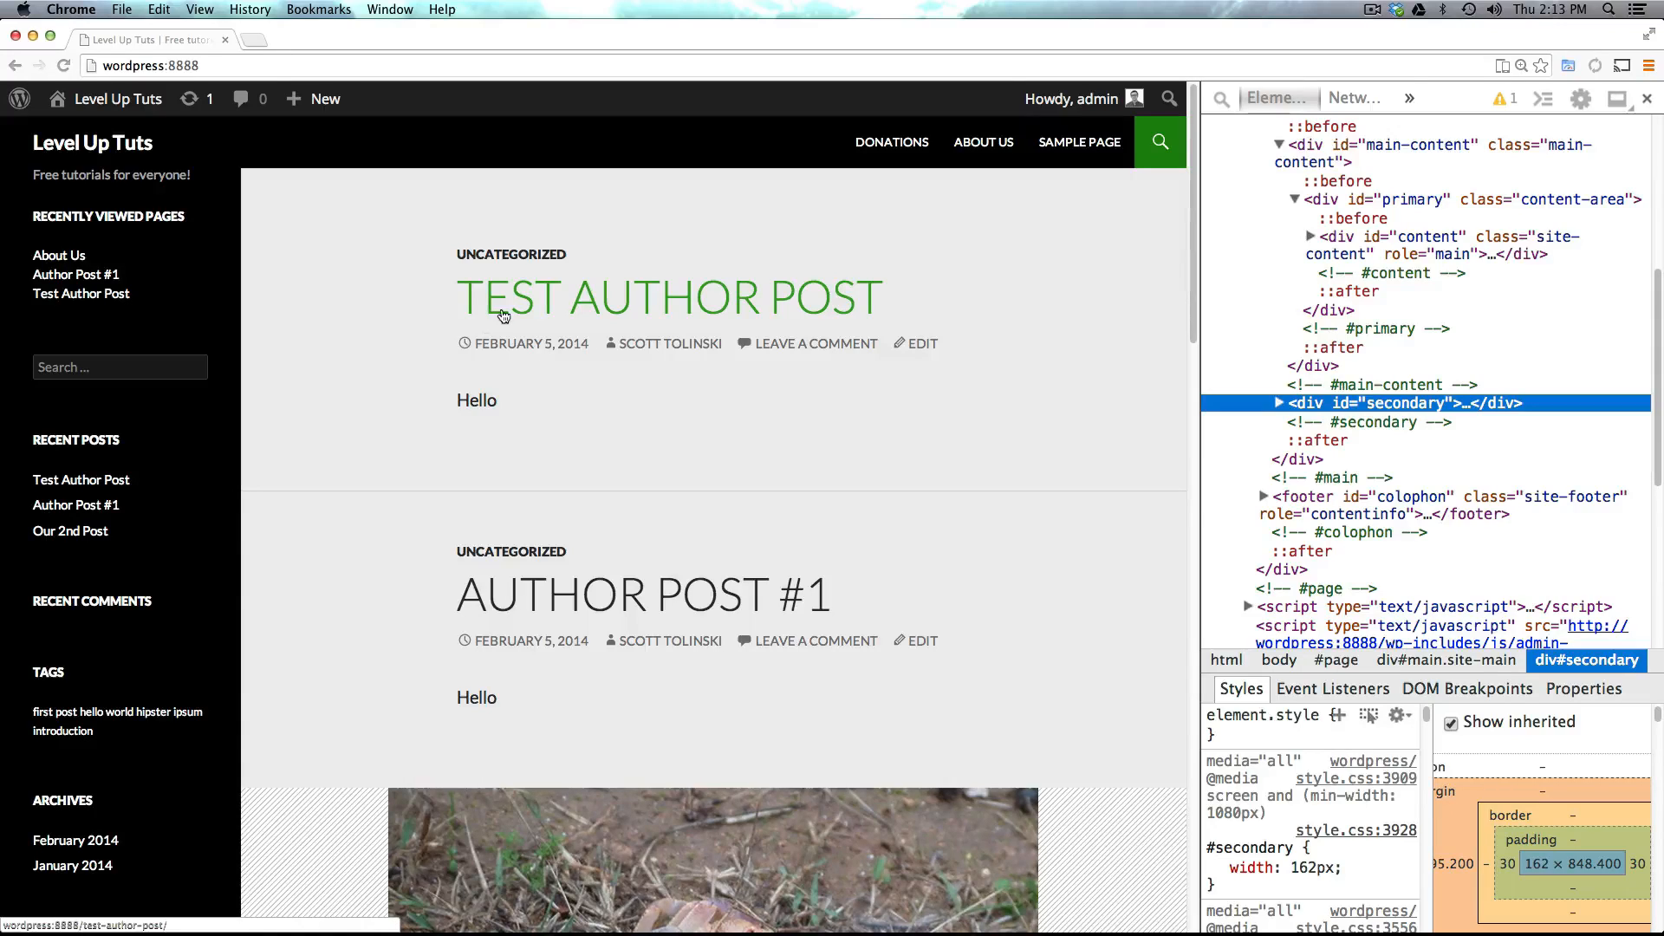
mouse_move(708, 567)
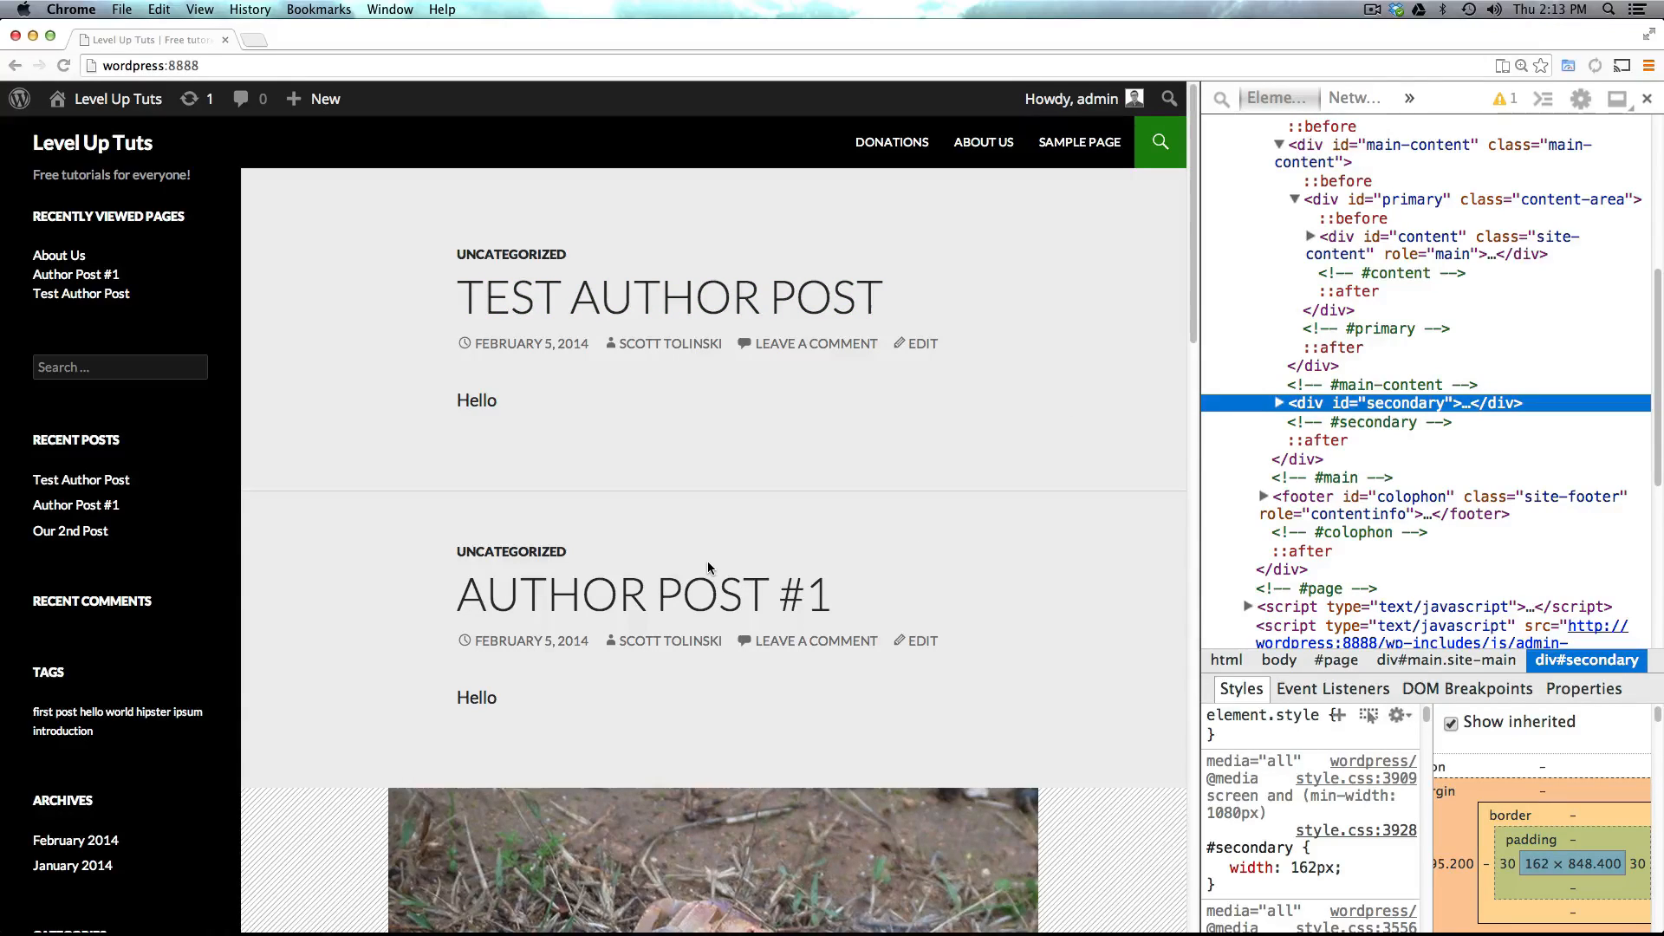
mouse_move(582, 521)
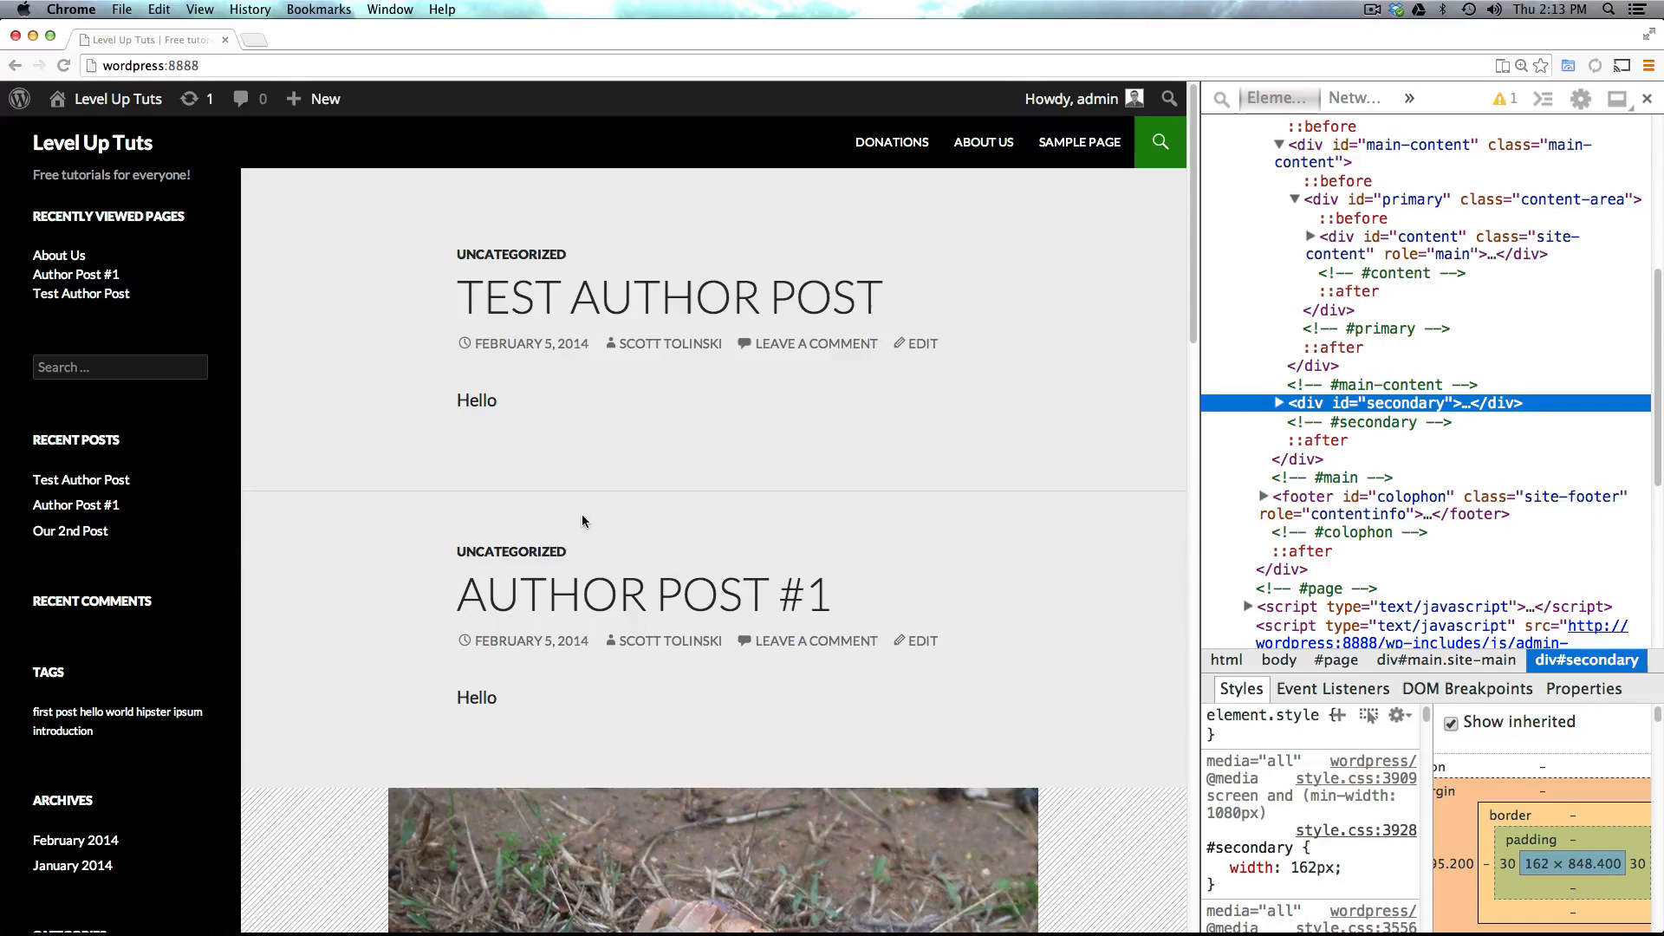
mouse_move(1040, 420)
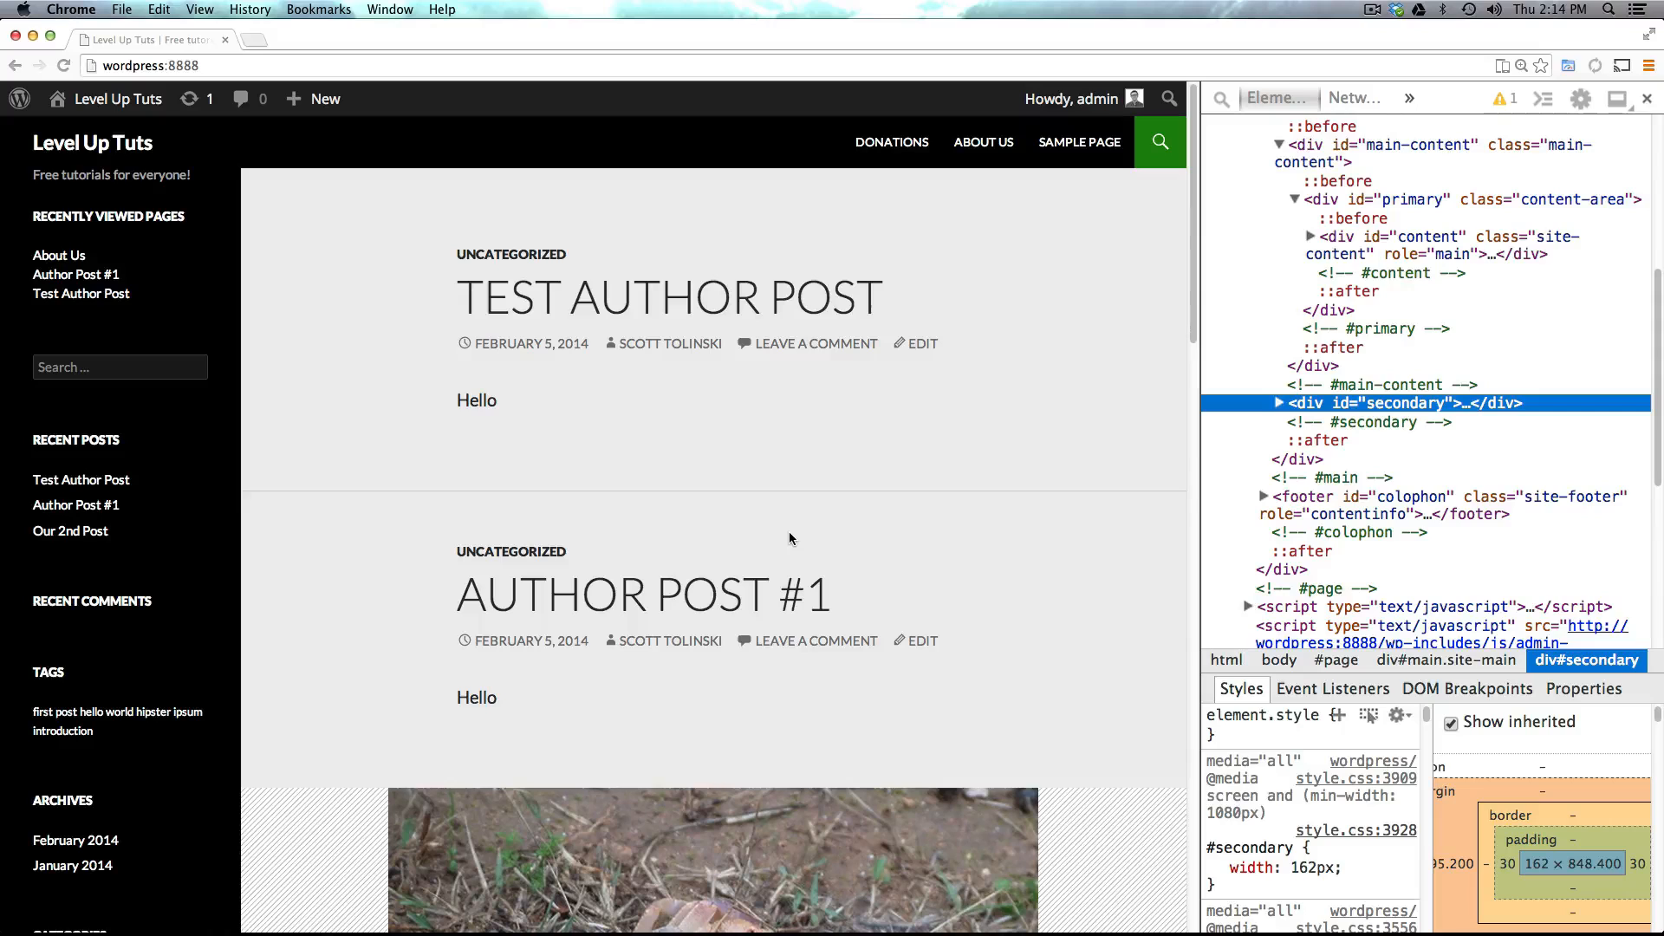
mouse_move(831, 495)
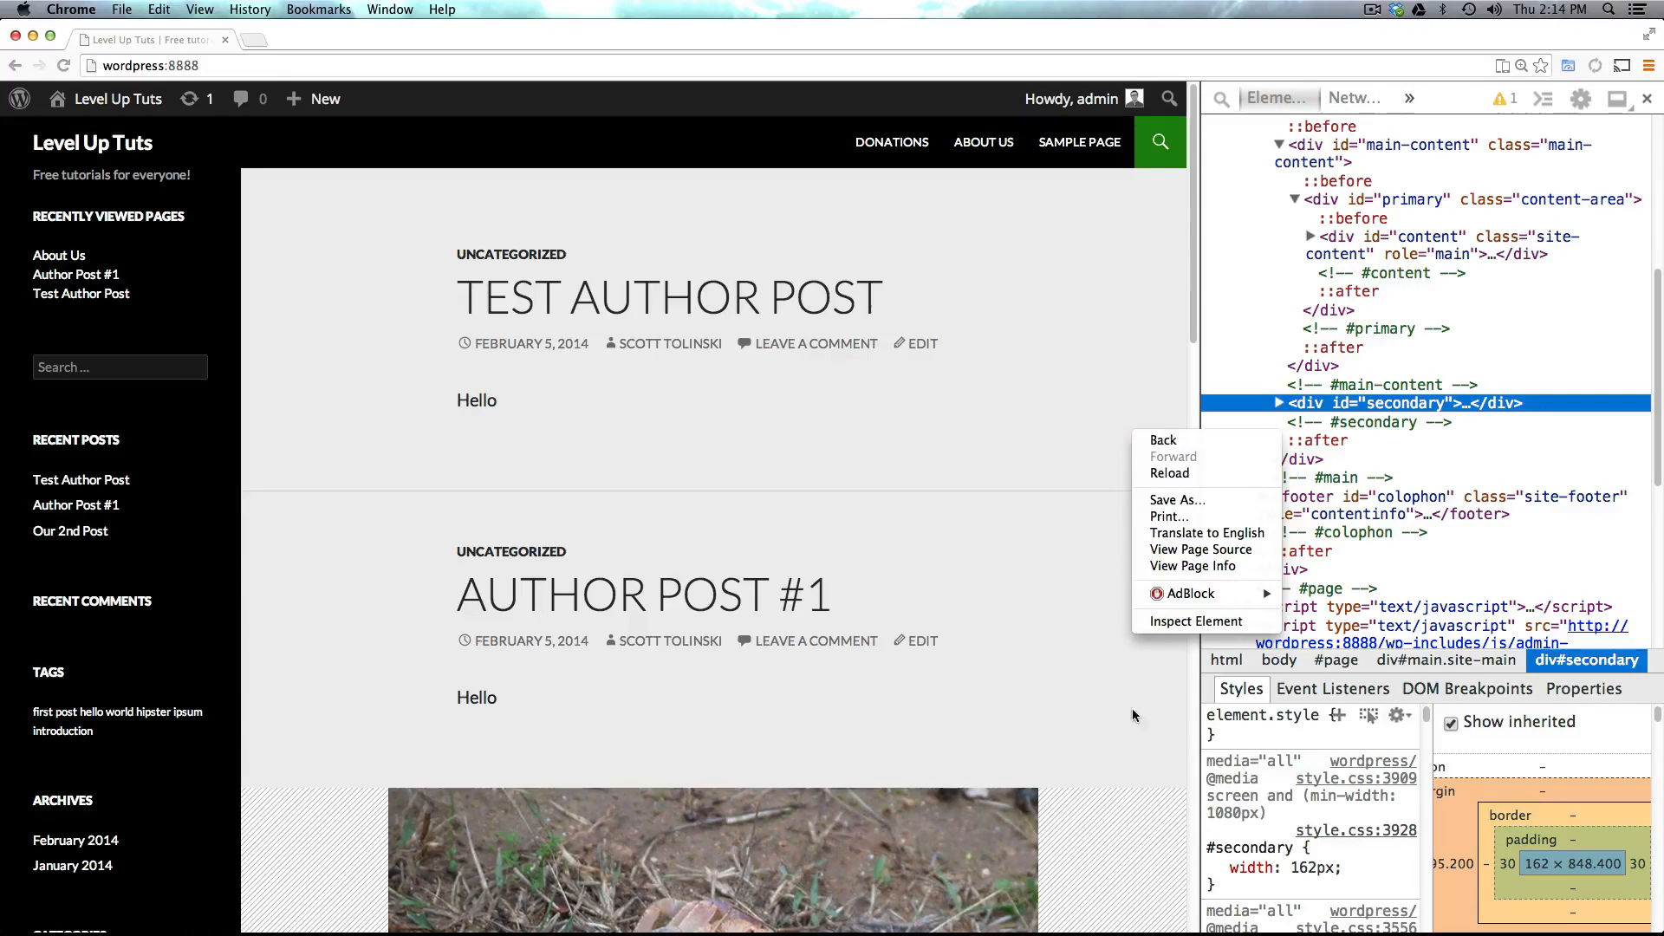
- Dismiss the browser's page options menu over the blog posts
left_click(931, 532)
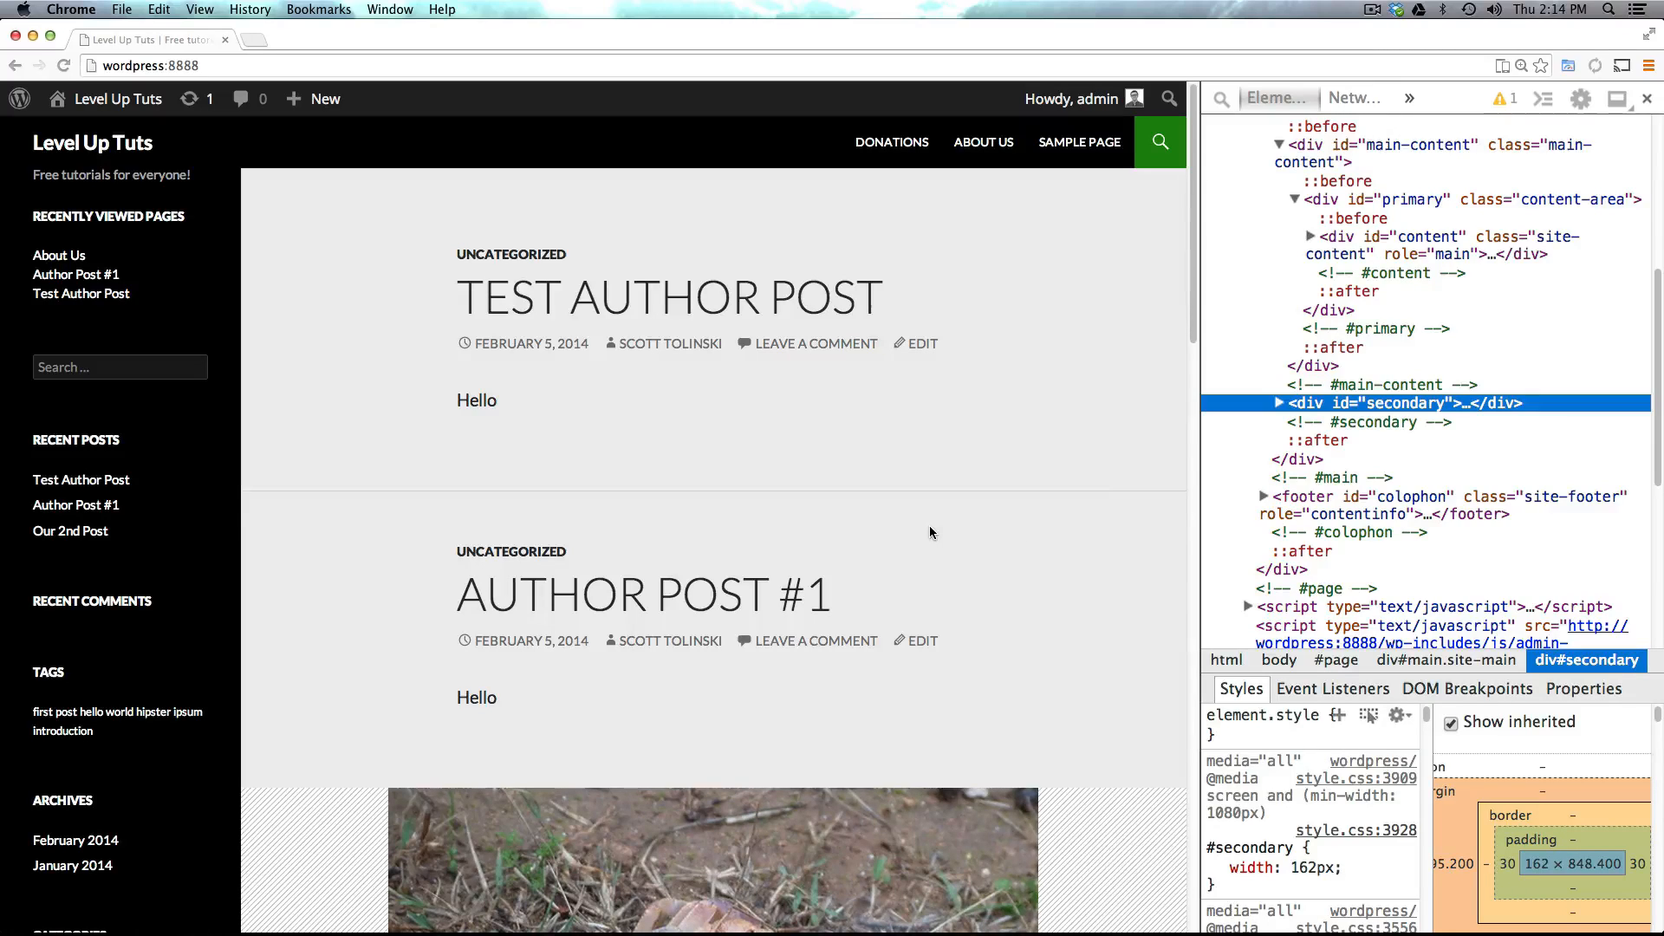
mouse_move(925, 475)
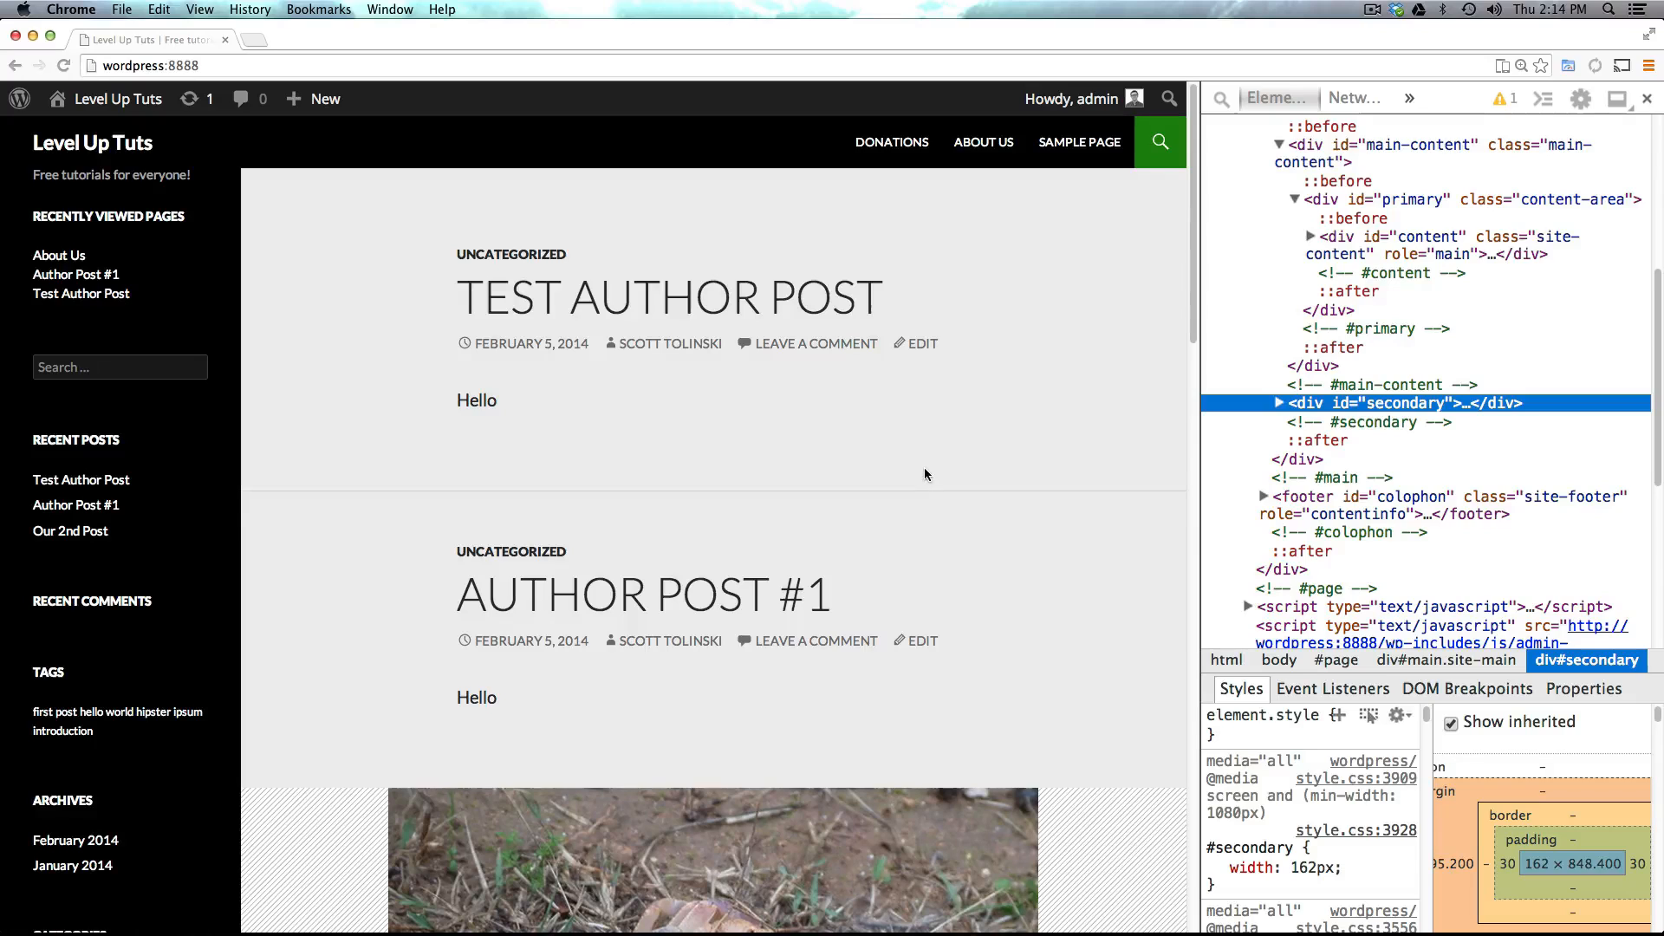
mouse_move(912, 455)
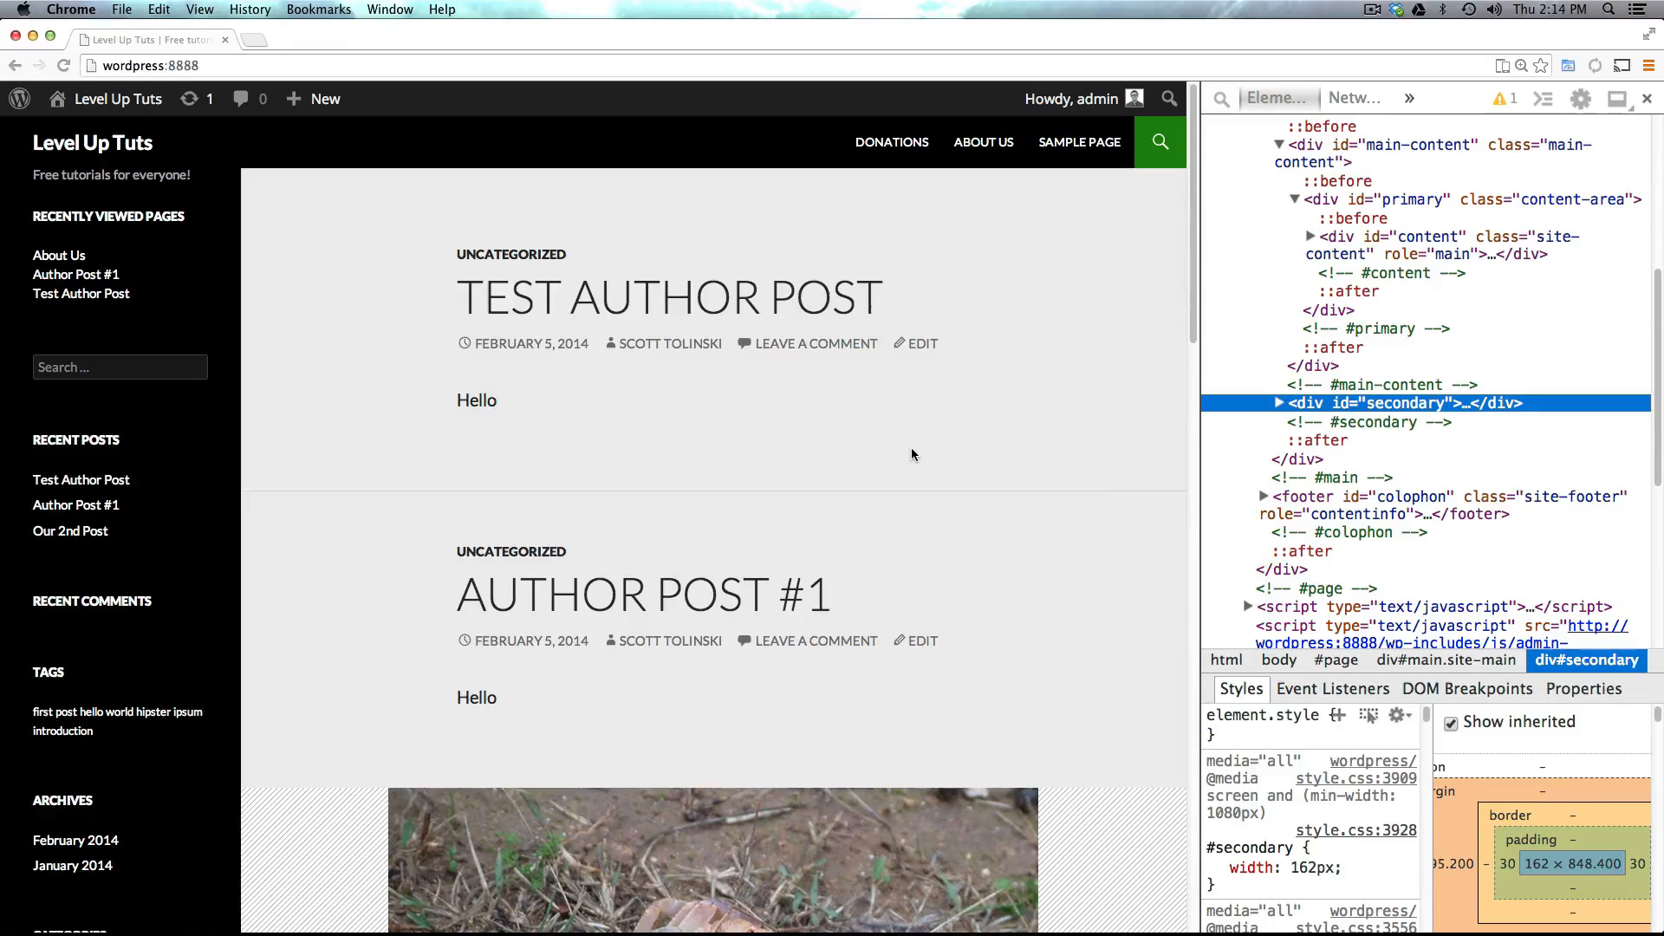
mouse_move(903, 458)
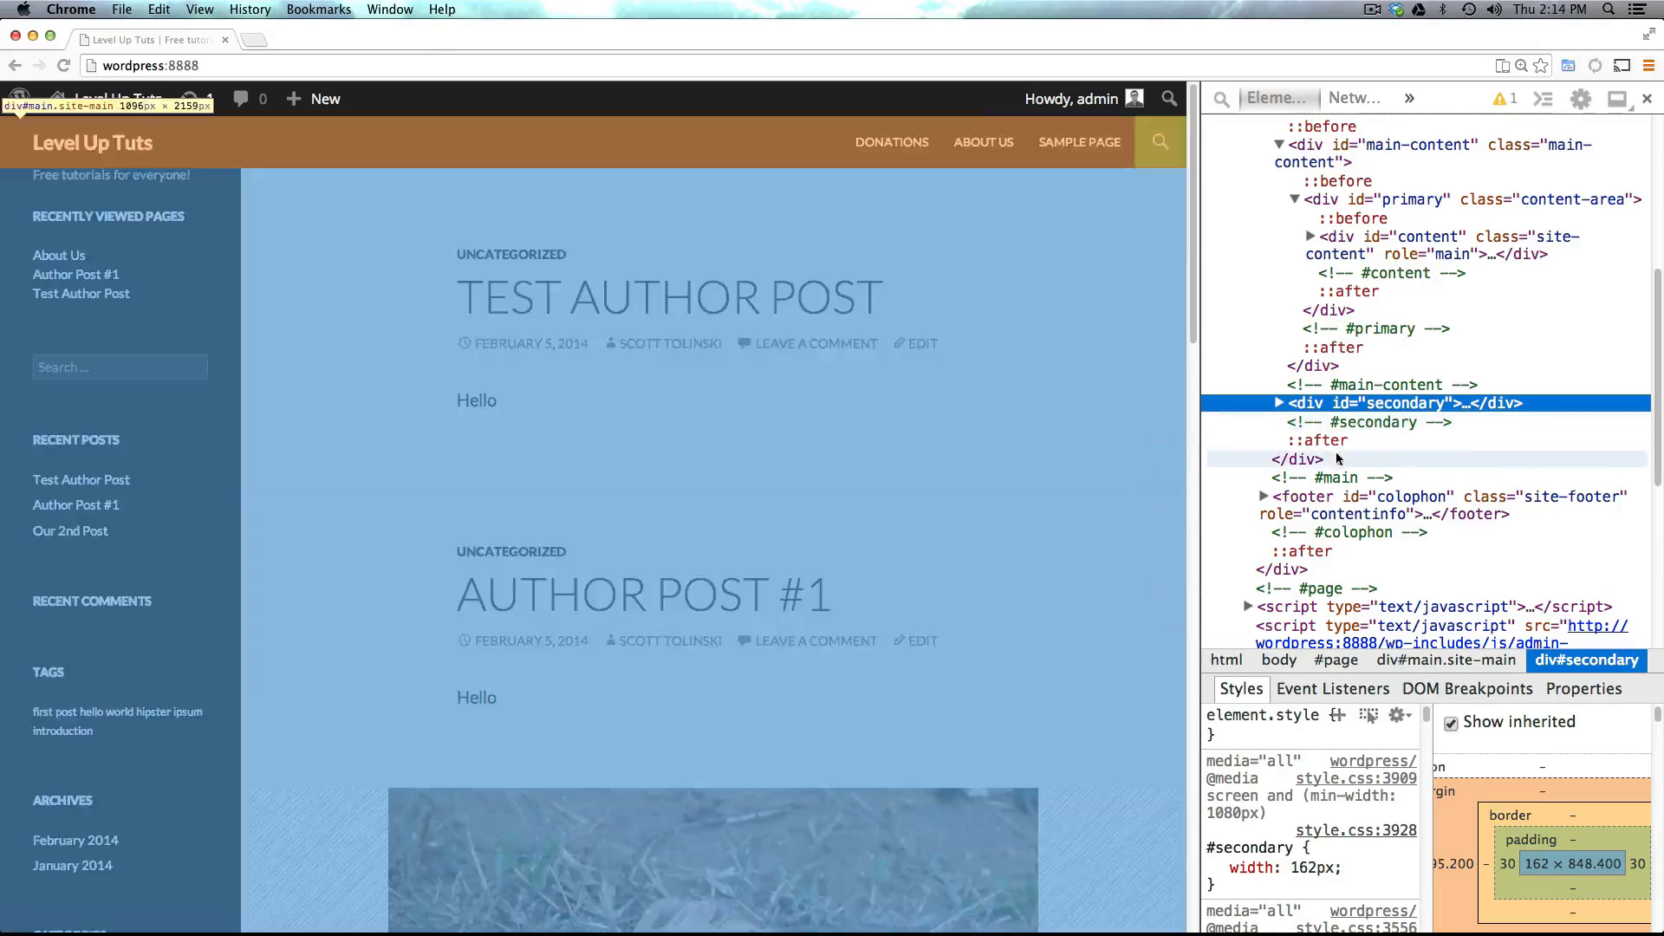
mouse_move(1367, 422)
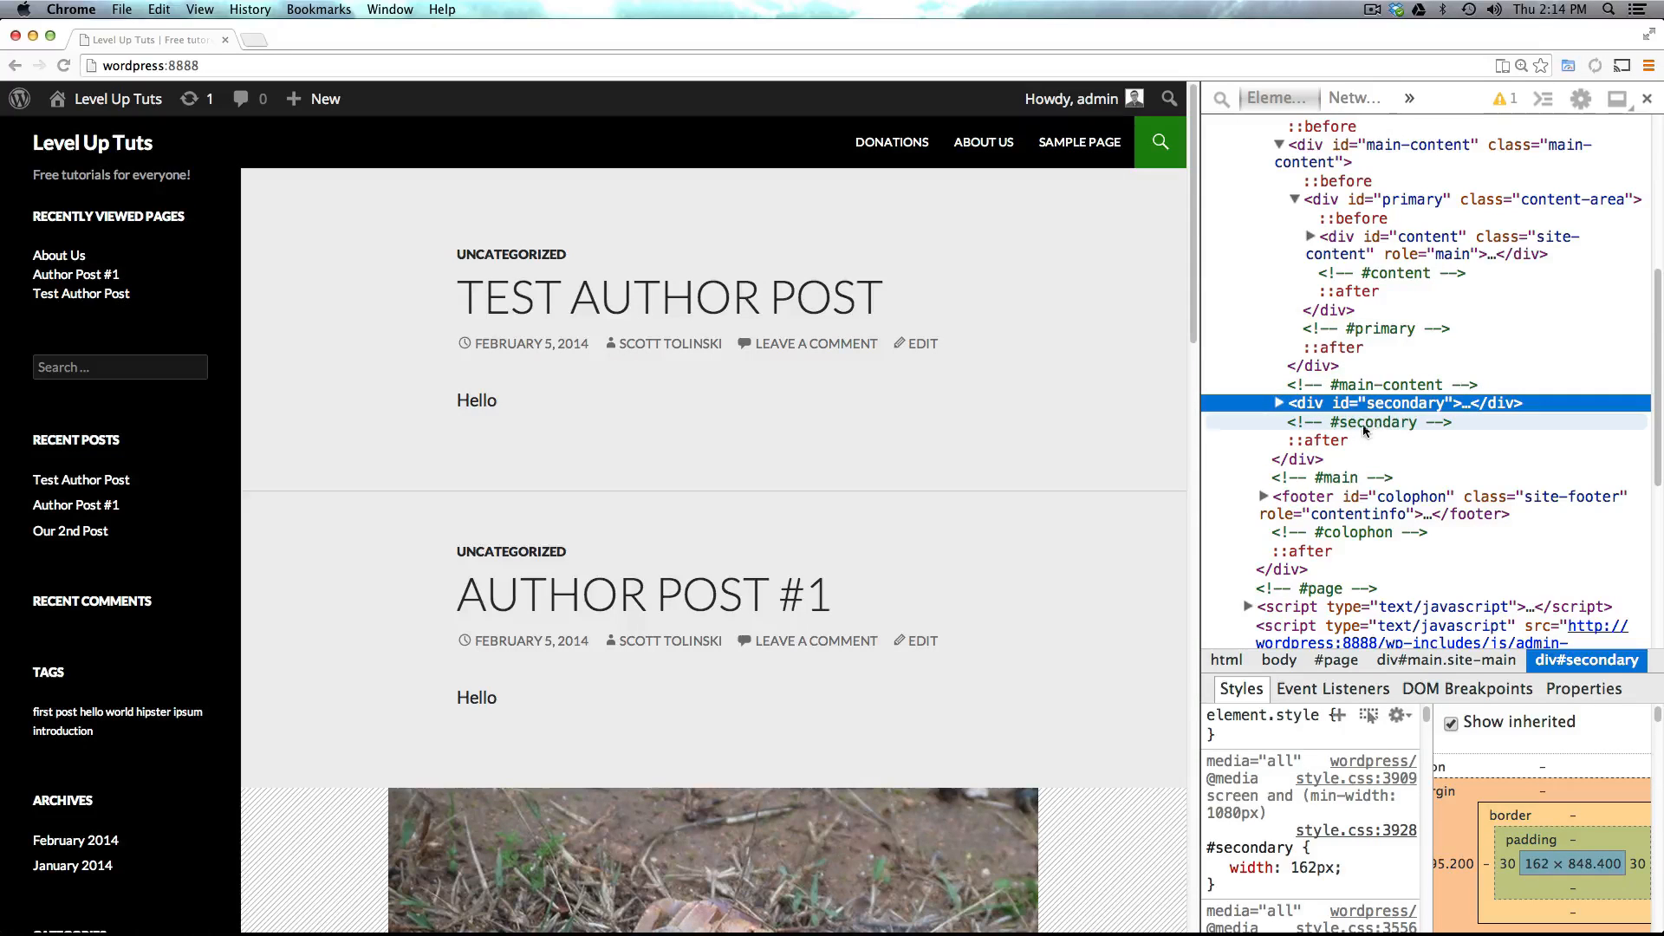
mouse_move(1343, 590)
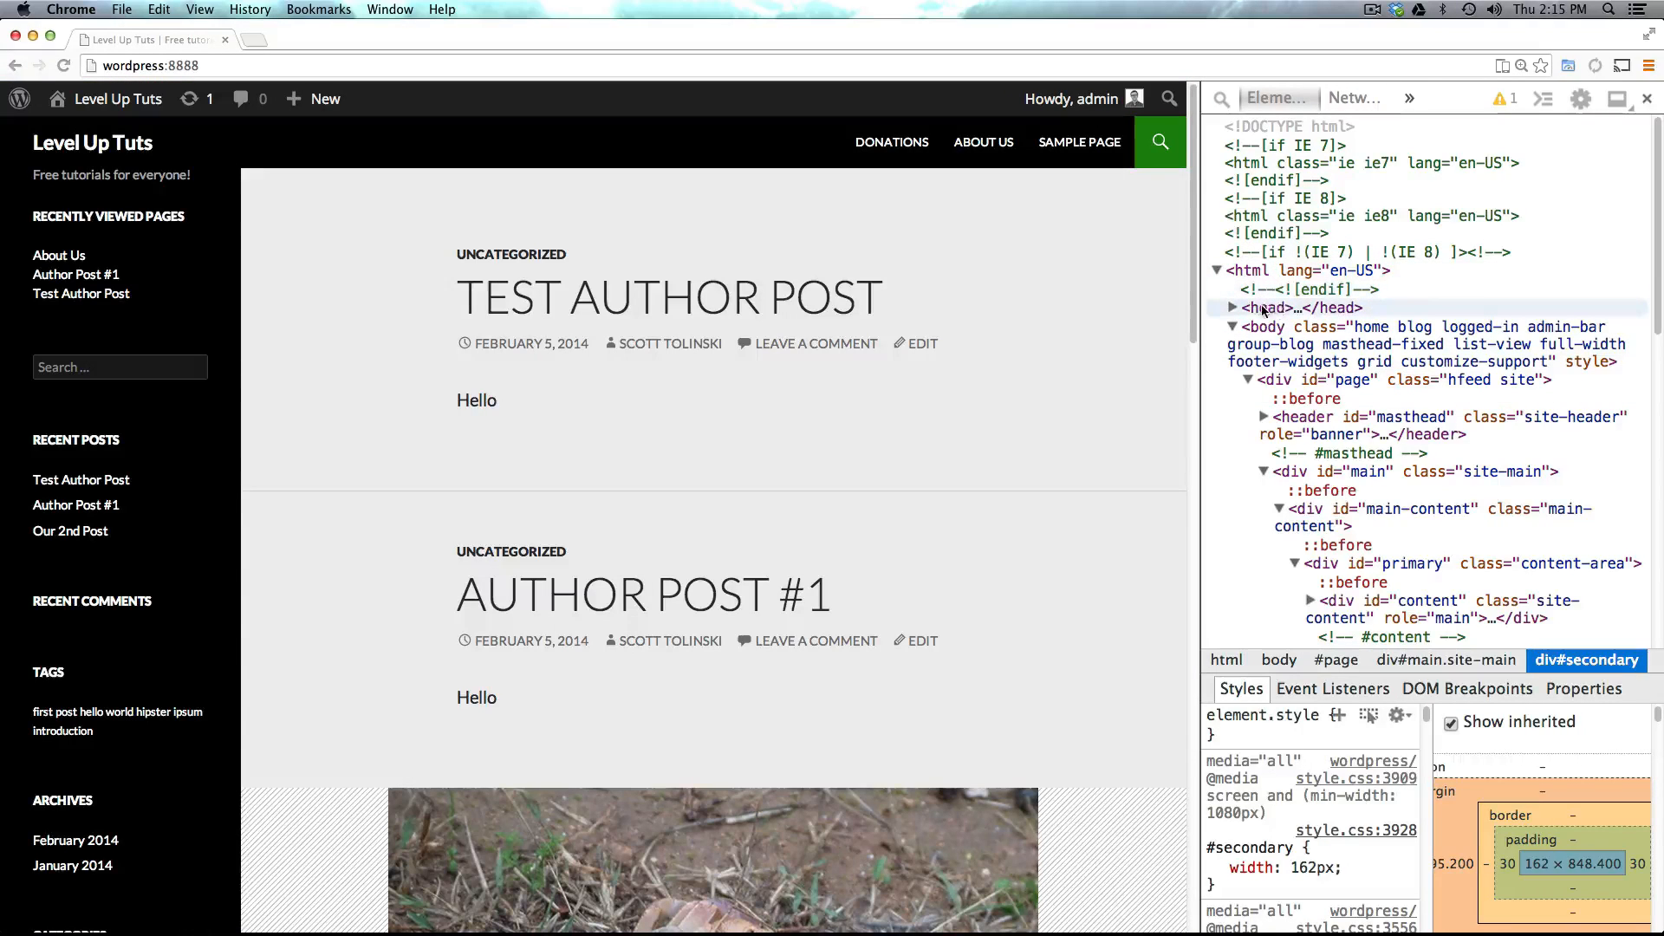
- Step through head, div#page, header#masthead, div#main and footer#colophon in the Elements panel
left_click(1231, 308)
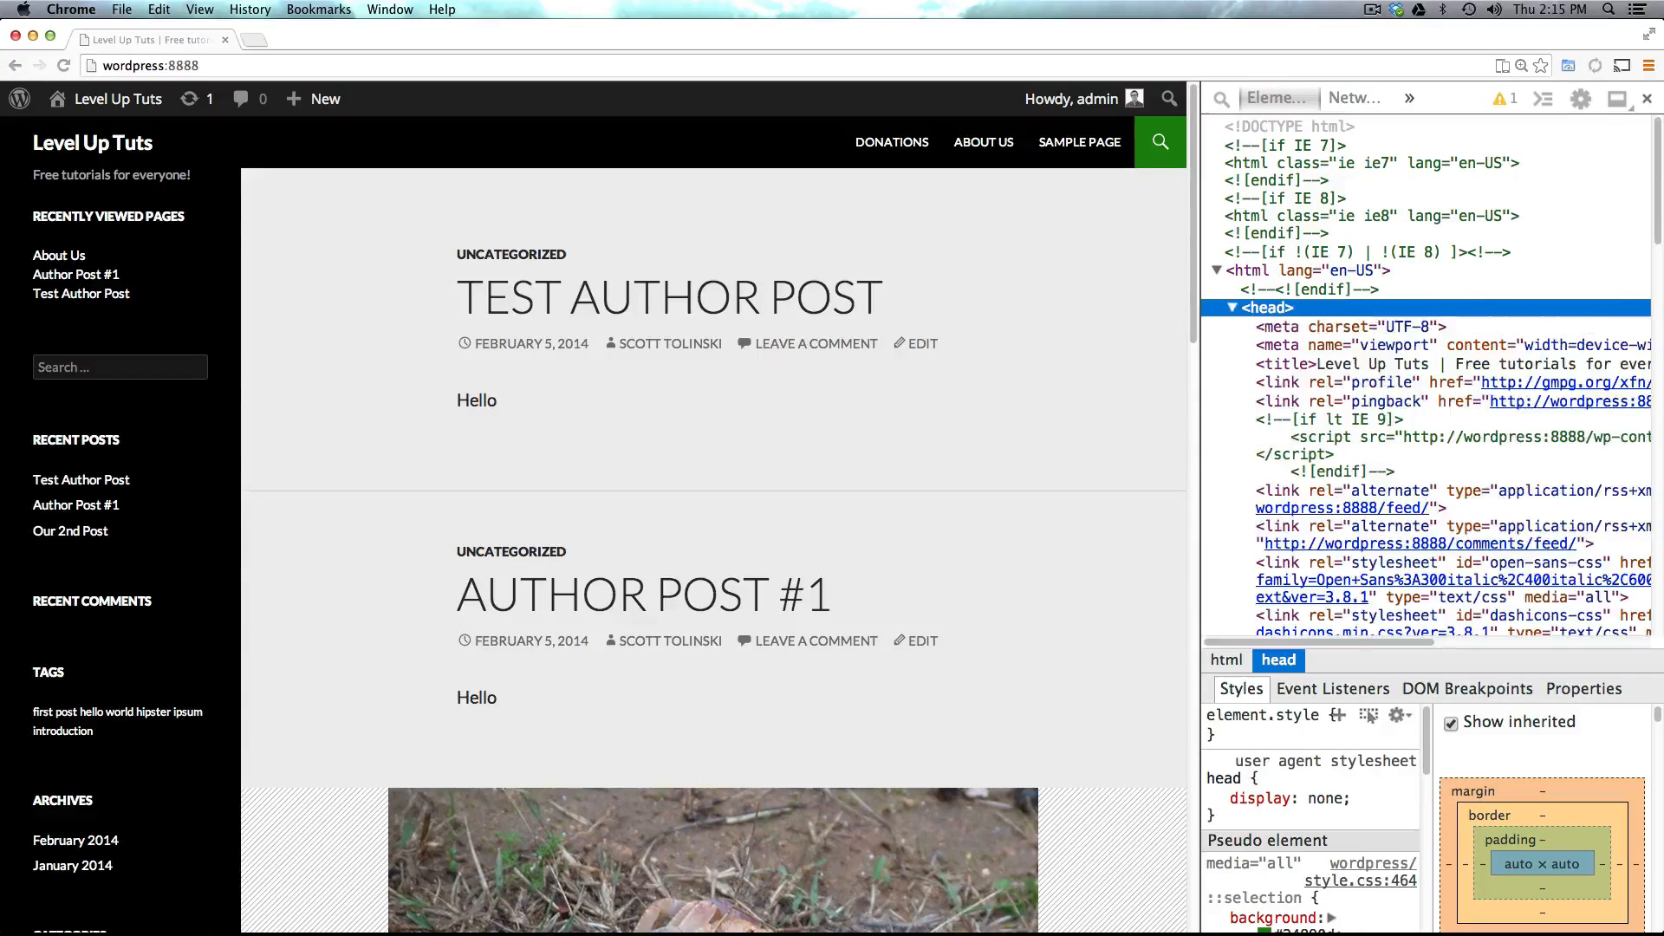
left_click(1233, 308)
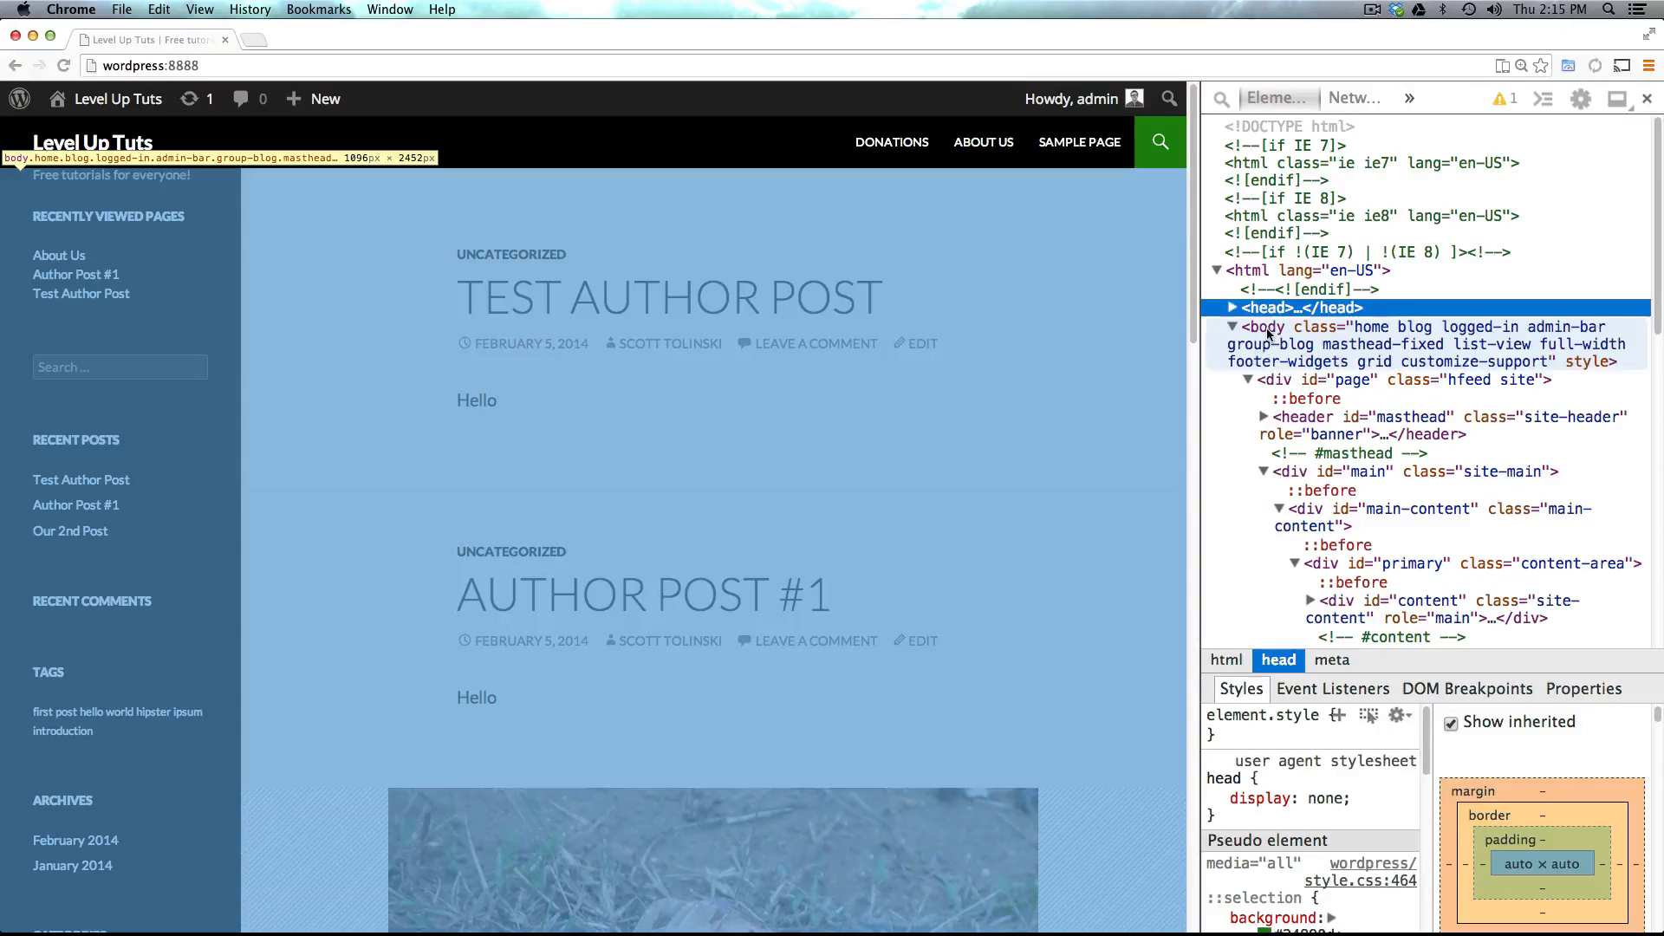
left_click(1380, 379)
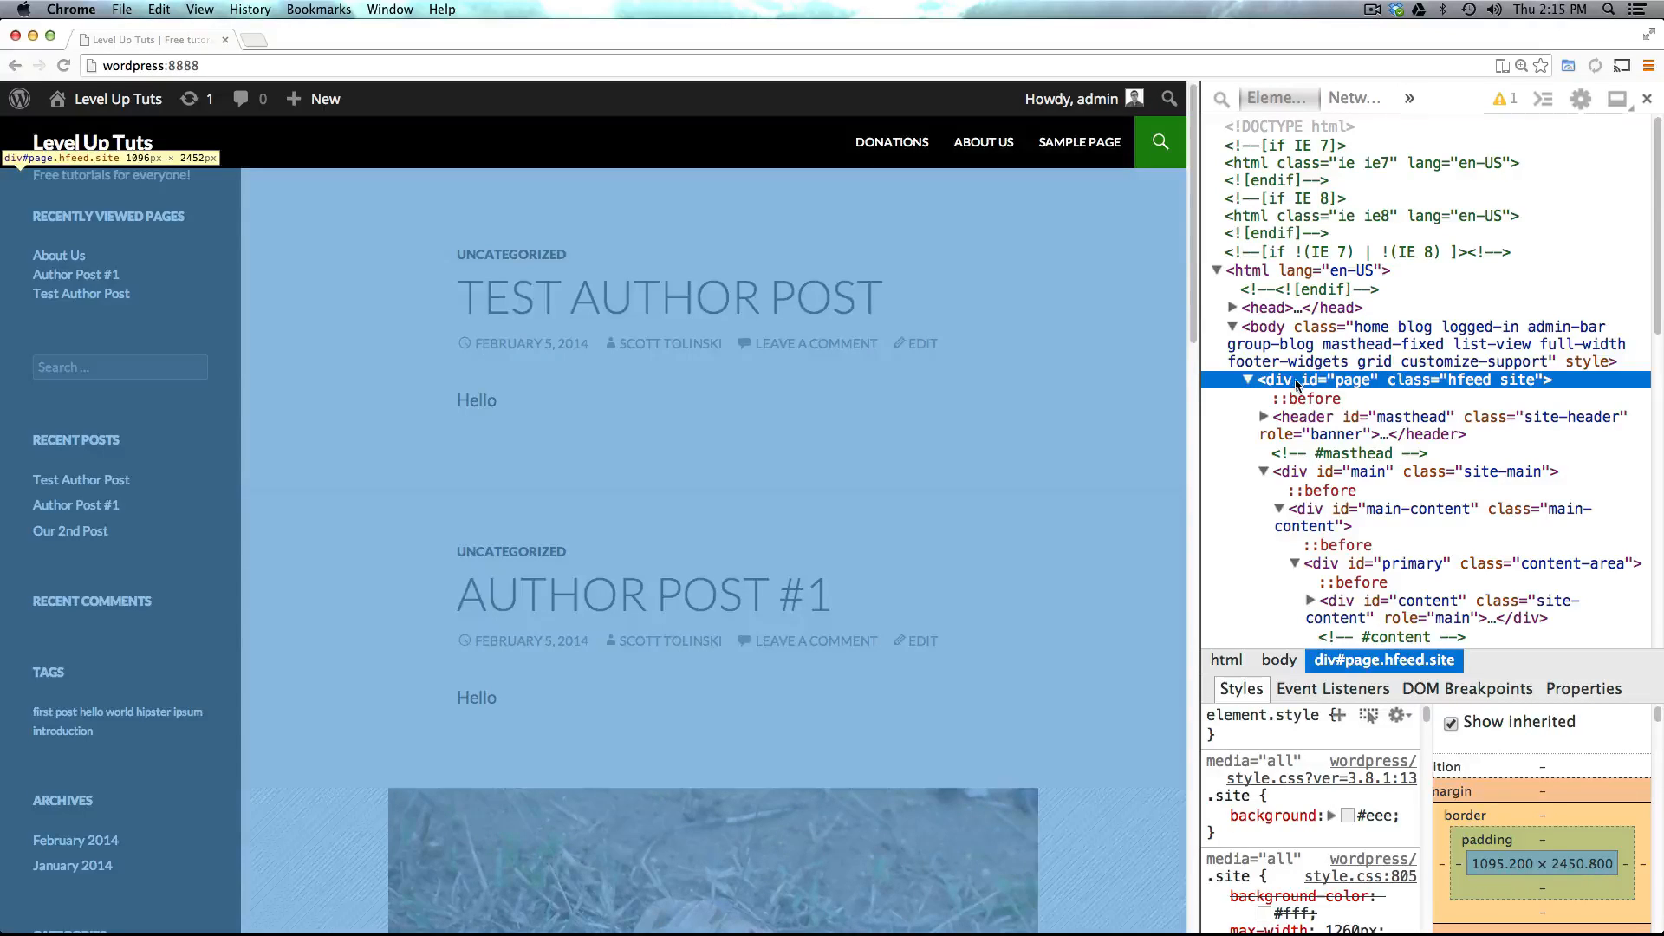
left_click(1408, 416)
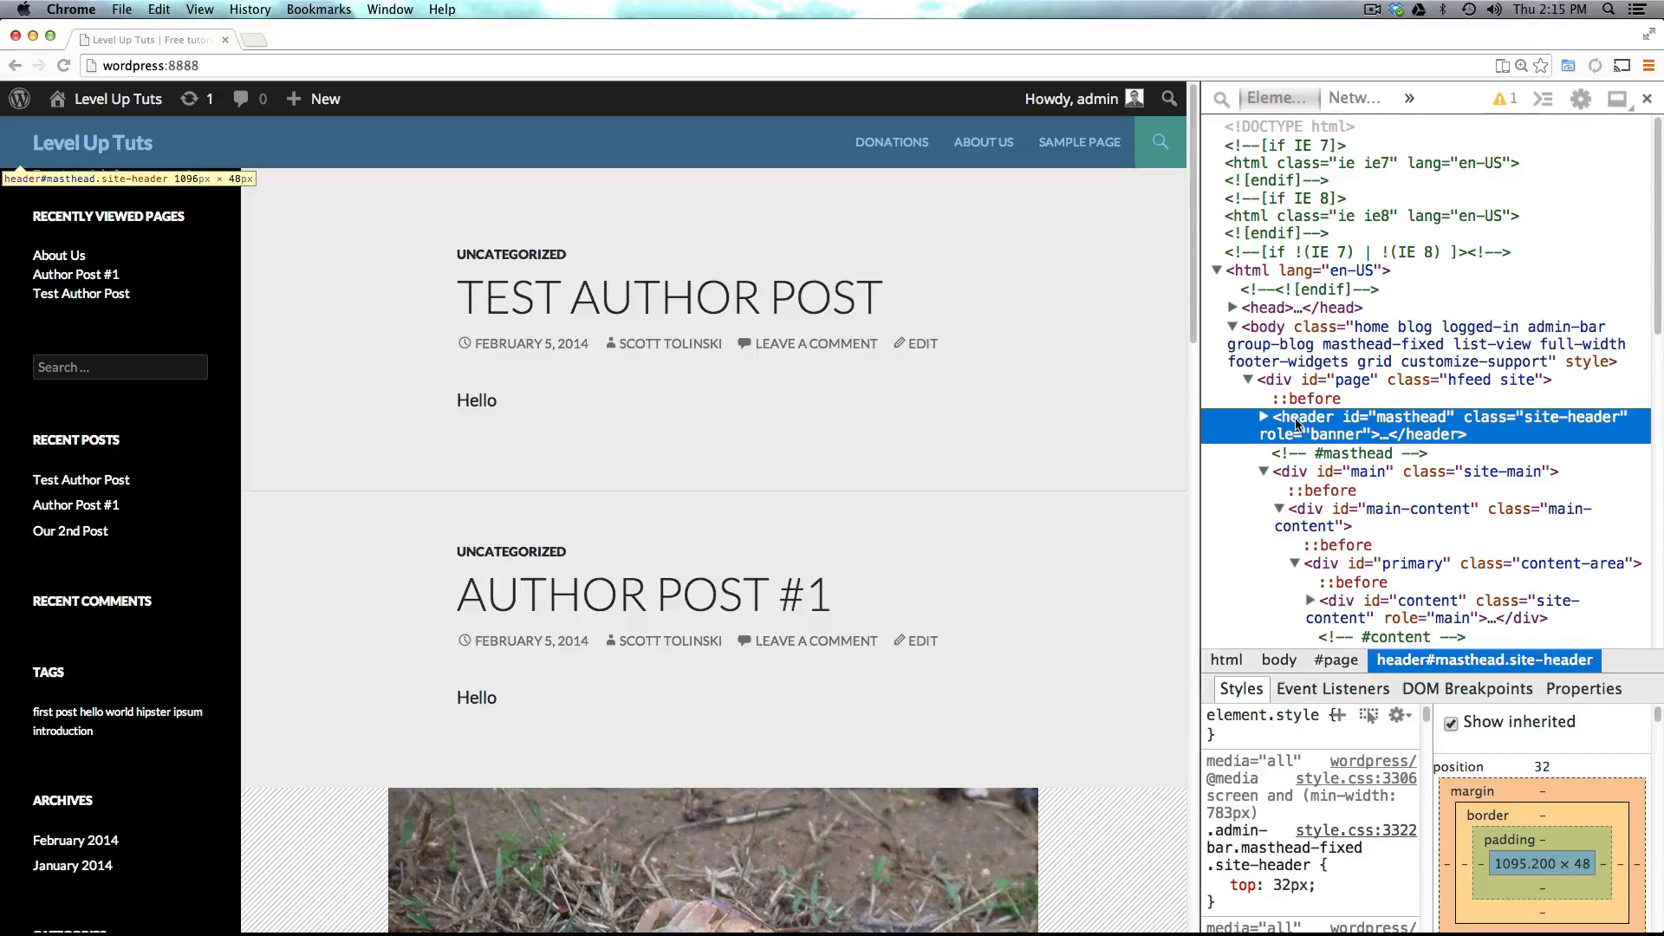
left_click(1263, 416)
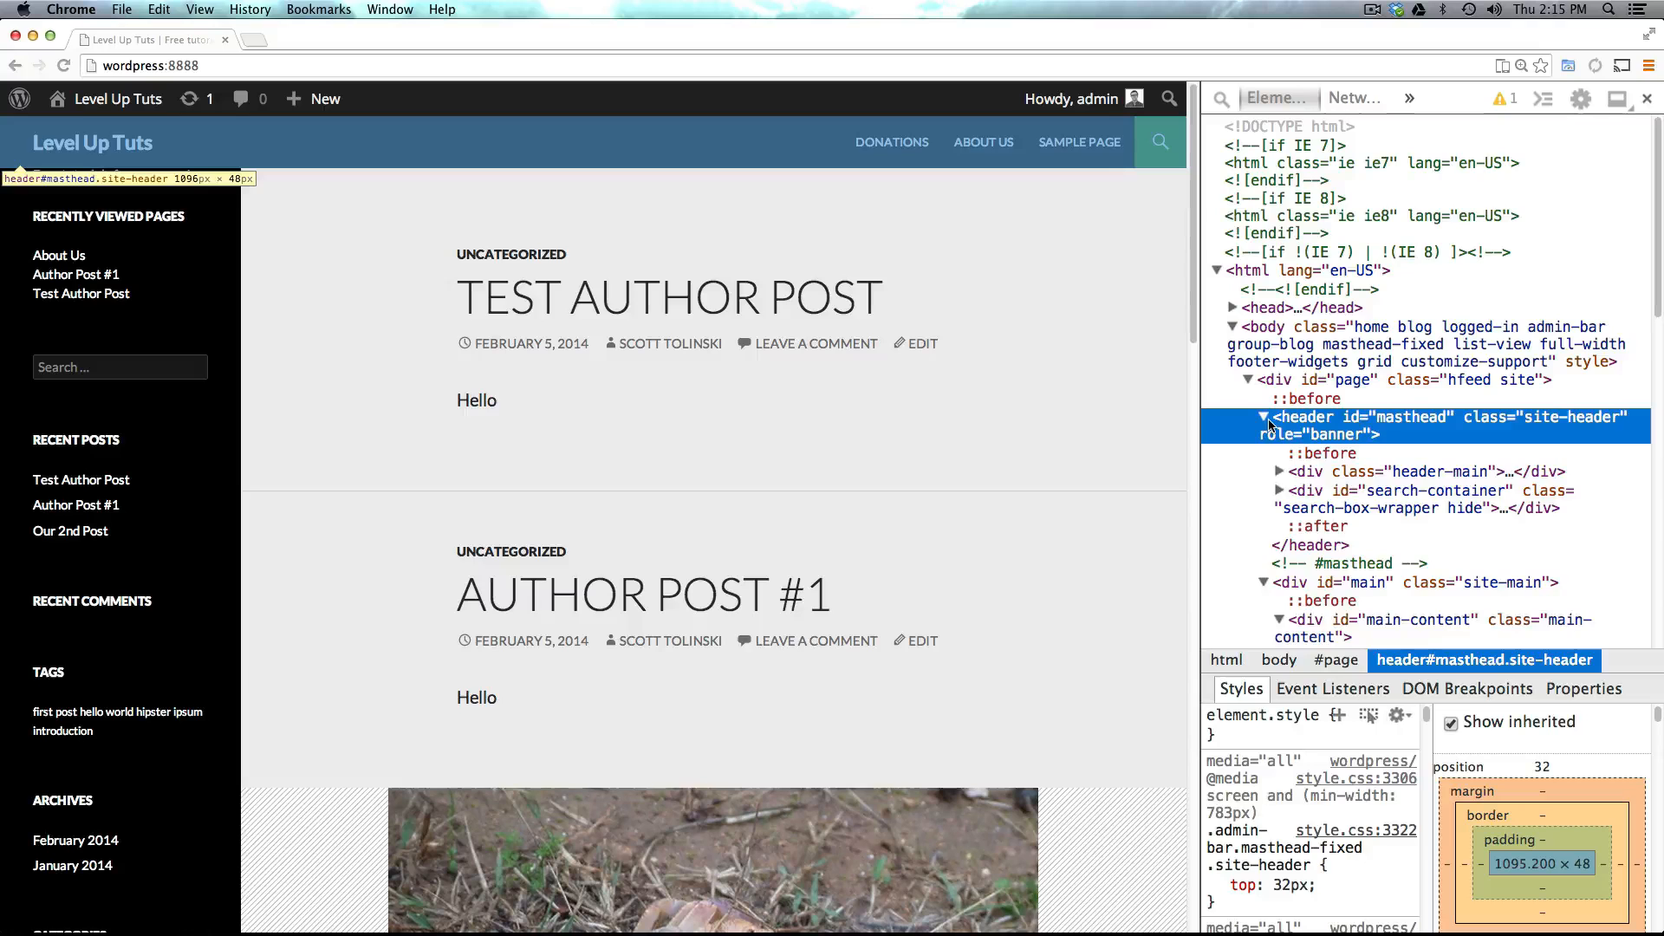
left_click(1264, 416)
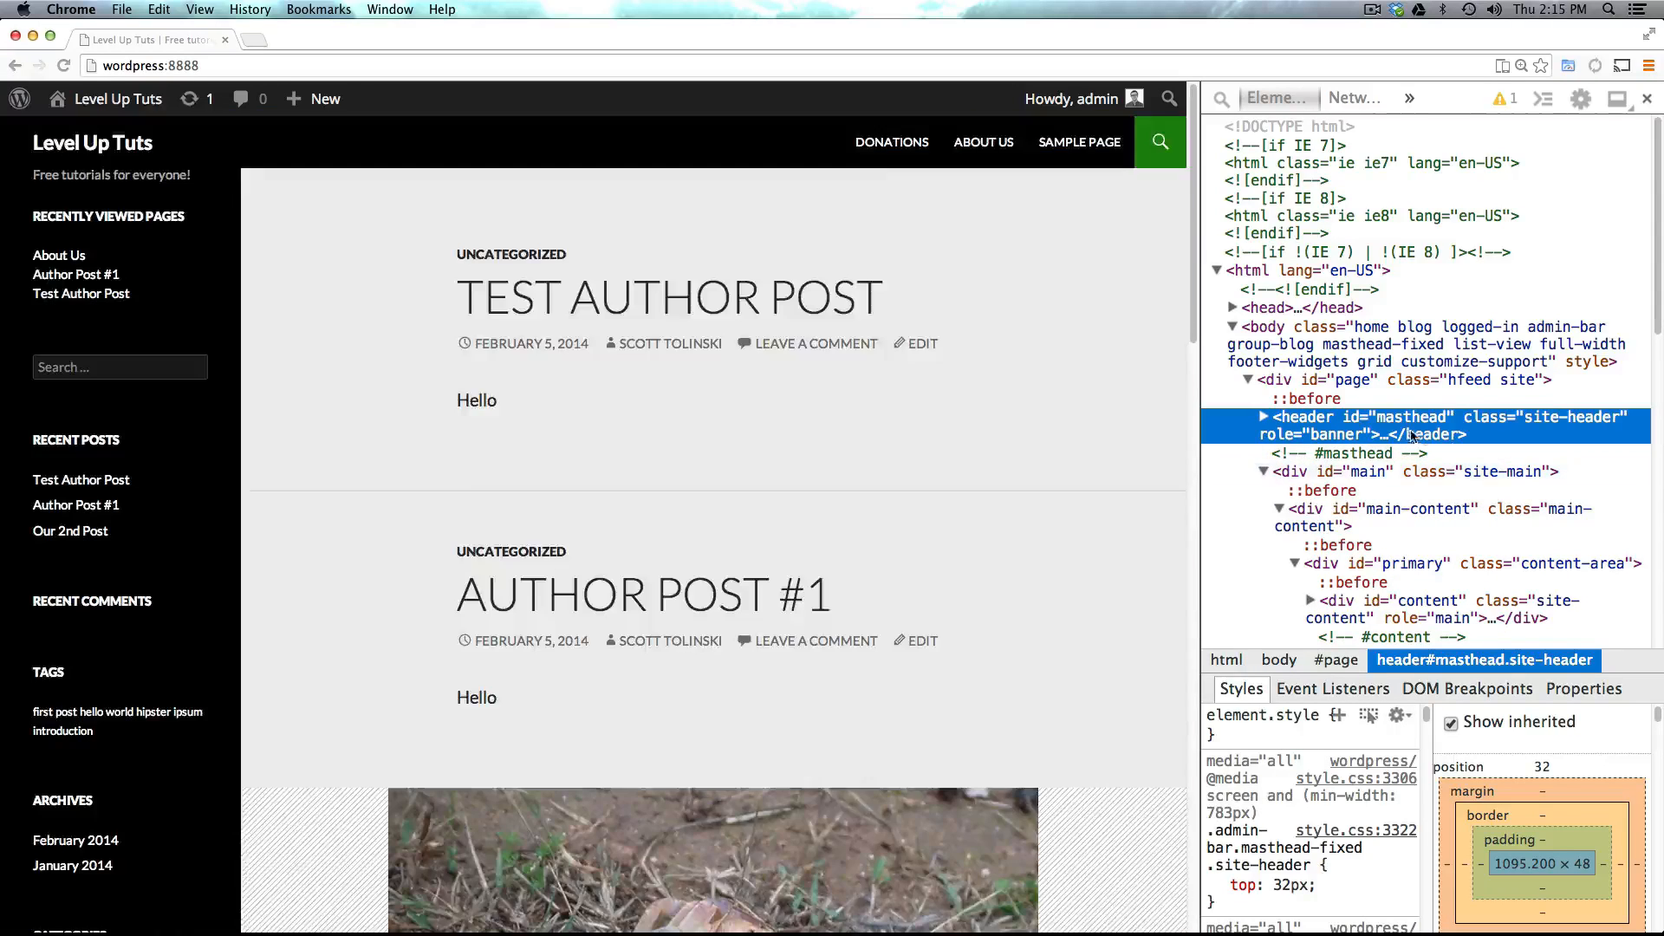
left_click(1367, 472)
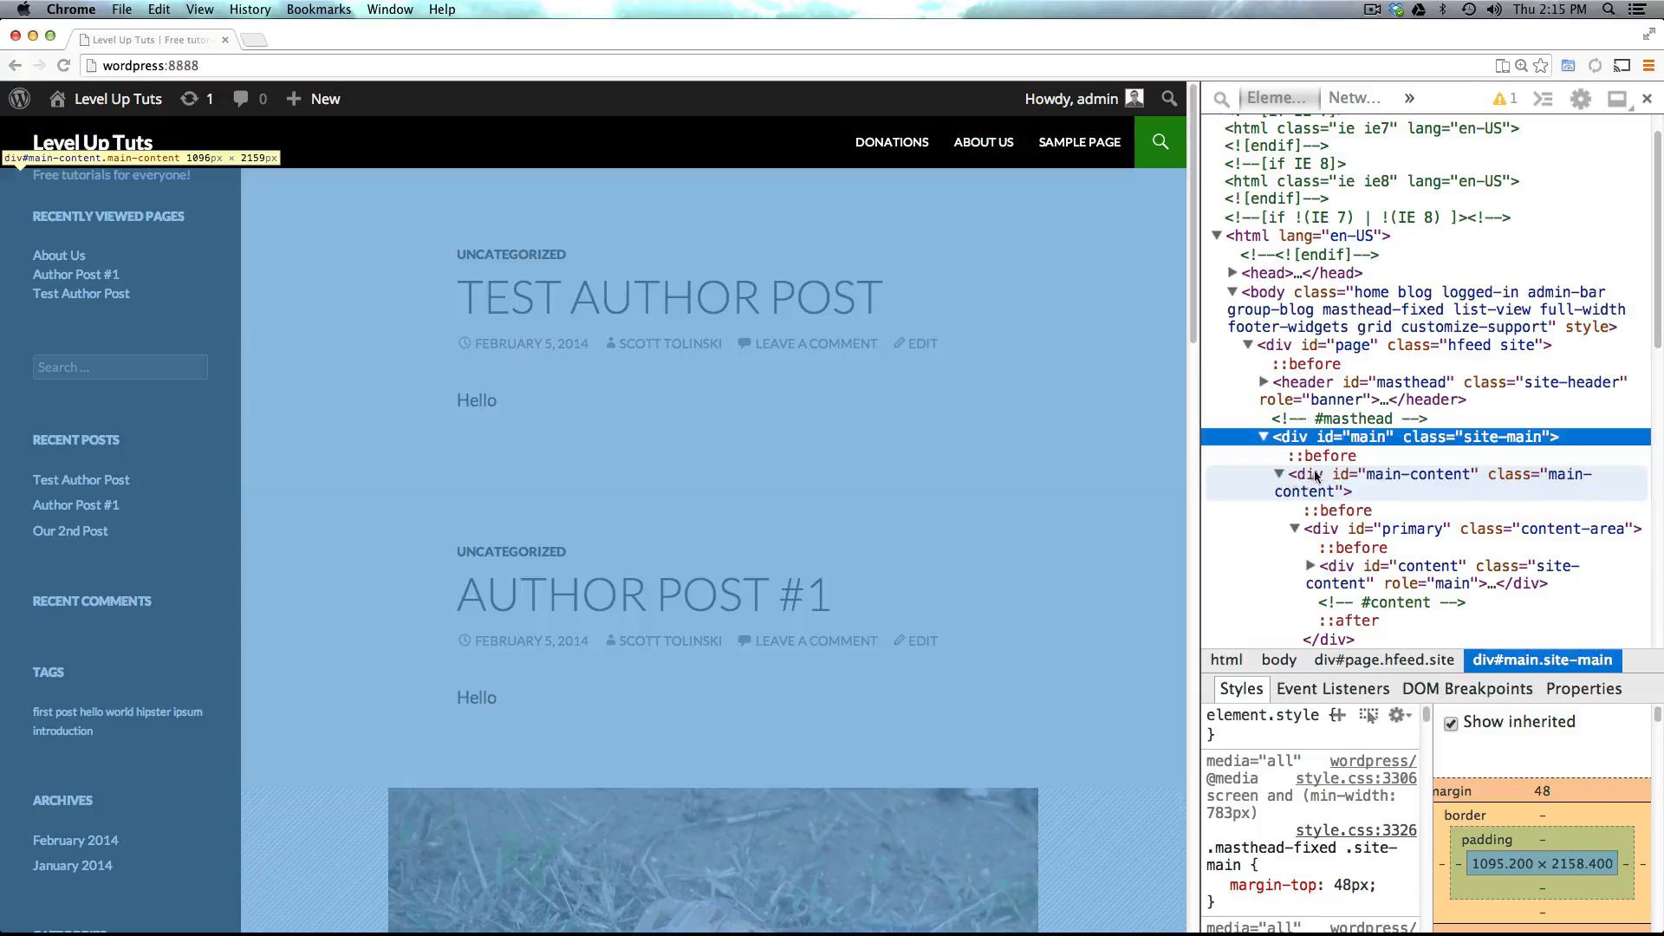
left_click(1441, 481)
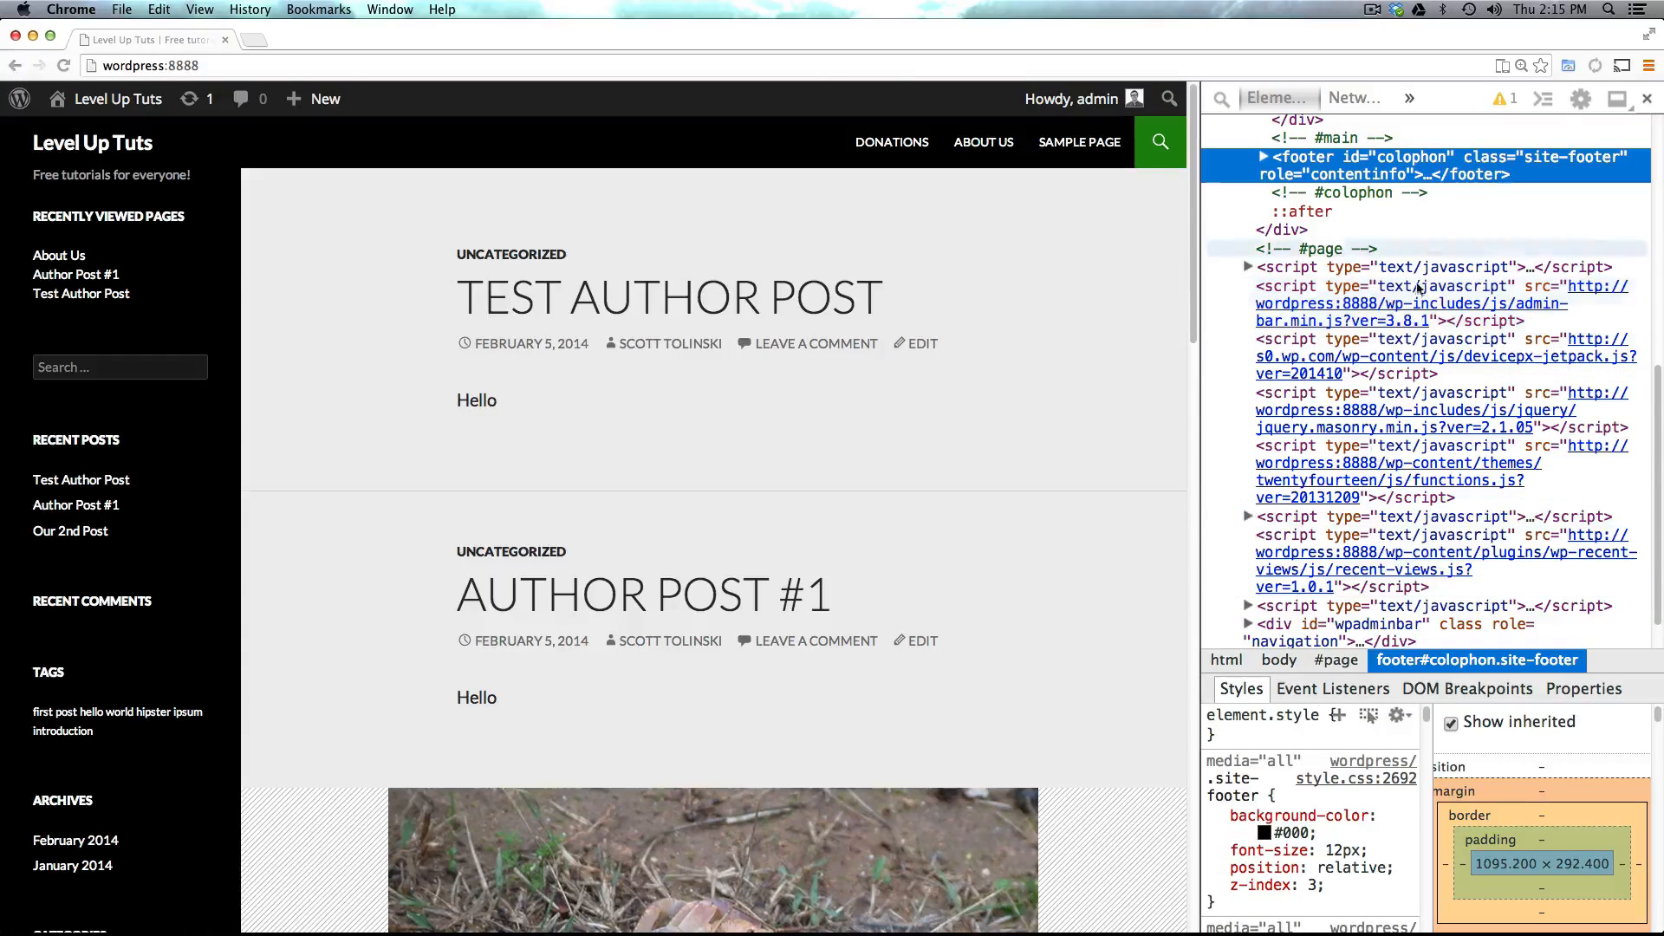
scroll("down", 3)
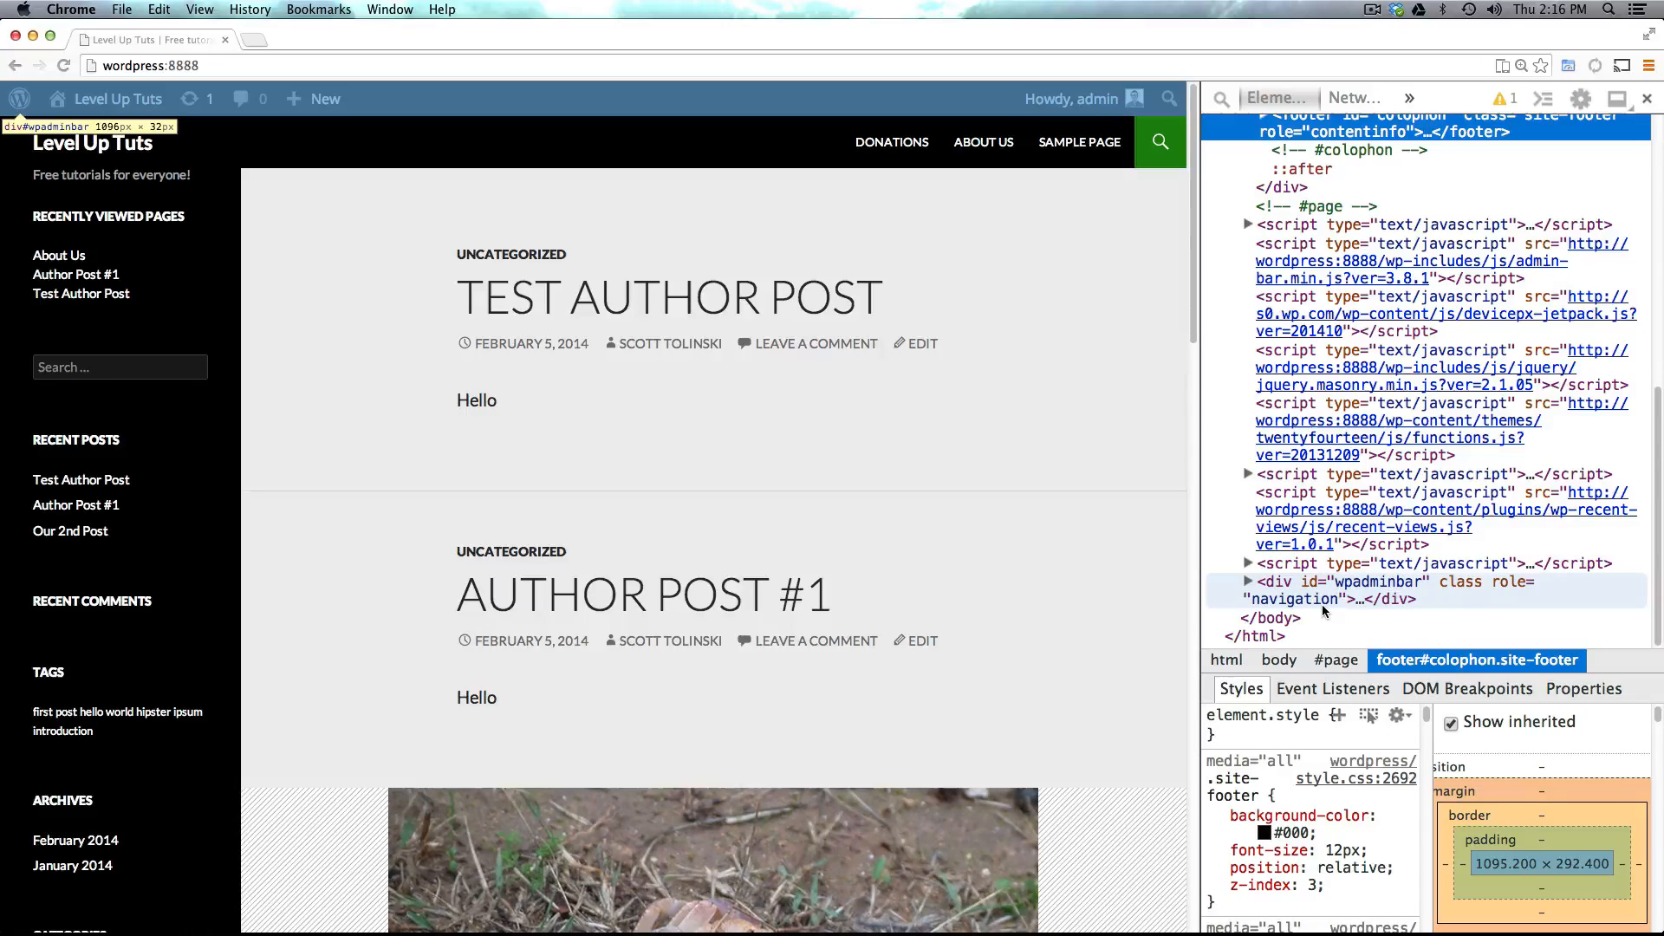
mouse_move(1380, 599)
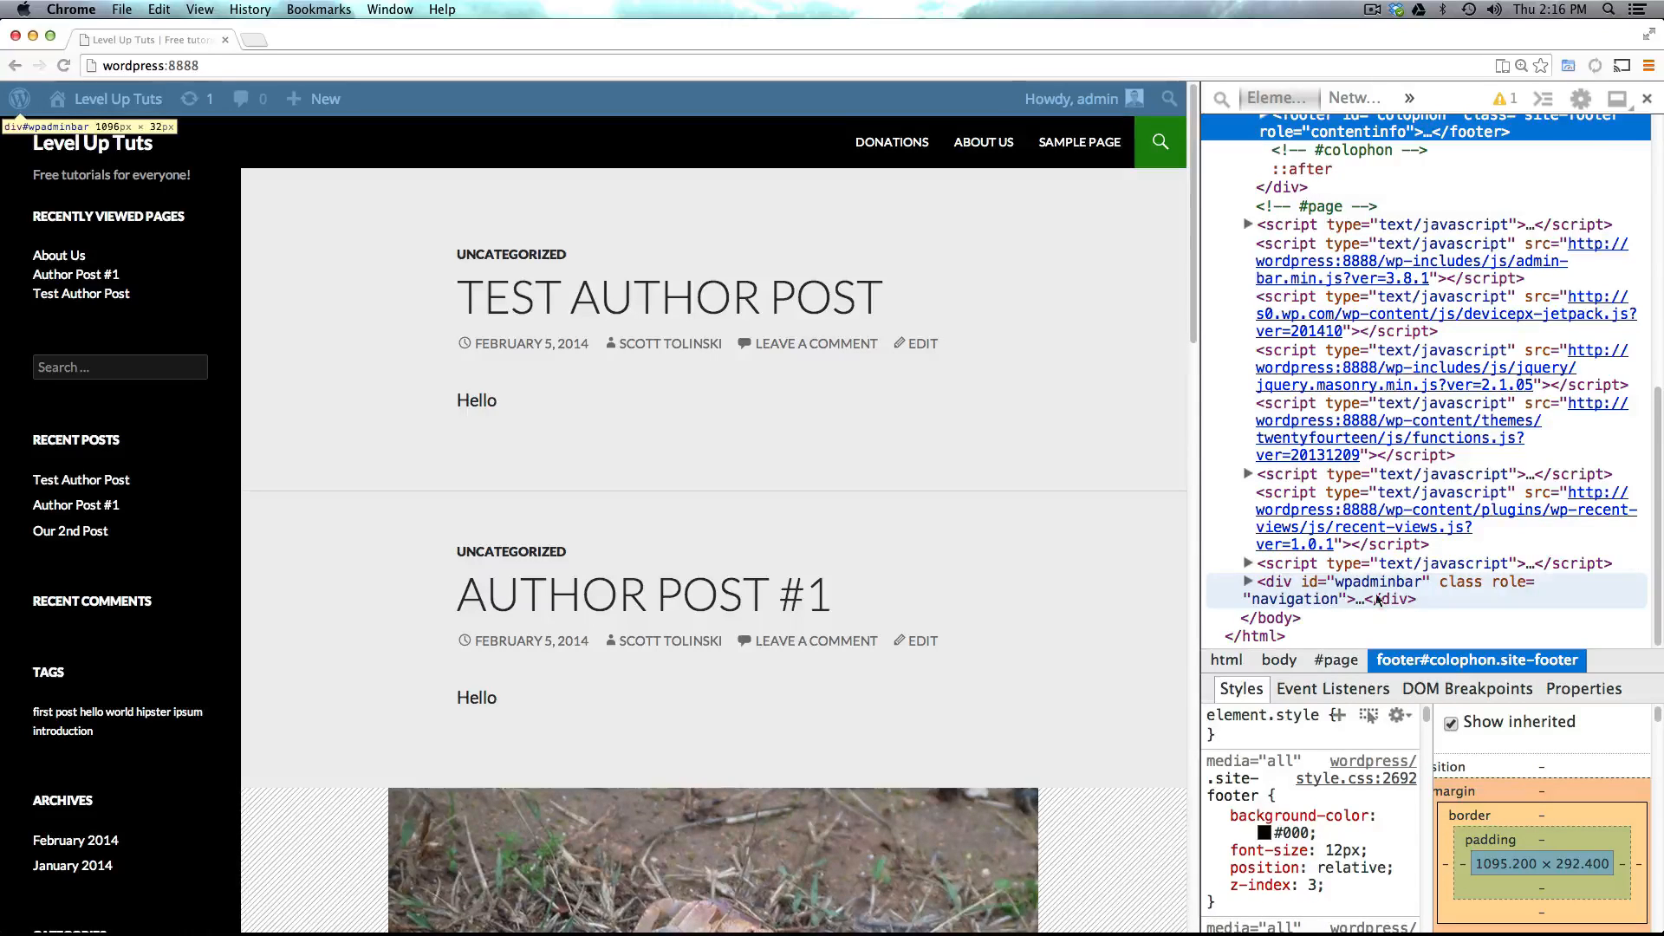
mouse_move(136, 278)
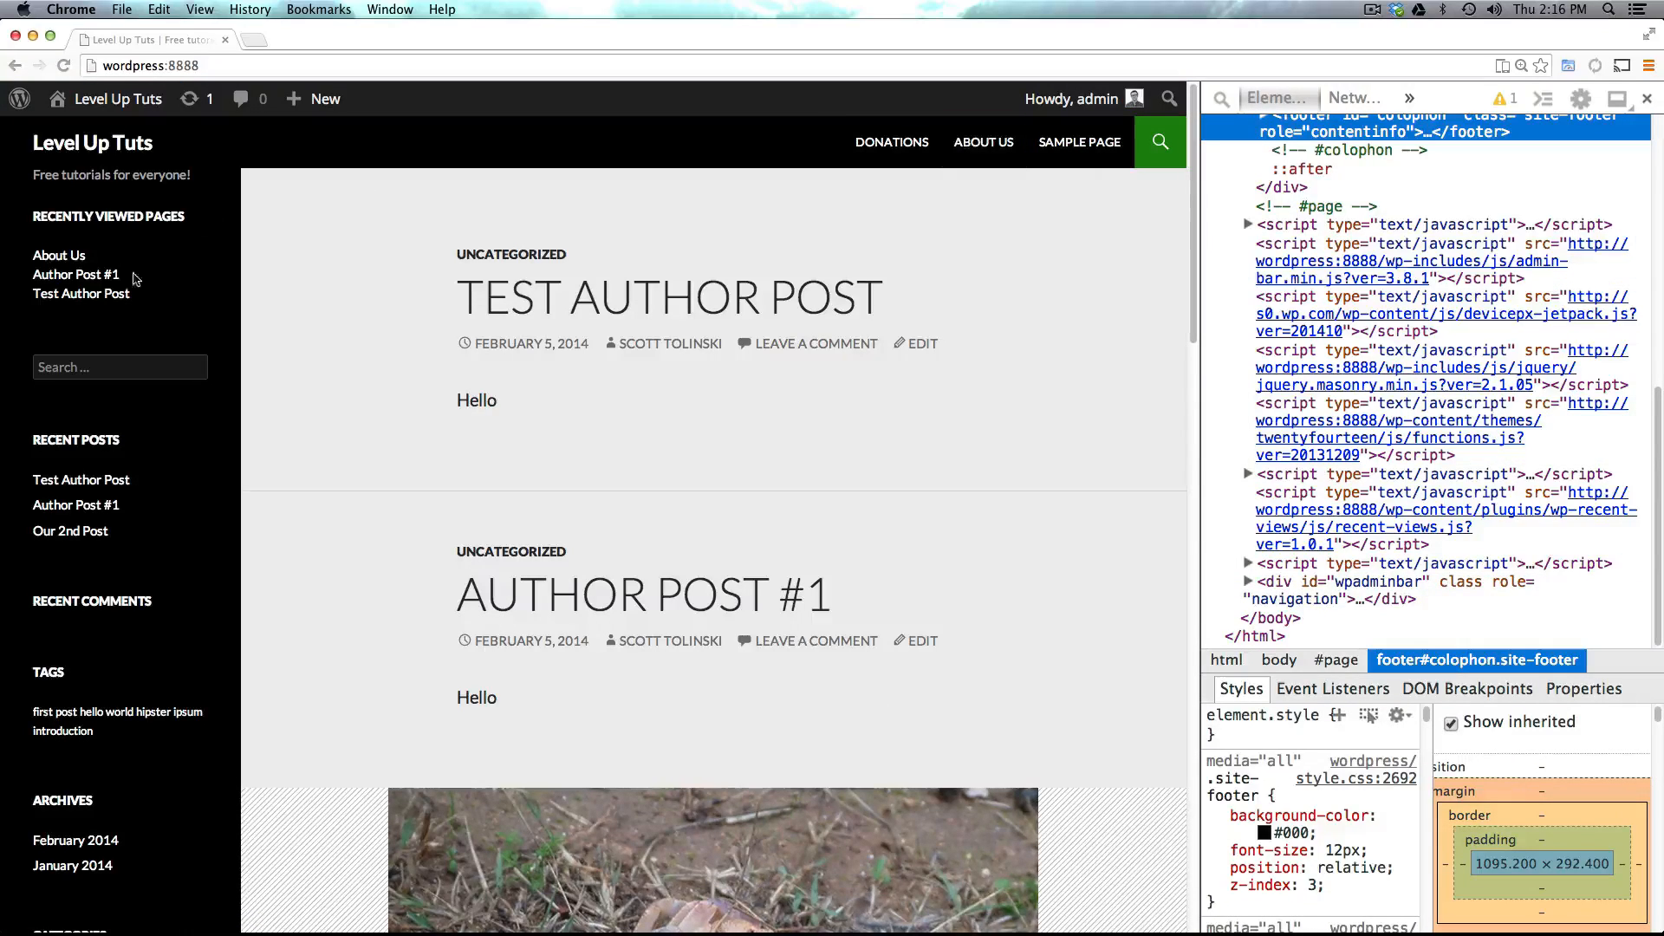
mouse_move(822, 482)
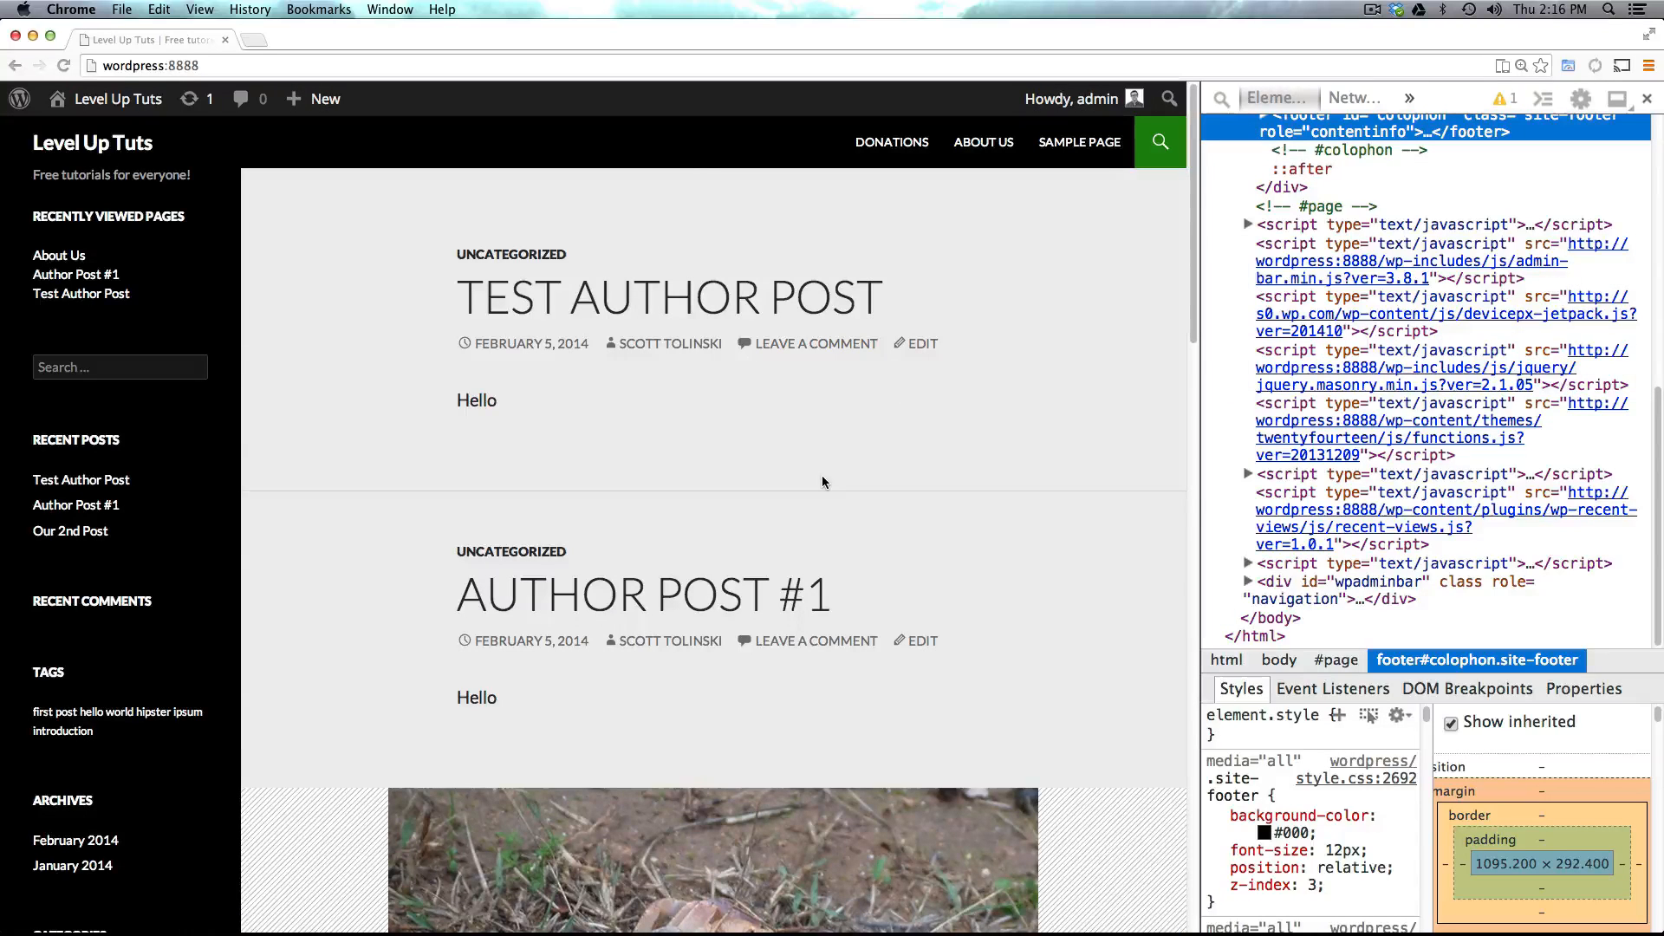
mouse_move(980, 564)
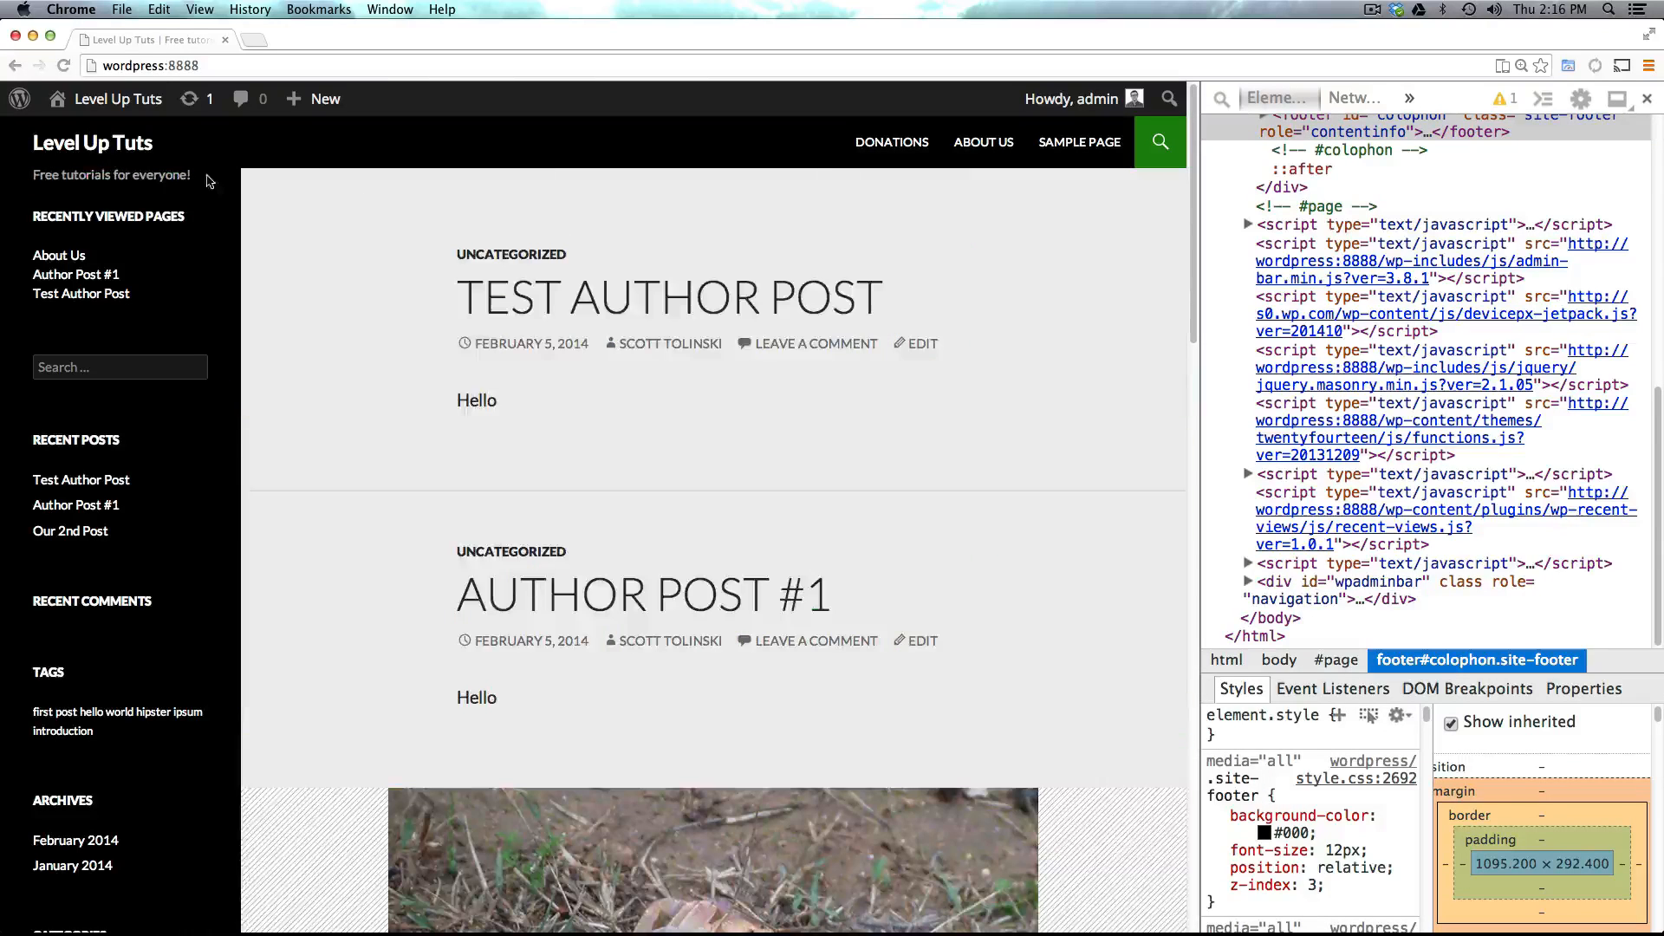
mouse_move(19, 98)
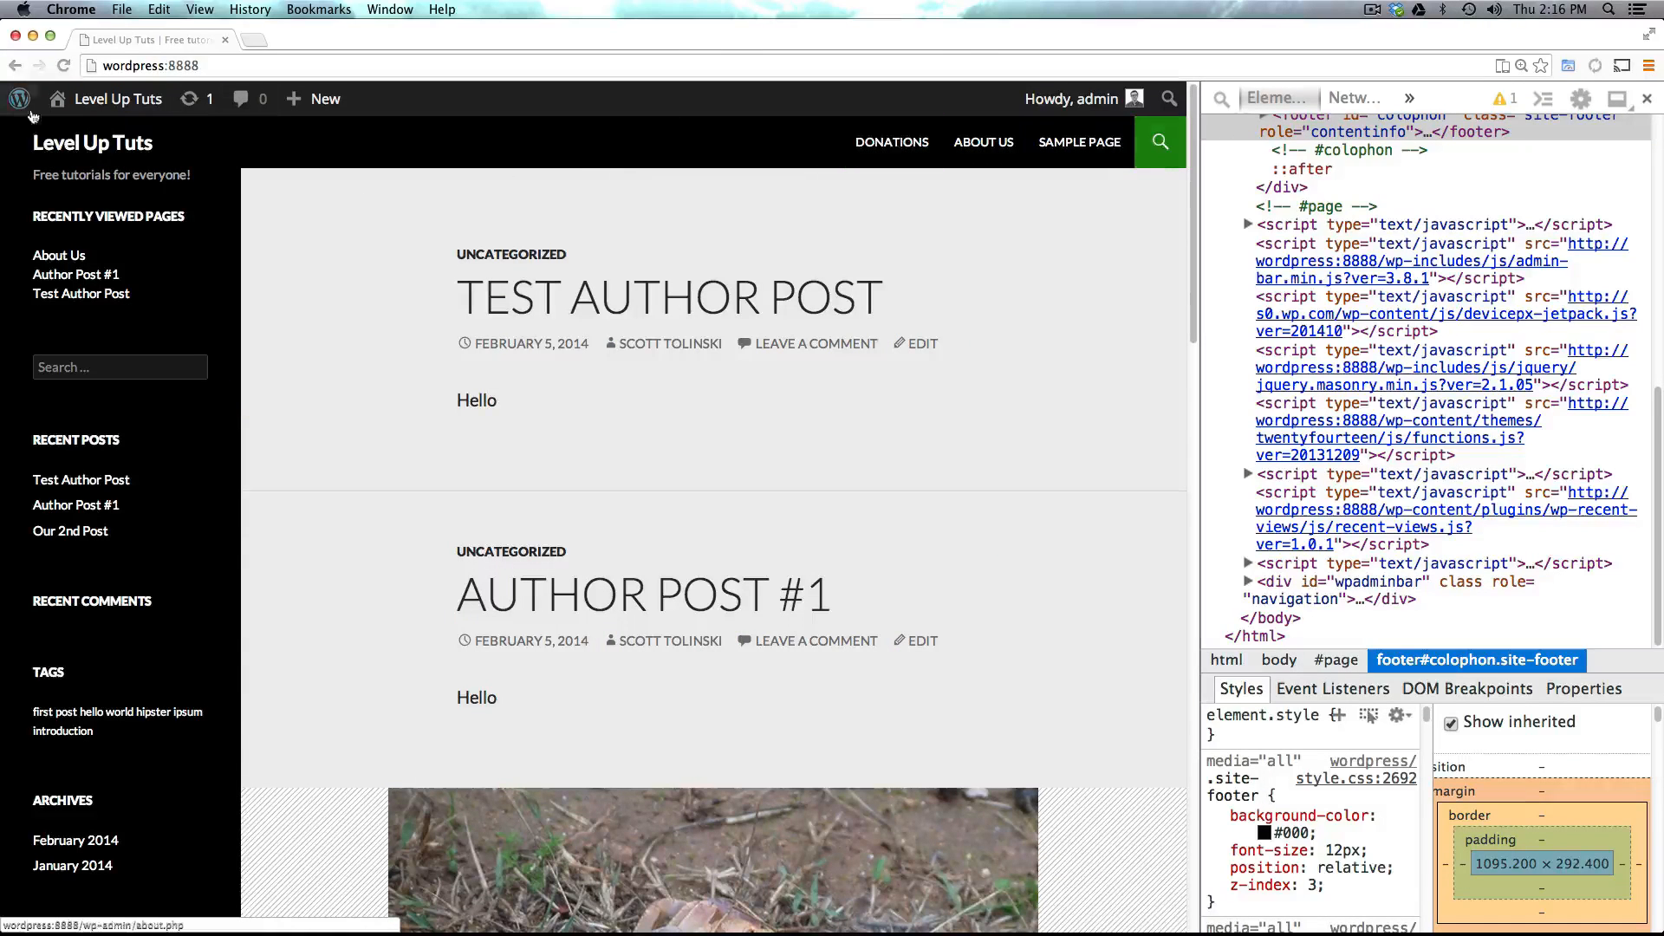
mouse_move(142, 165)
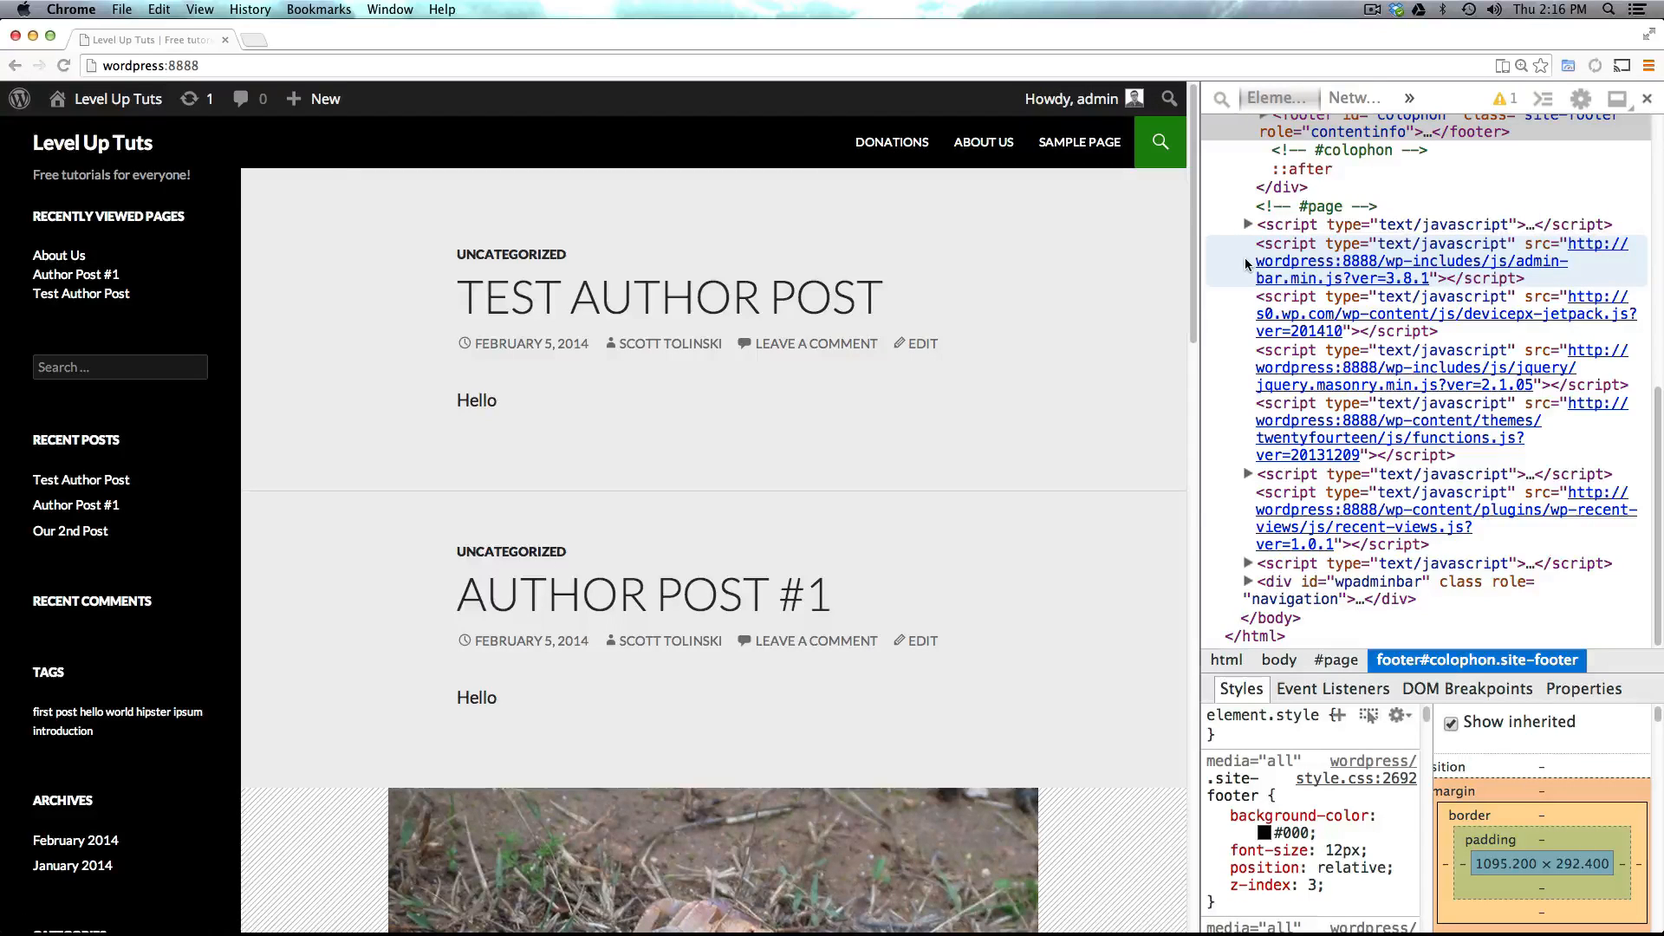
mouse_move(975, 313)
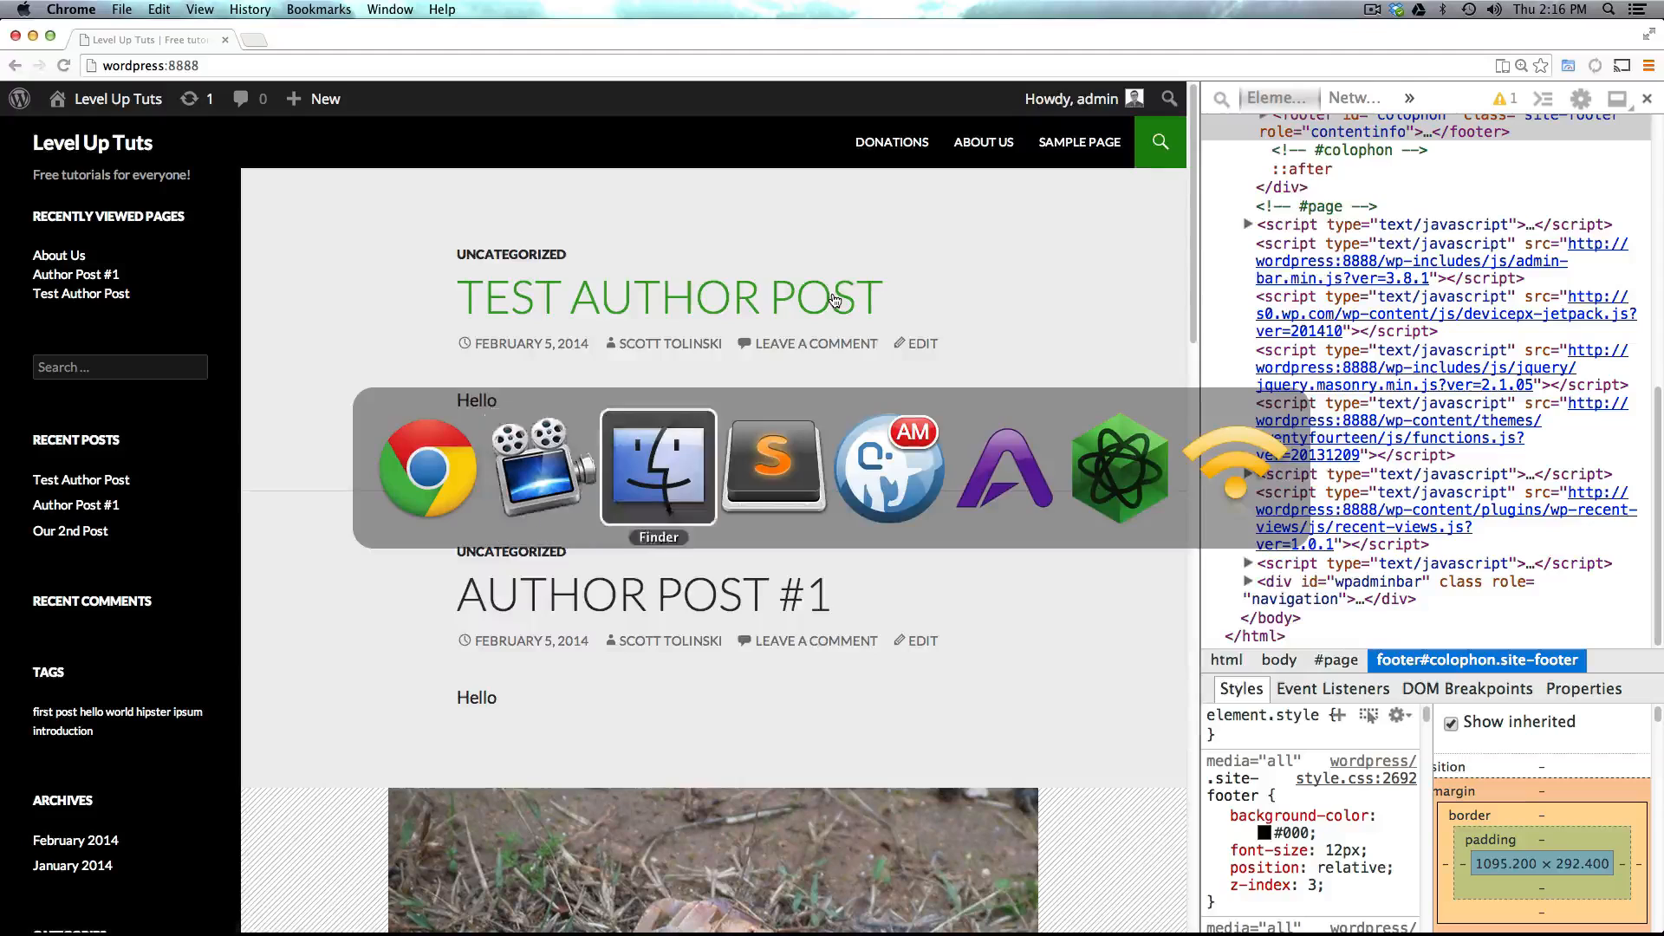
- Copy twentyfourteen's header.php into the twentyfourteen-child folder beside style.css
left_click(658, 467)
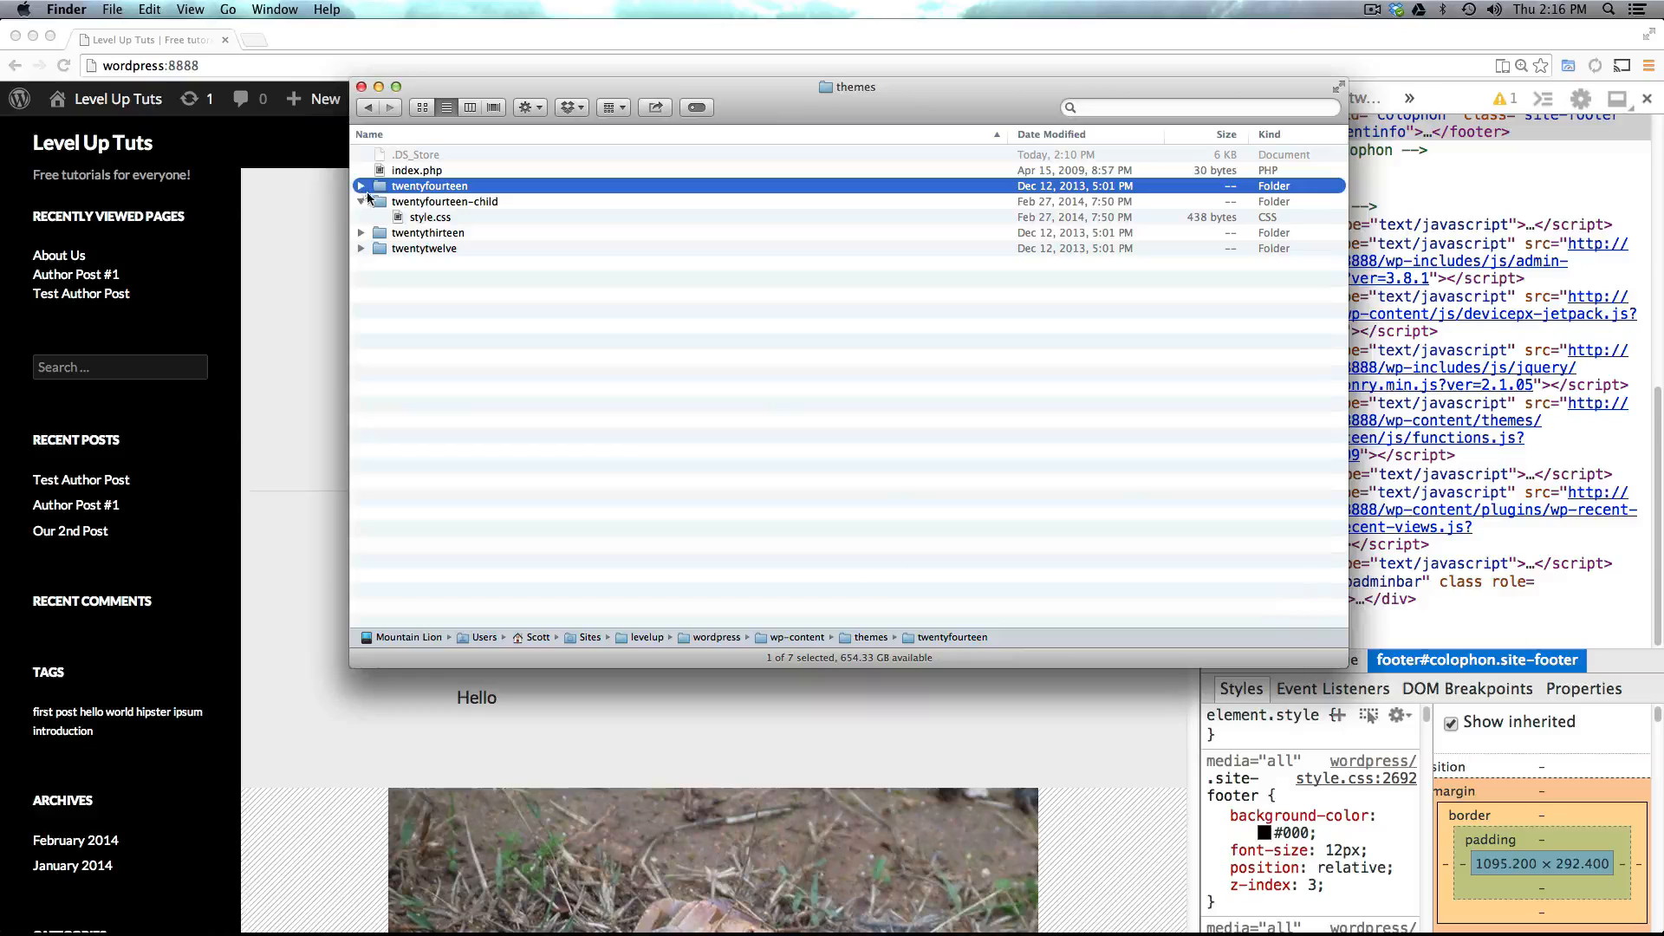
left_click(445, 202)
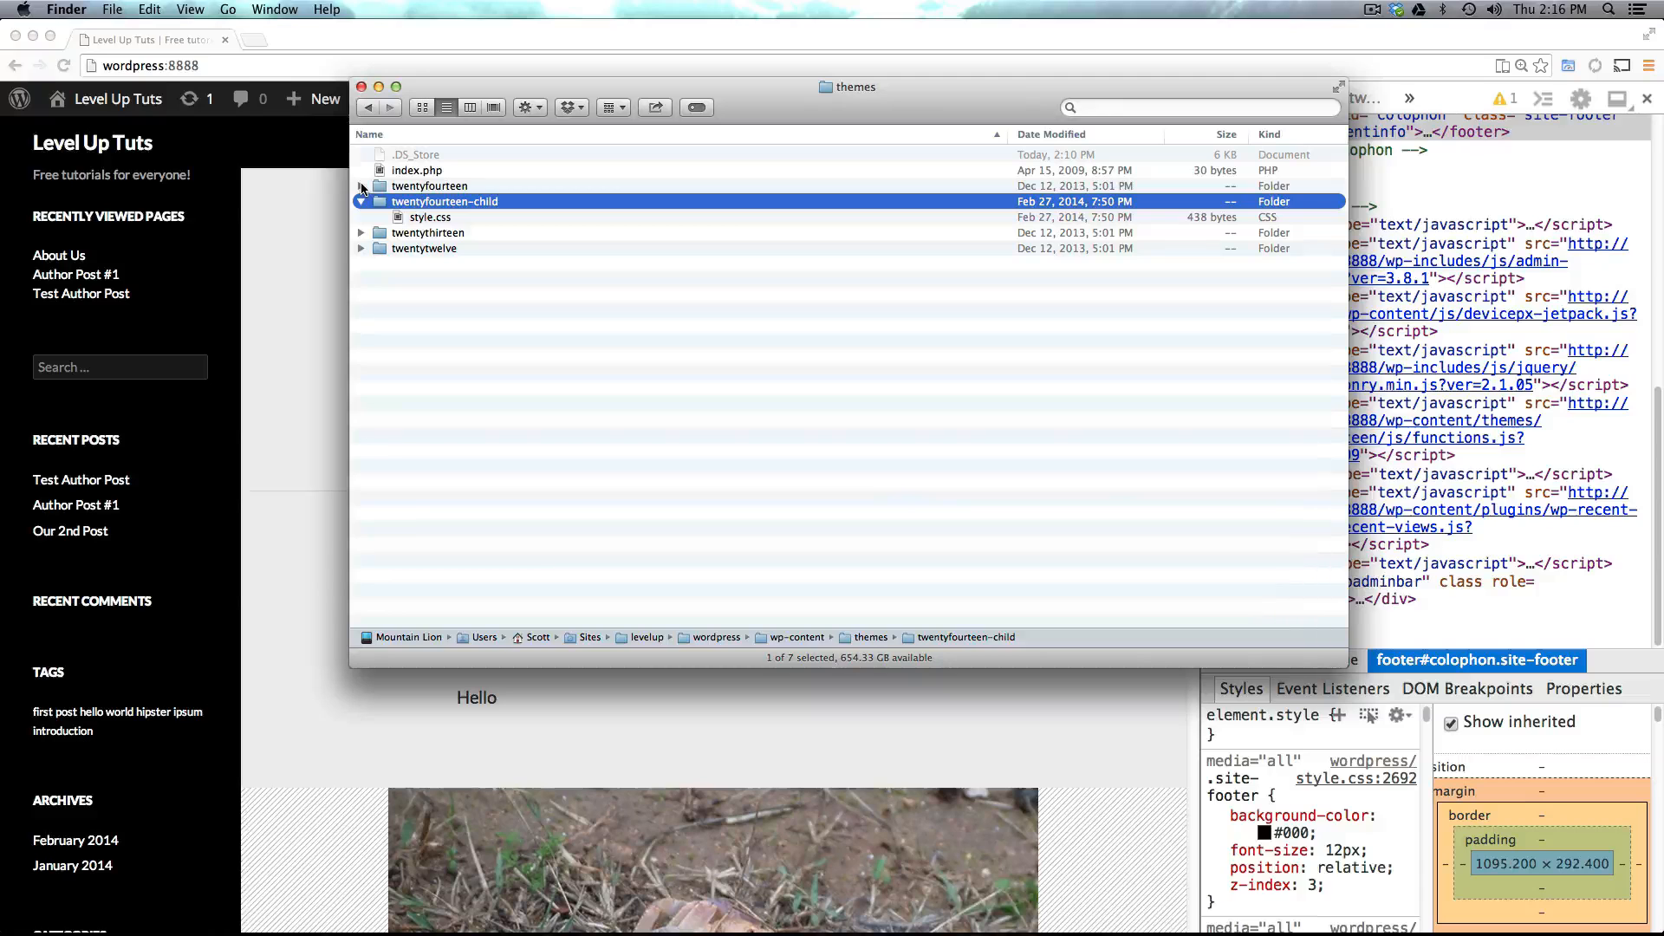
left_click(362, 186)
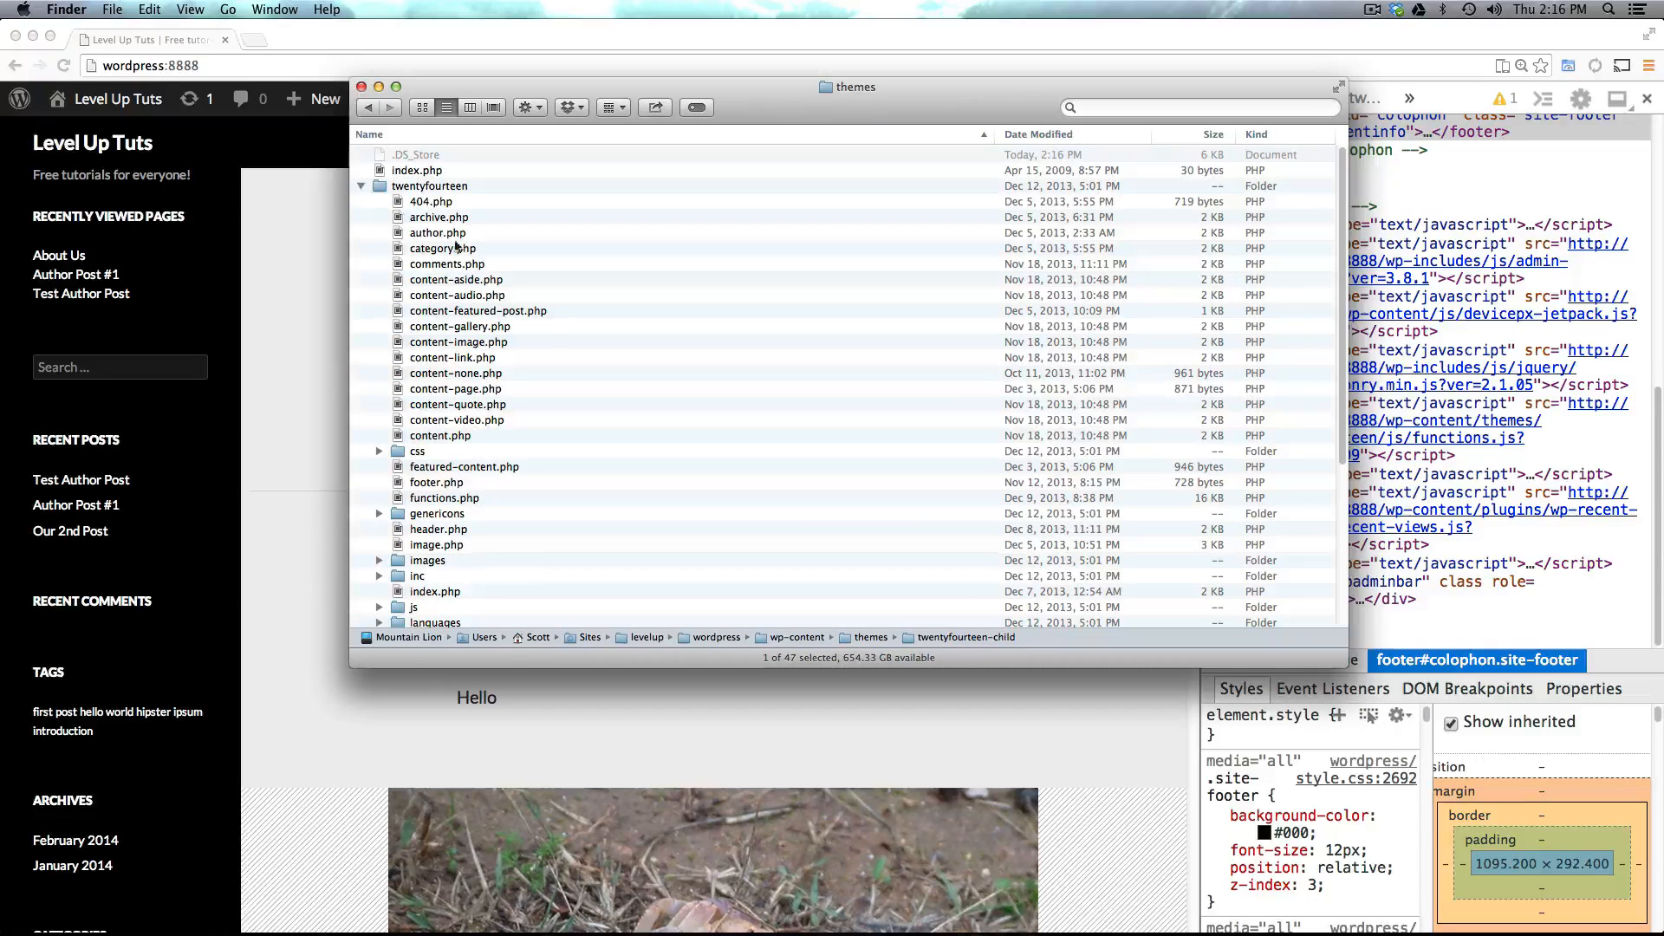
left_click(458, 341)
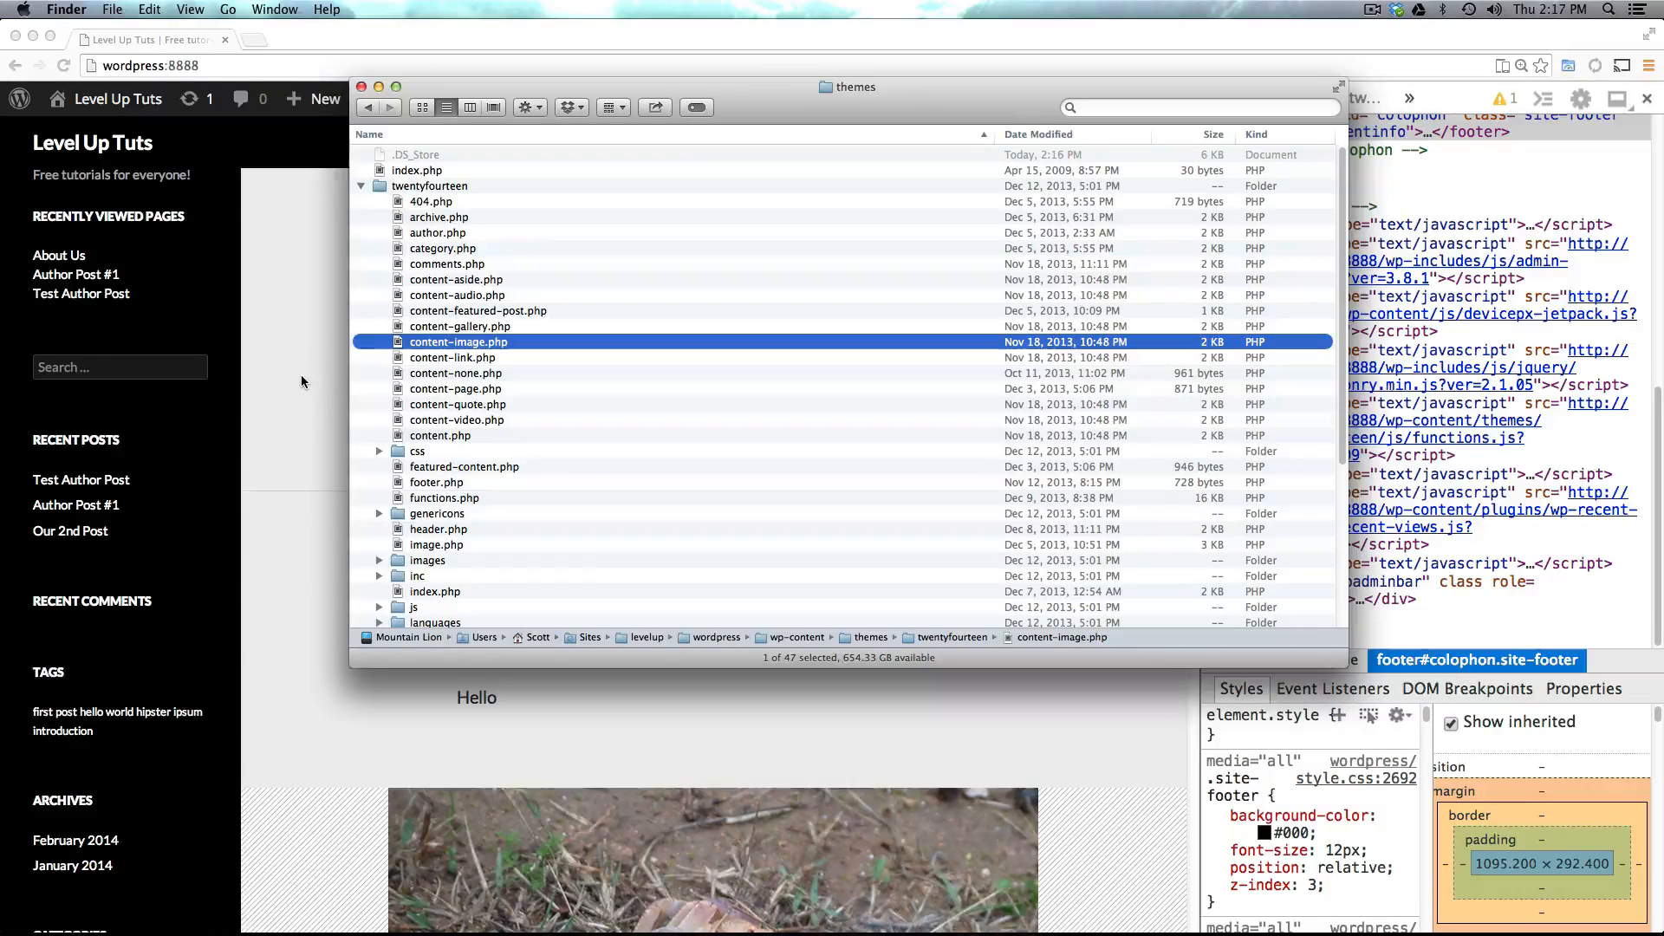
scroll("down", 3)
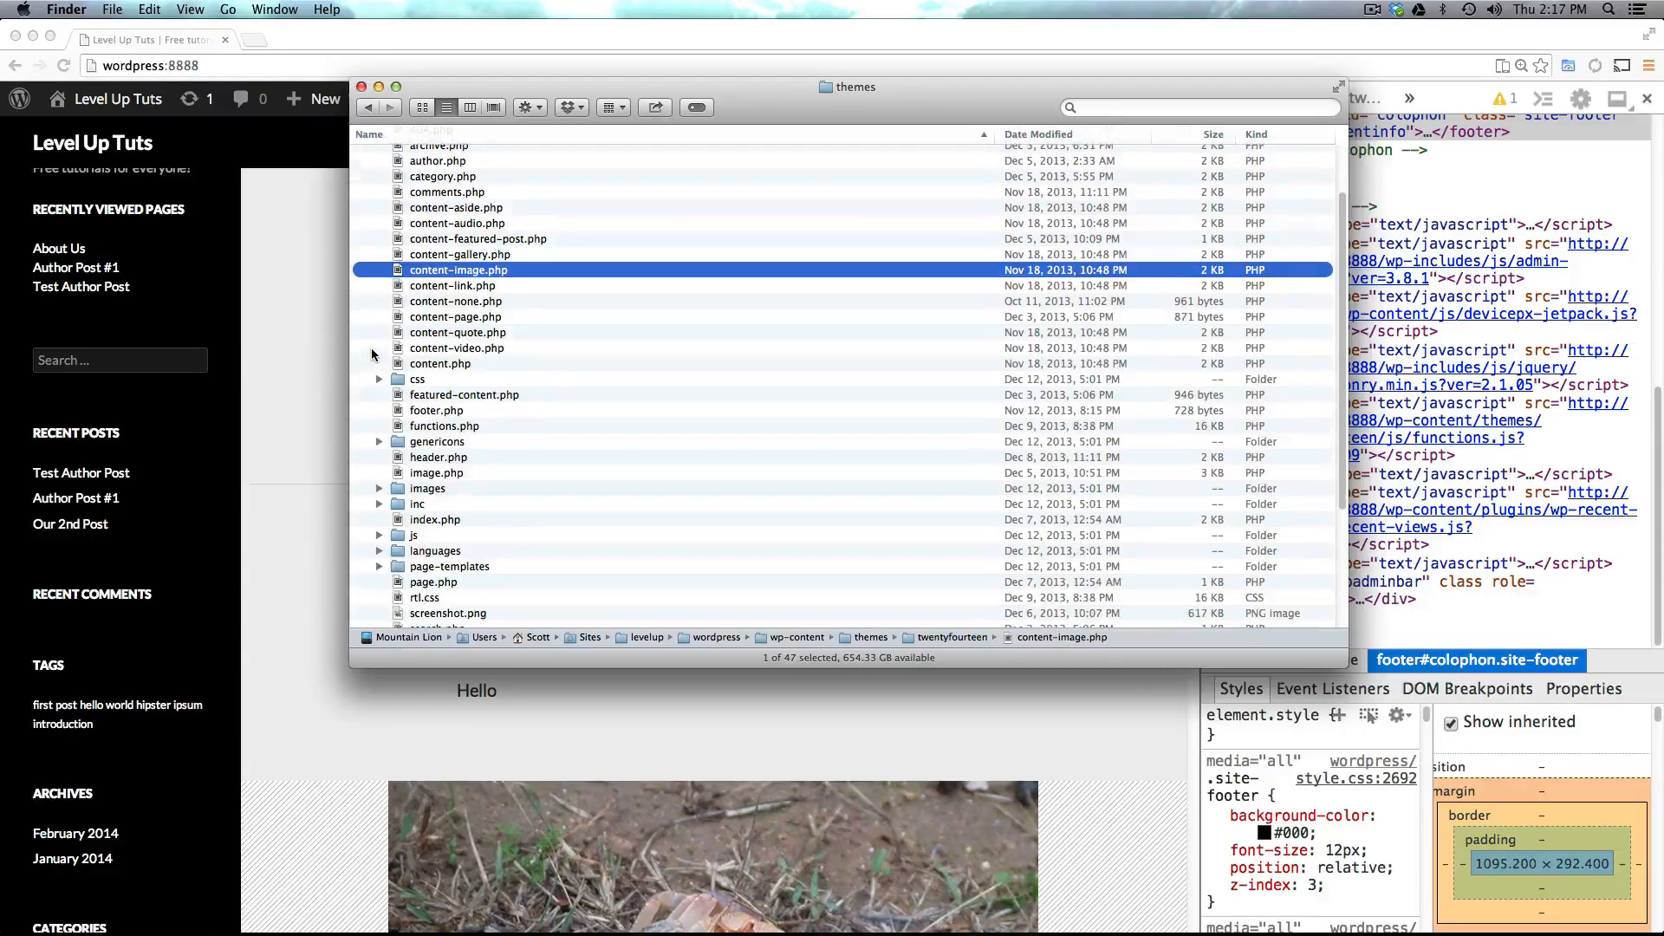
mouse_move(445, 469)
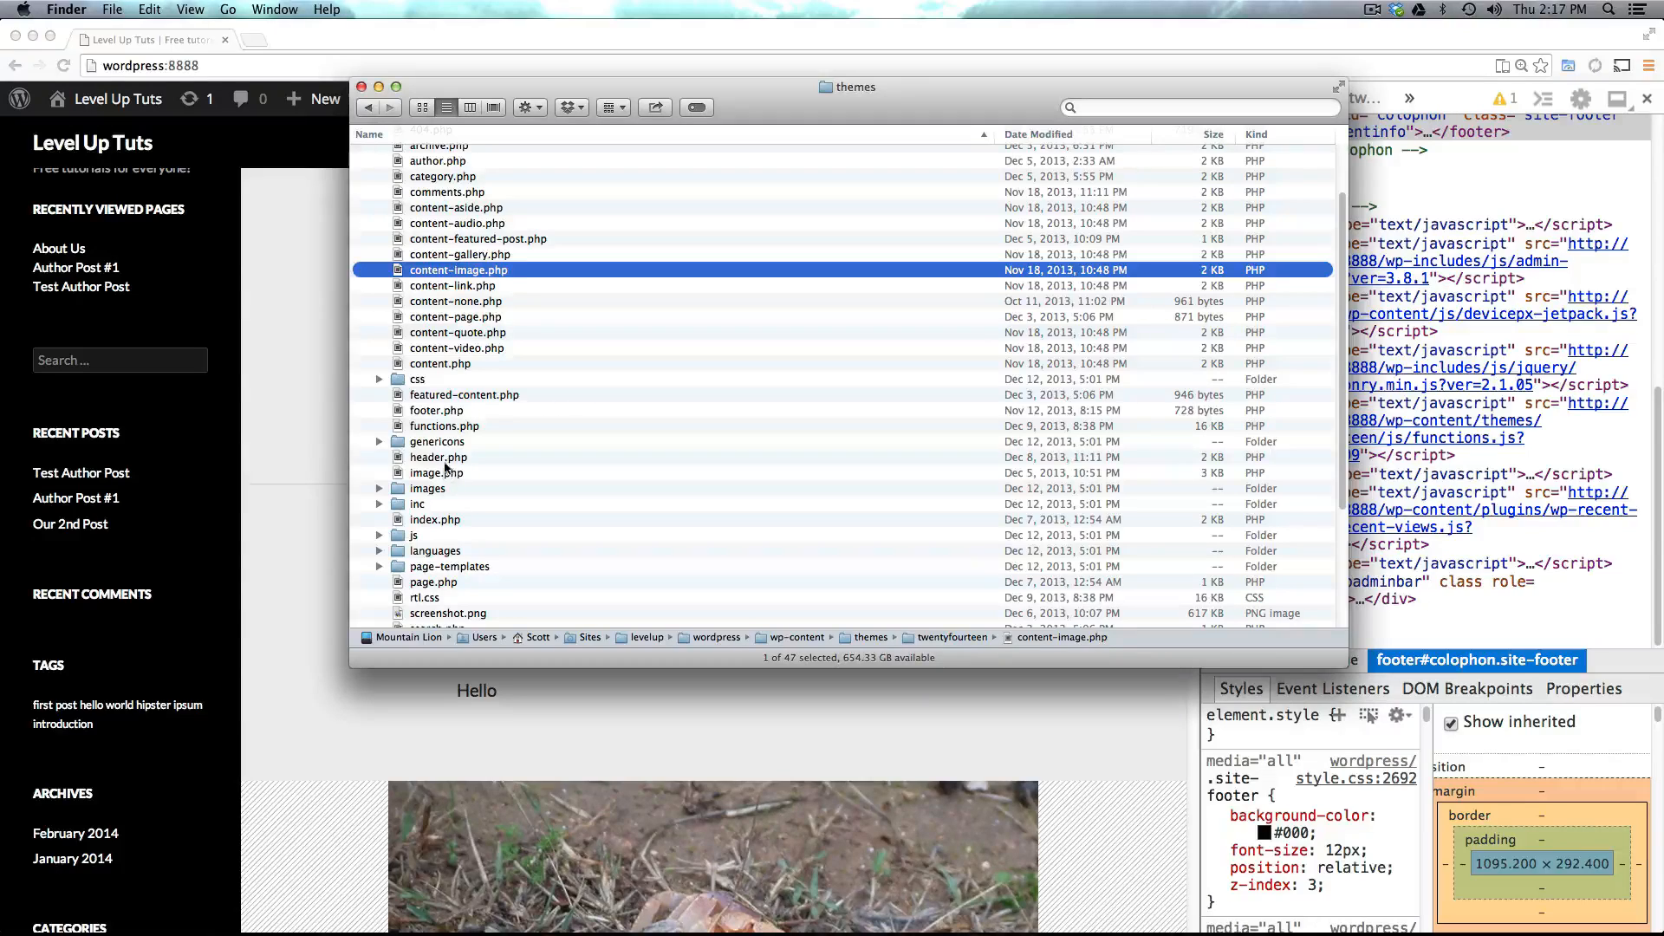
left_click(439, 457)
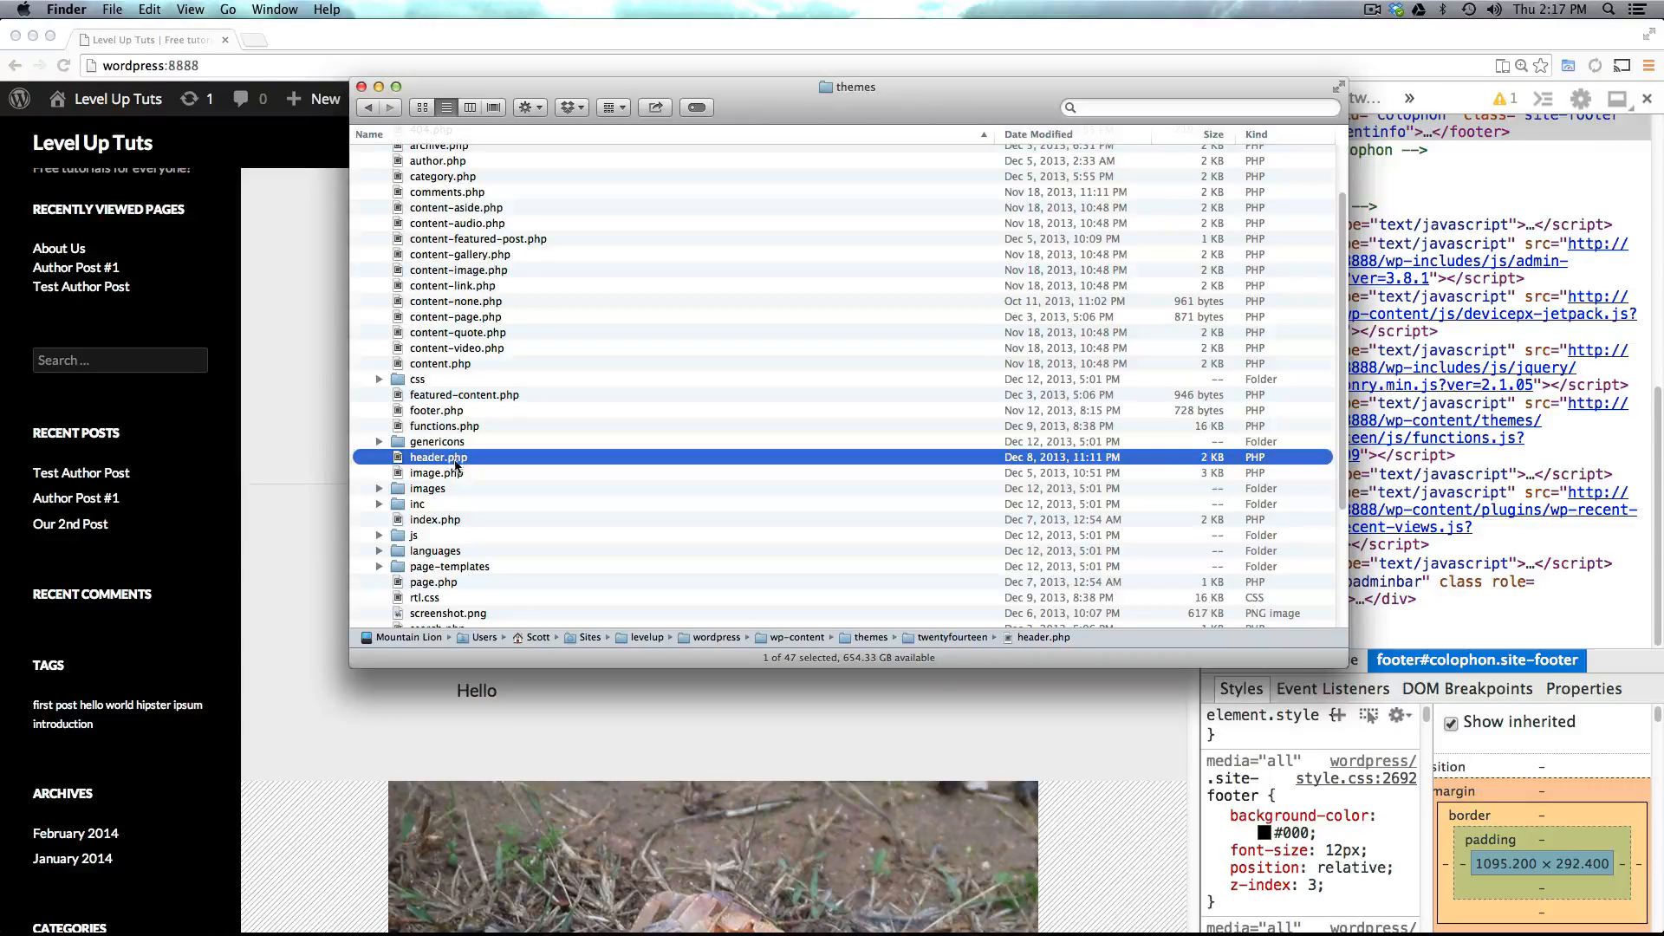
scroll("down", 3)
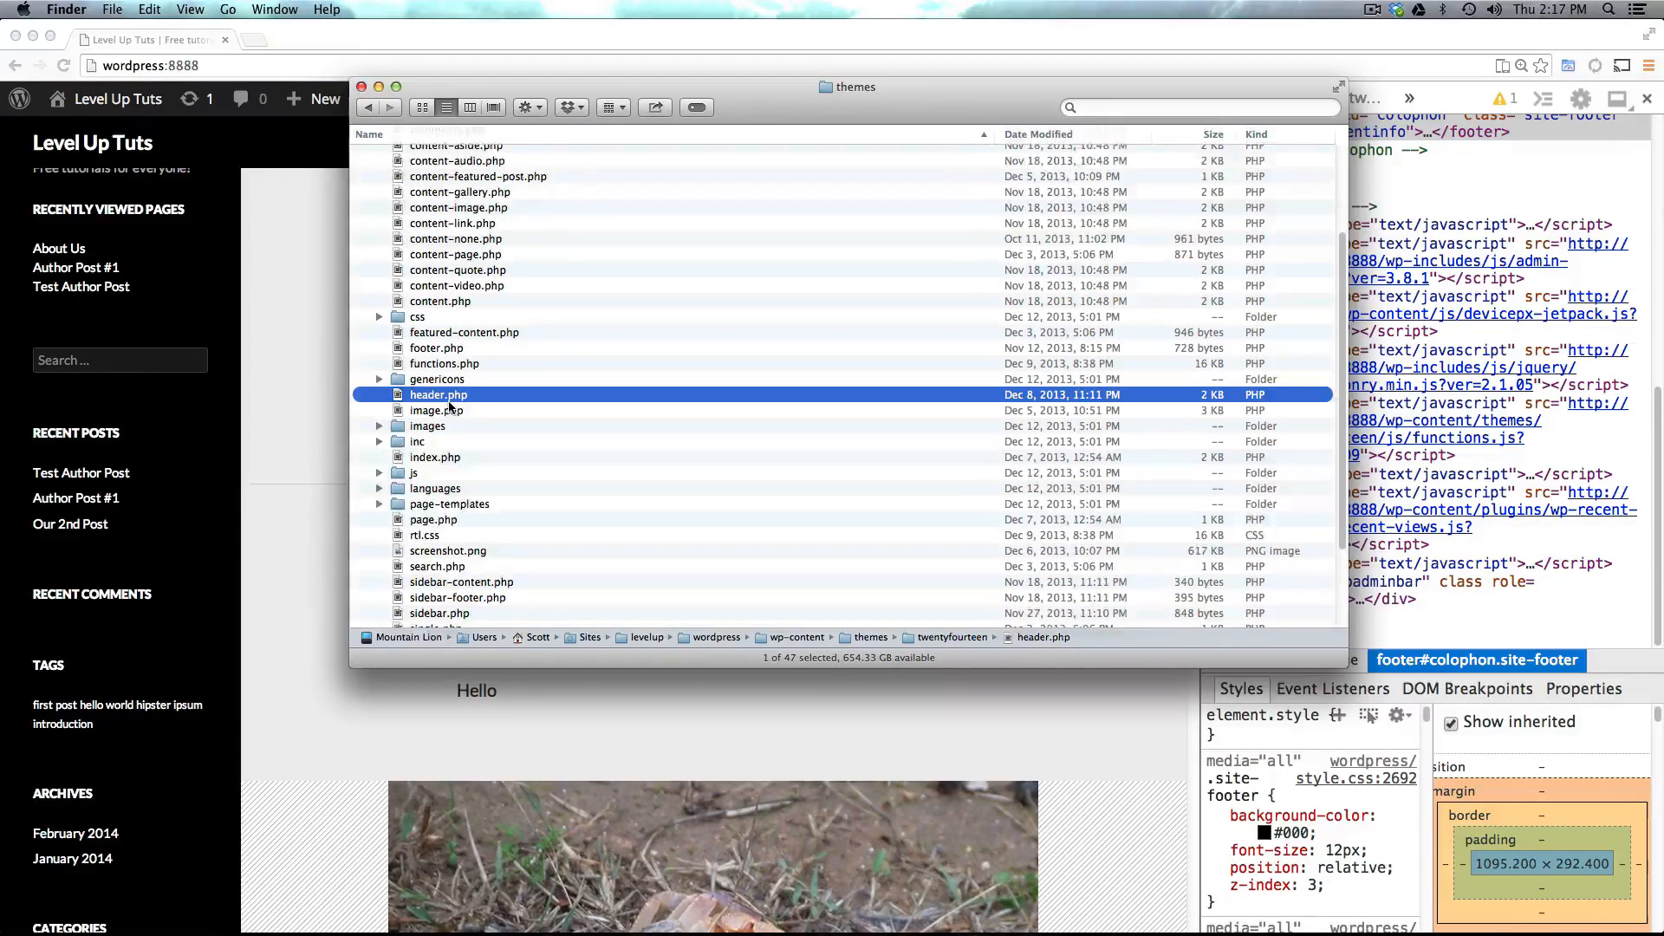
scroll("down", 3)
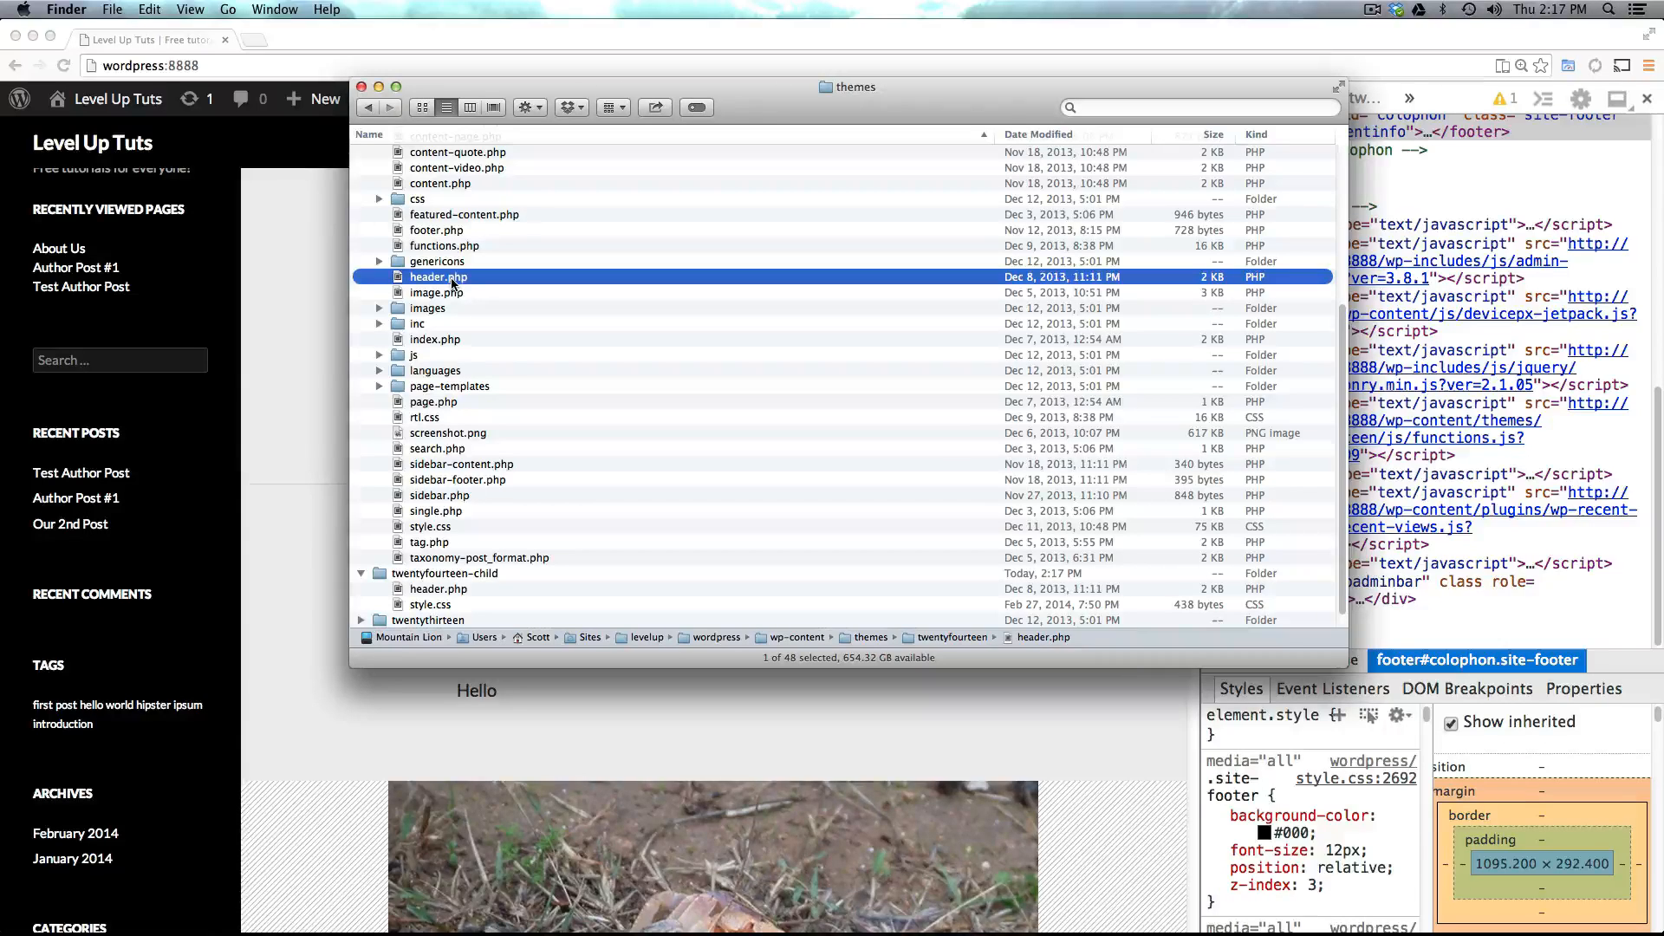
left_click(438, 588)
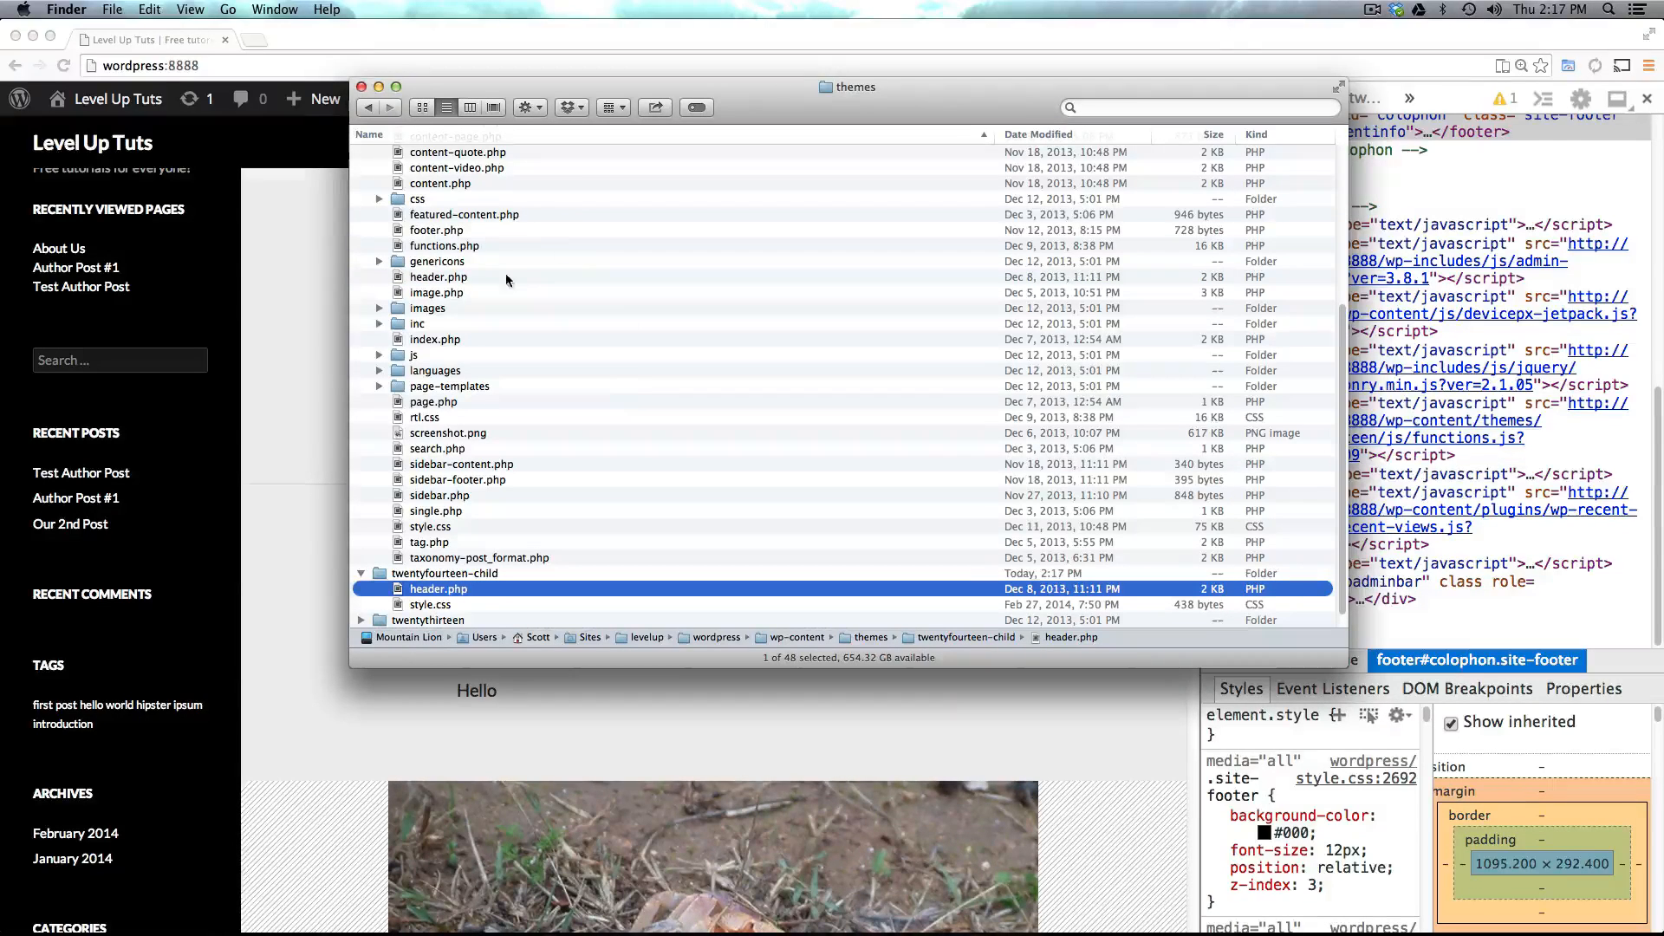
mouse_move(449, 613)
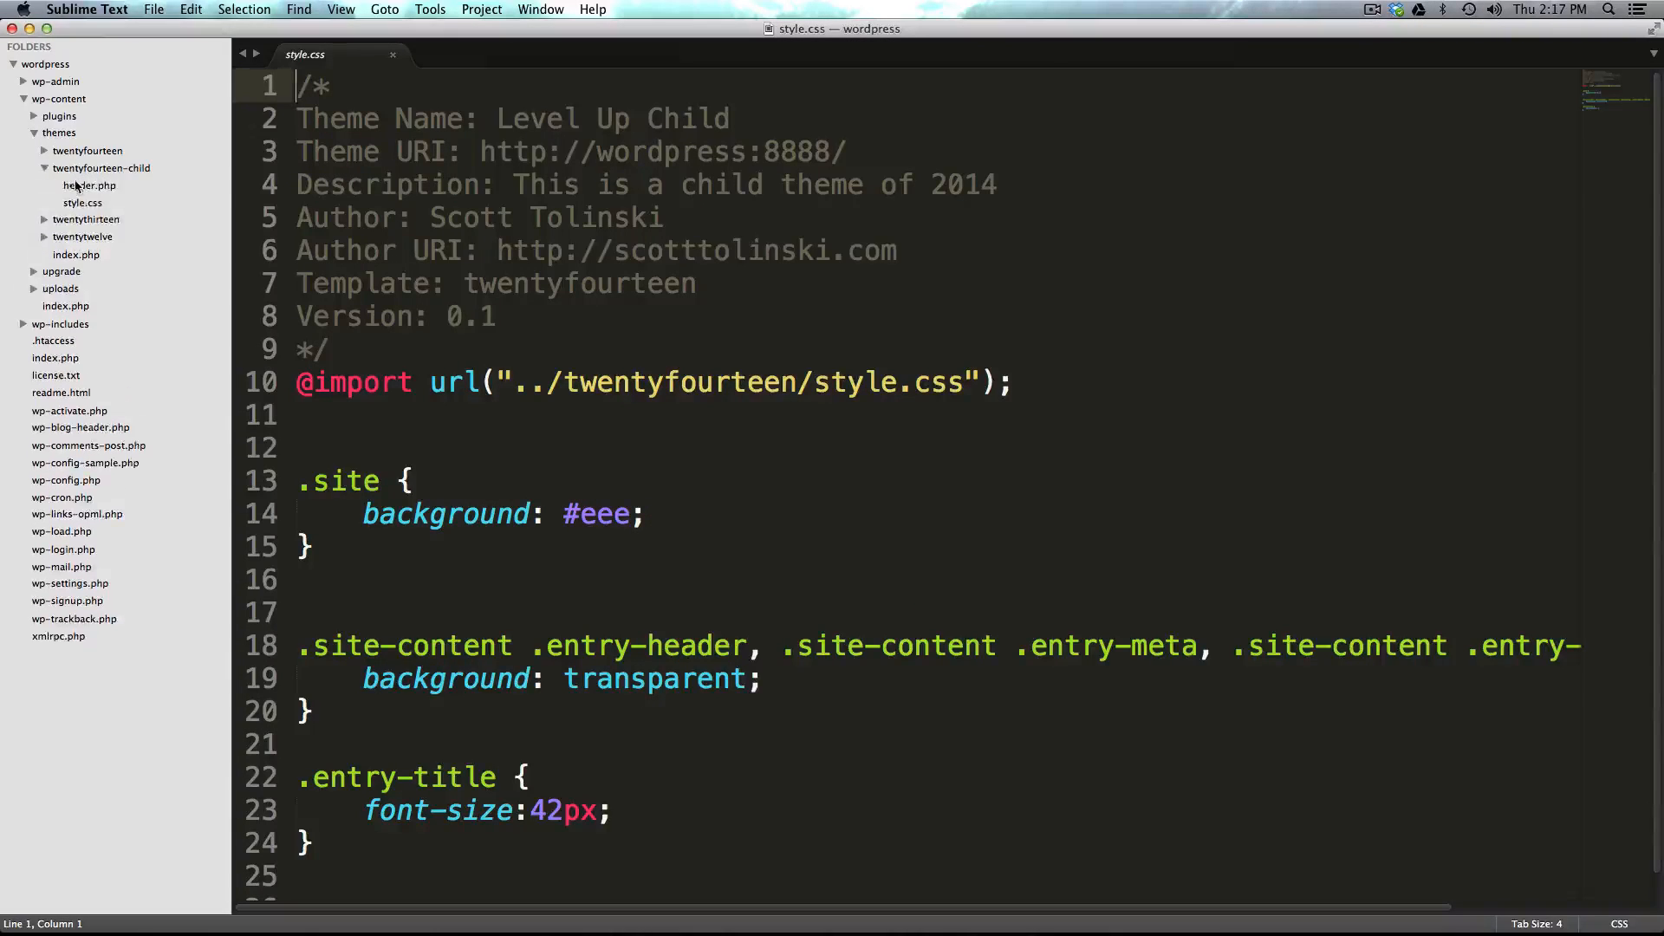
- Open twentyfourteen-child/header.php and scroll to the masthead and search-container markup
left_click(90, 184)
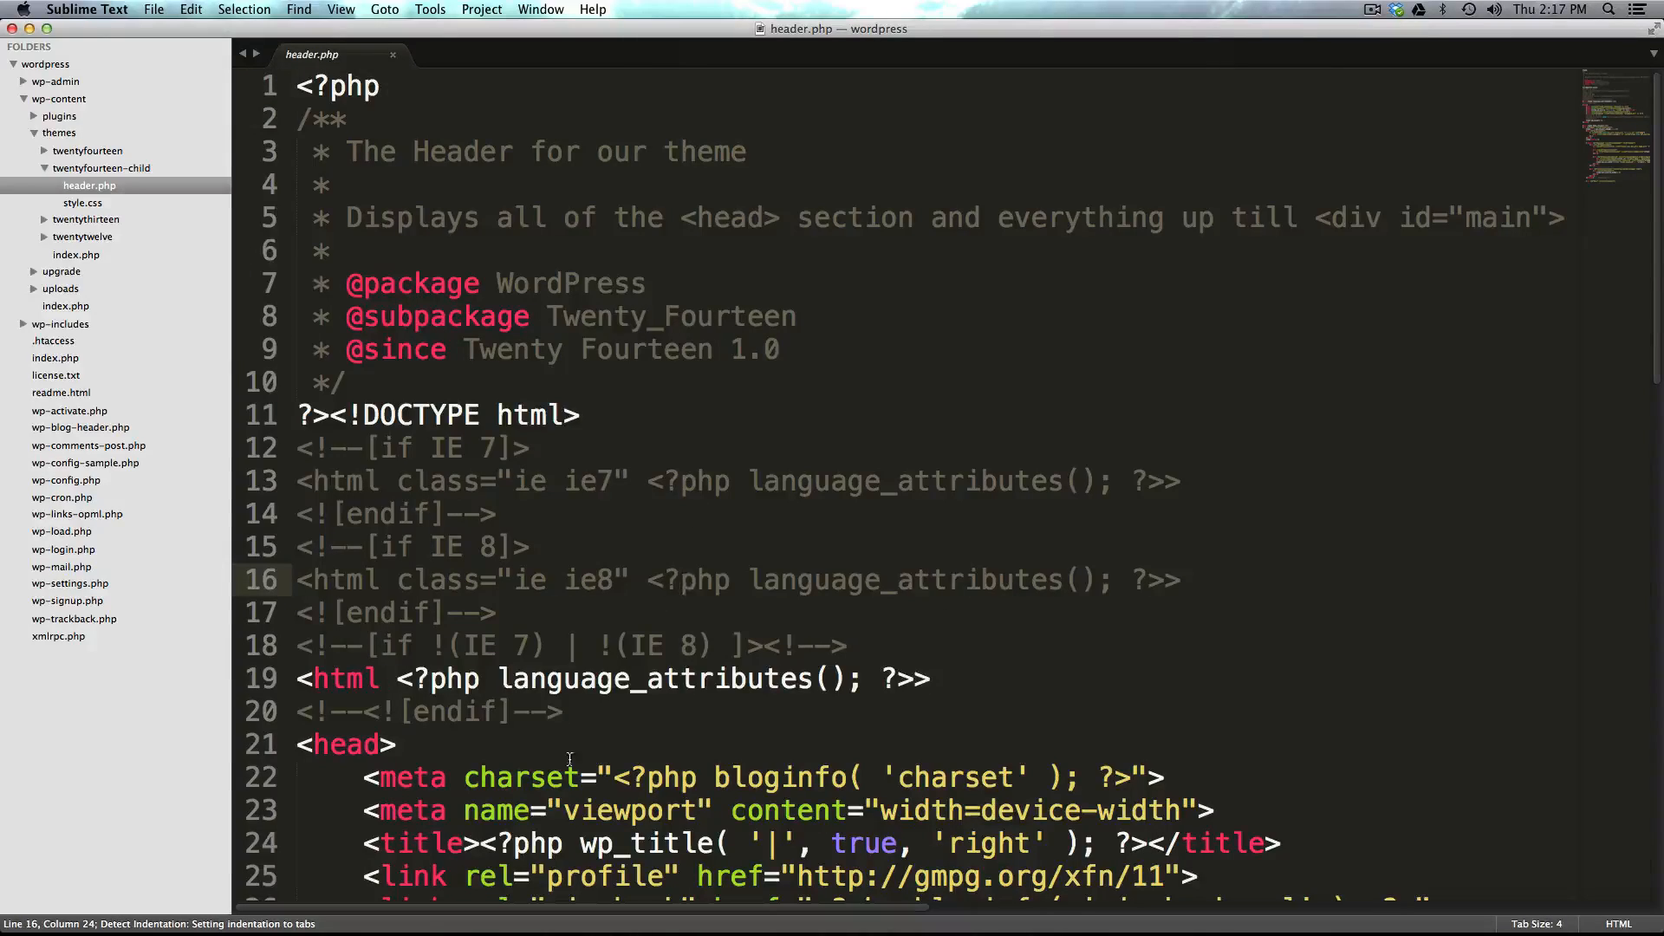
scroll("down", 3)
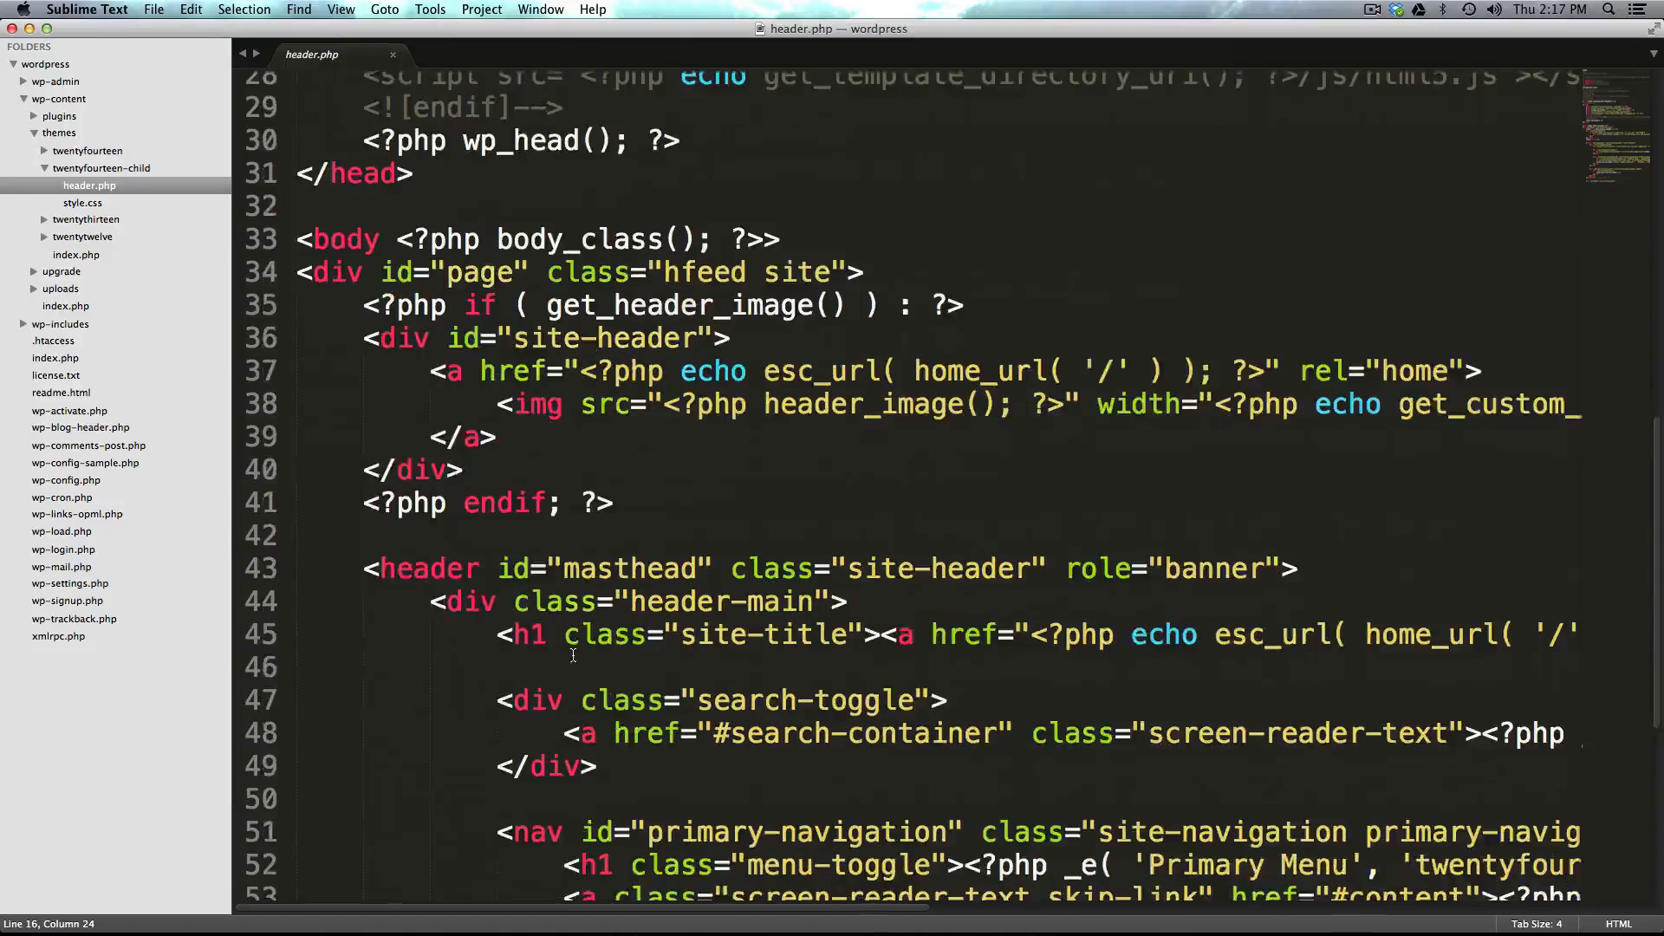
scroll("up", 3)
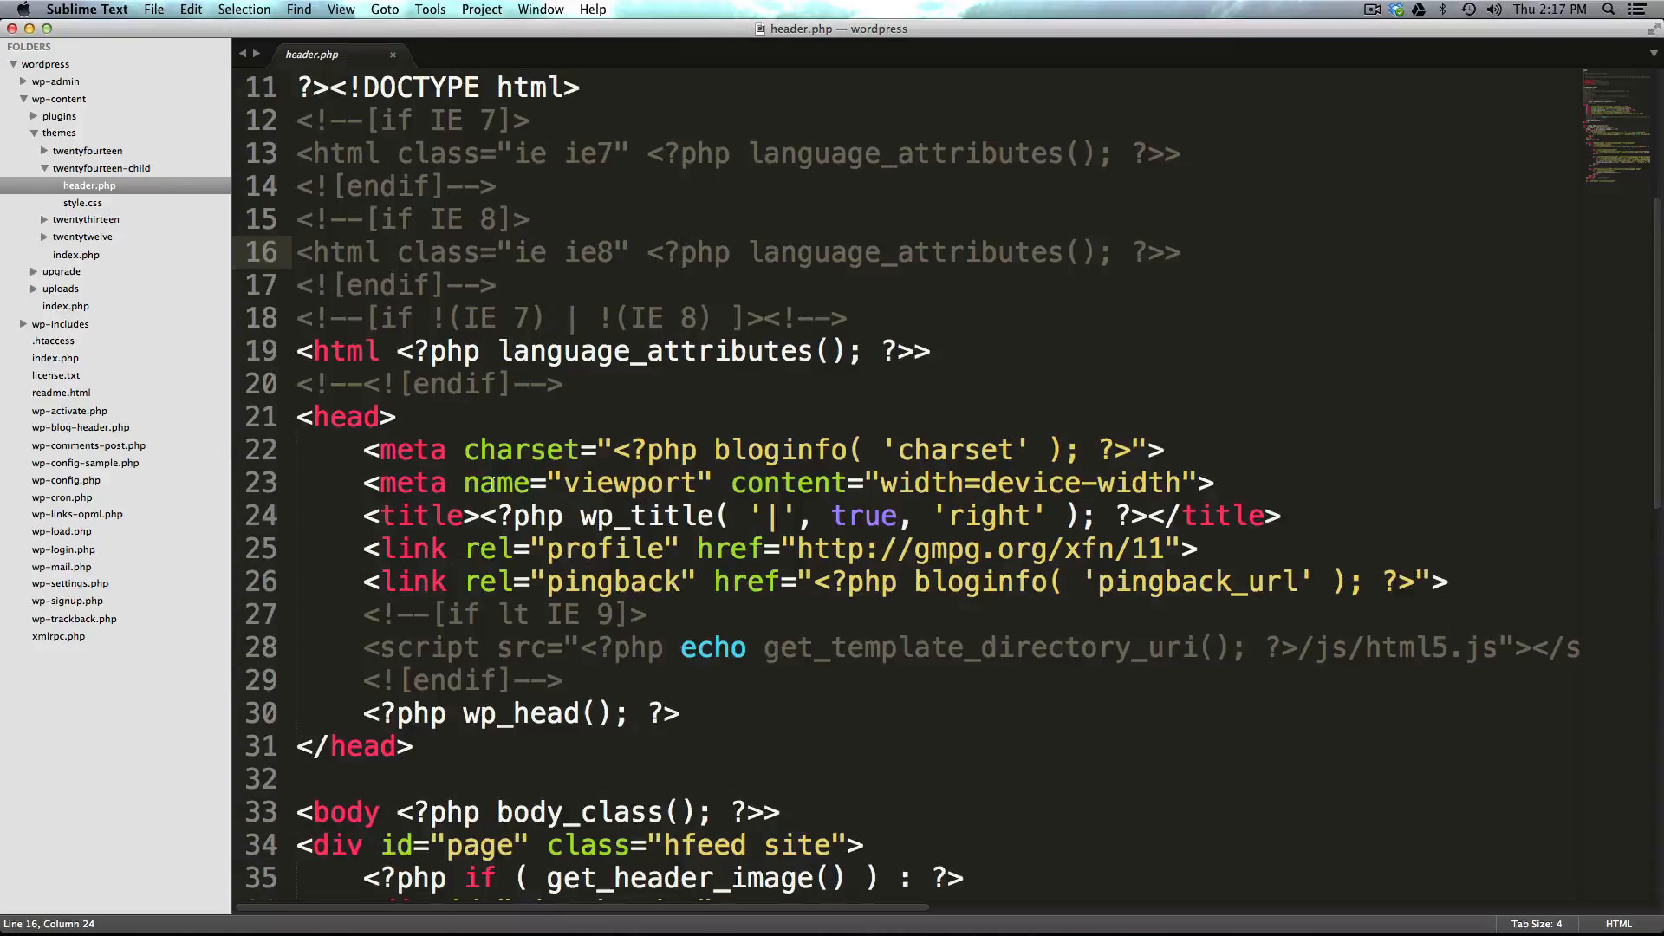
scroll("down", 3)
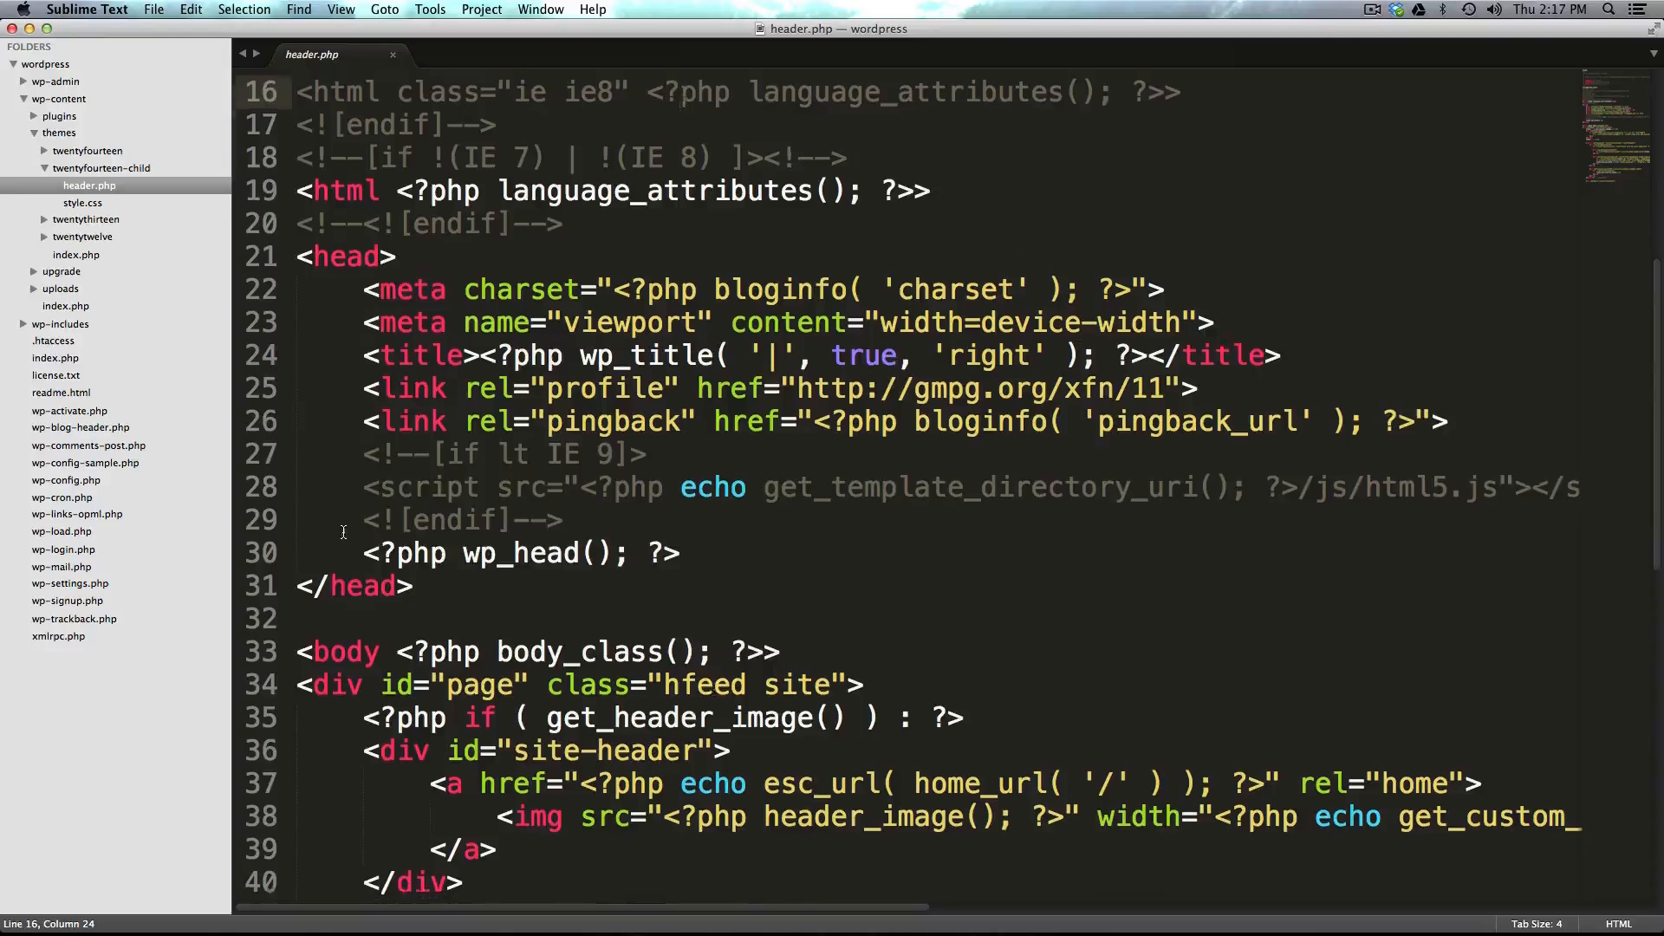
scroll("down", 3)
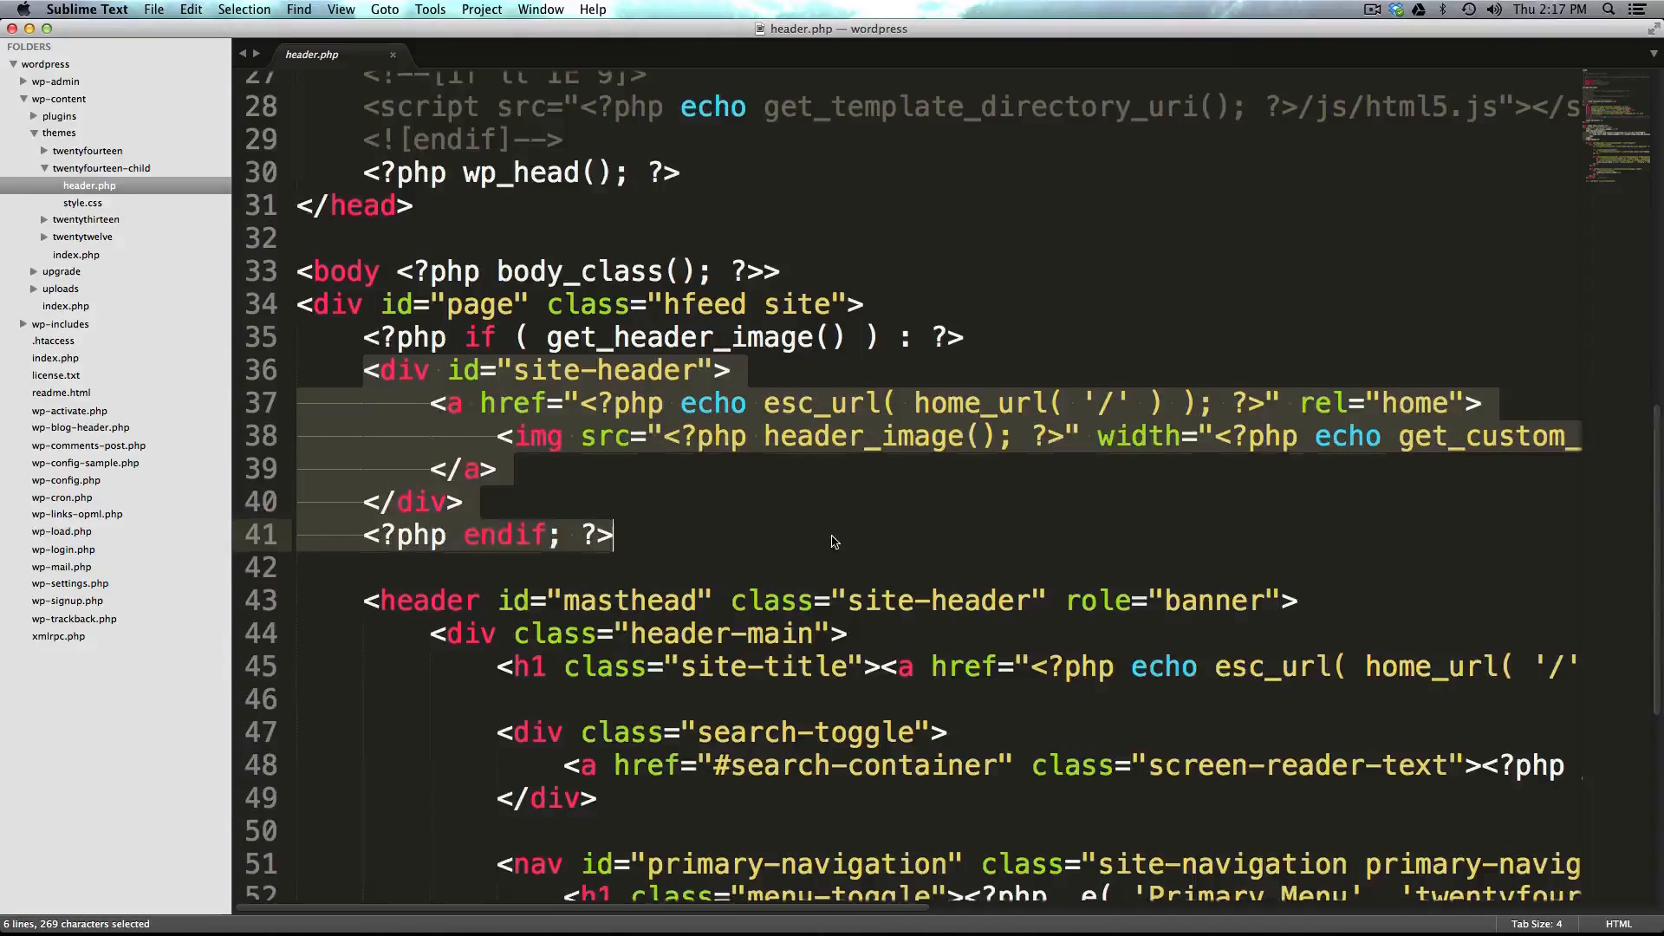
scroll("down", 3)
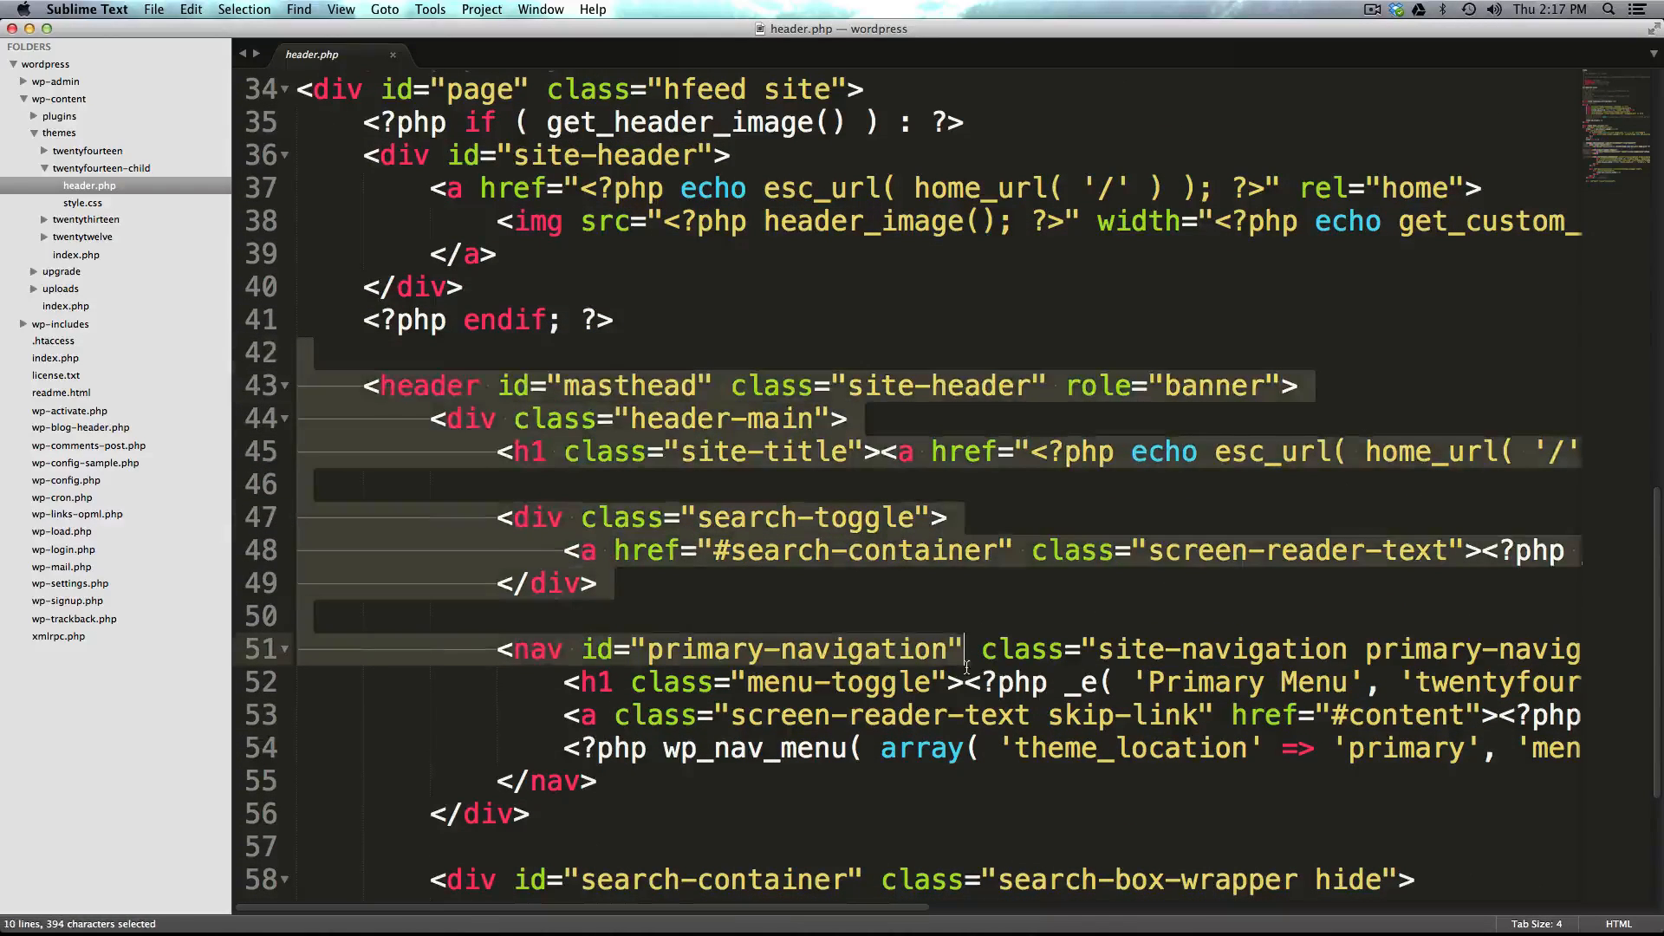
left_click(719, 372)
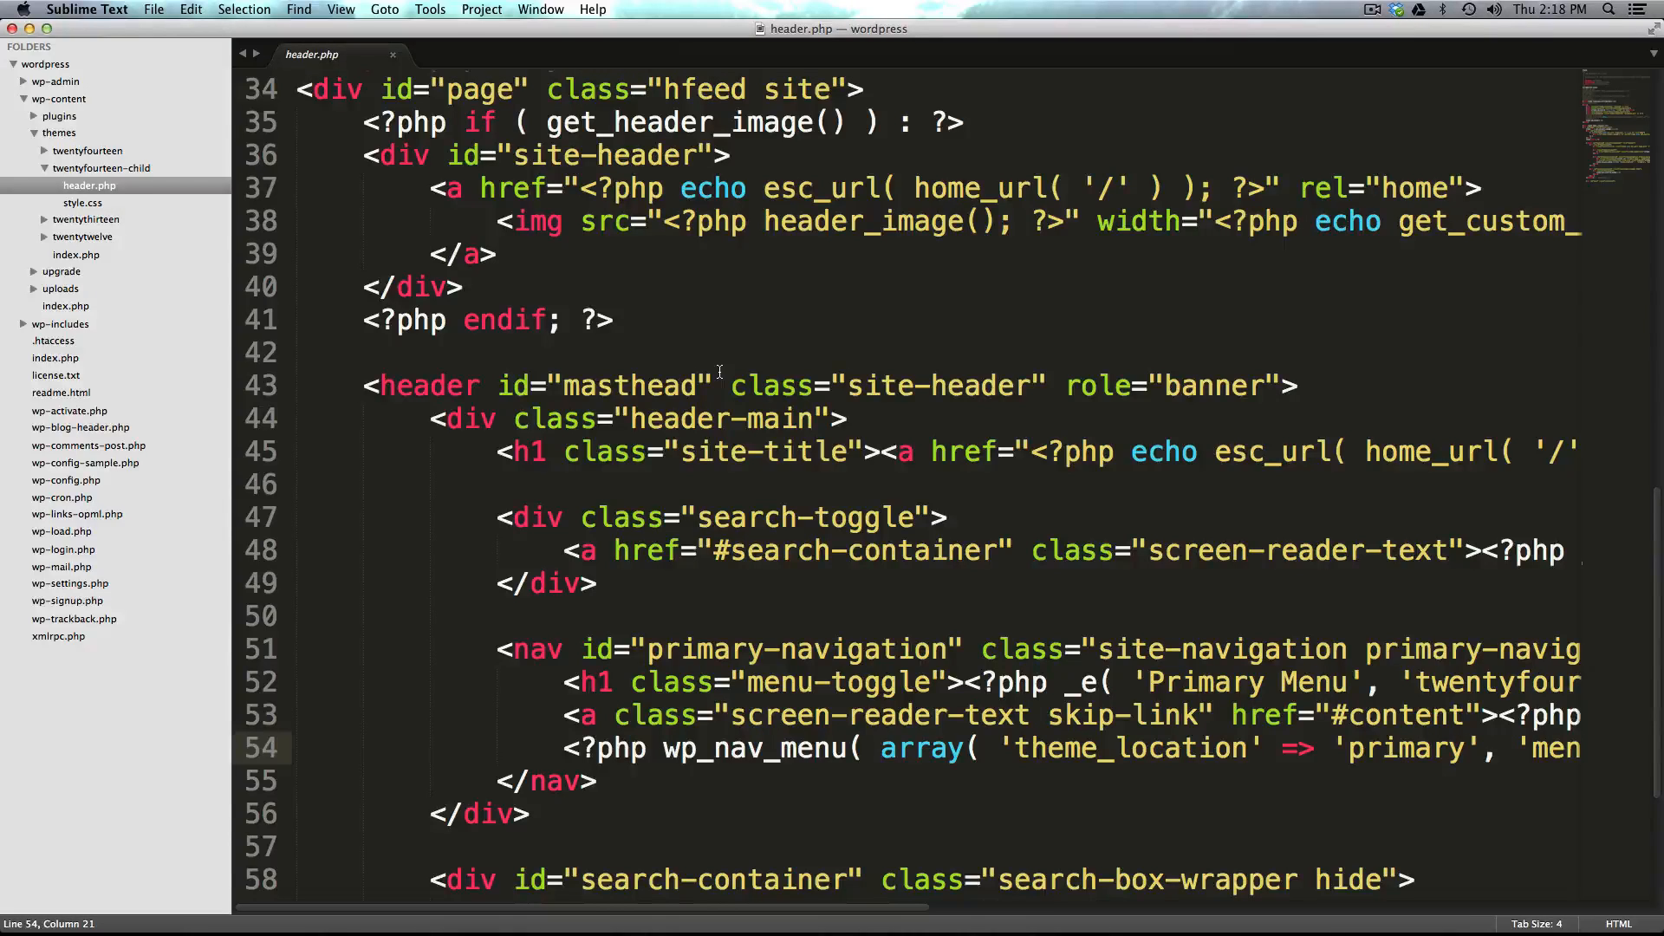
scroll("down", 3)
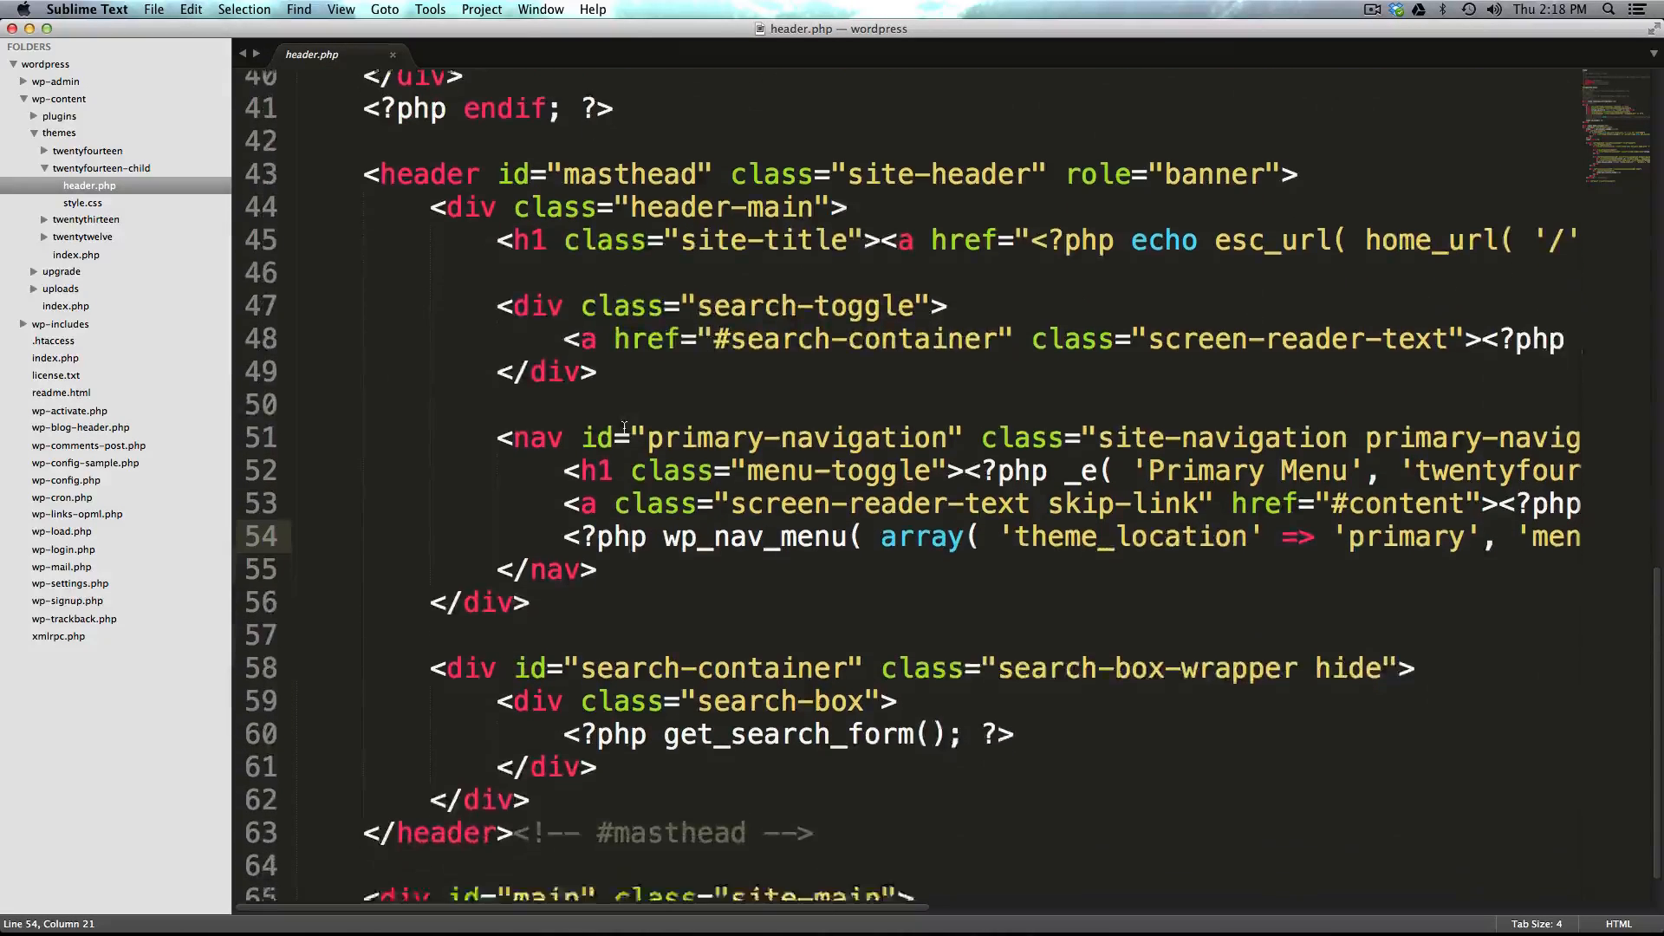
scroll("down", 3)
type("<h3>TEST</h3>")
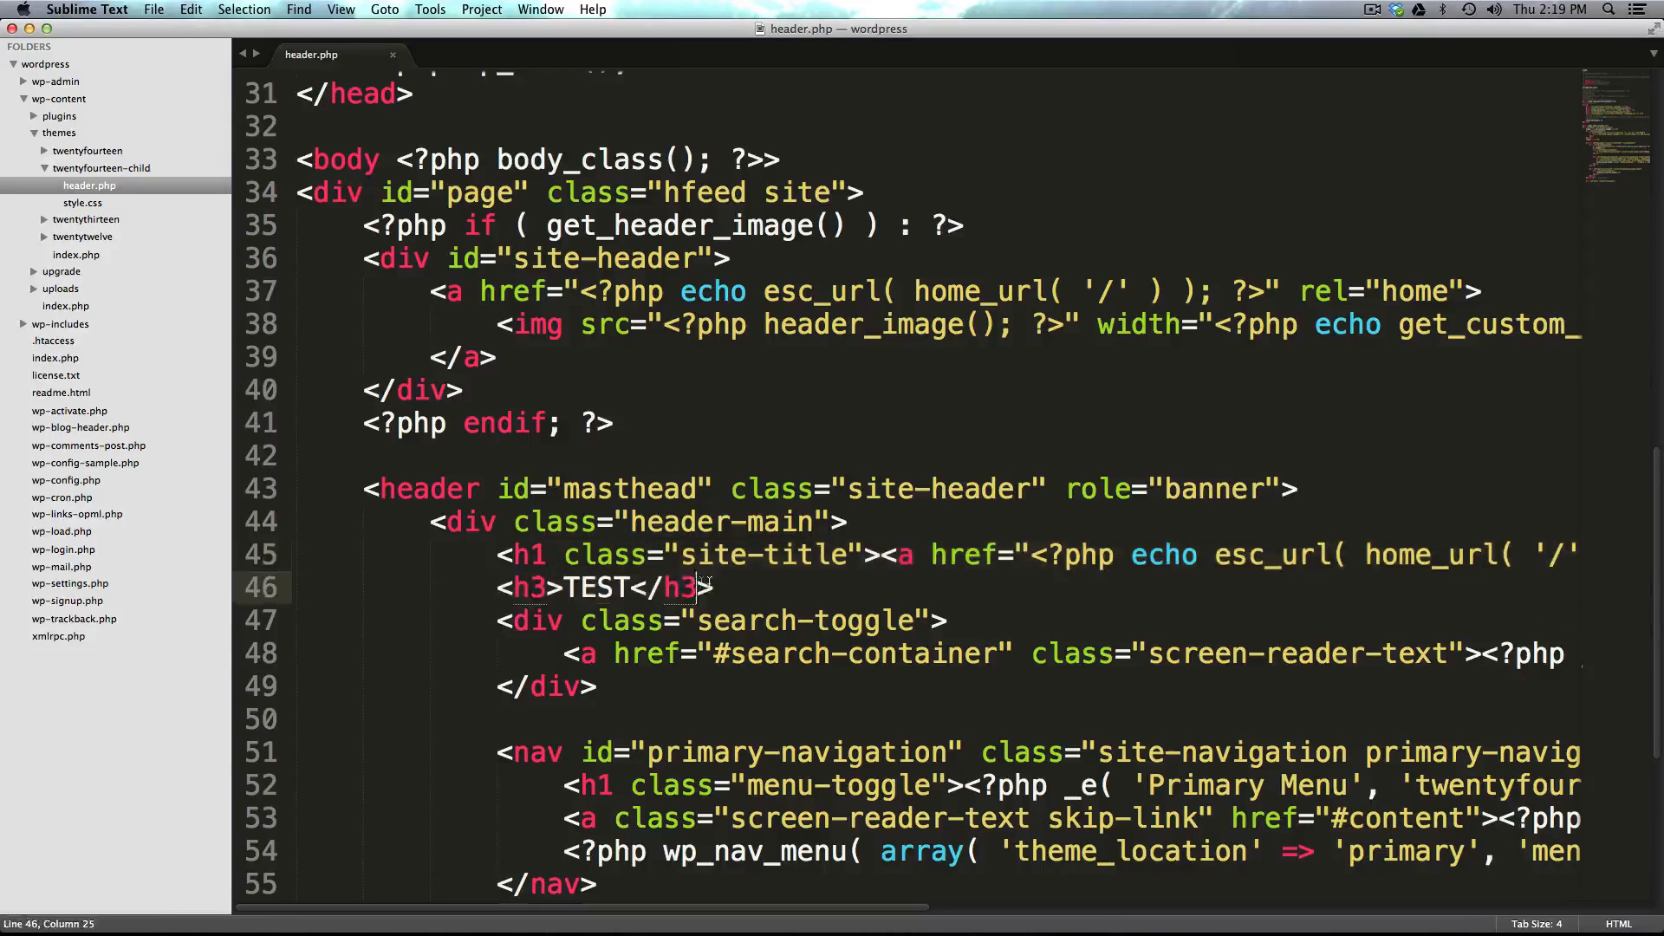
triple_click(605, 587)
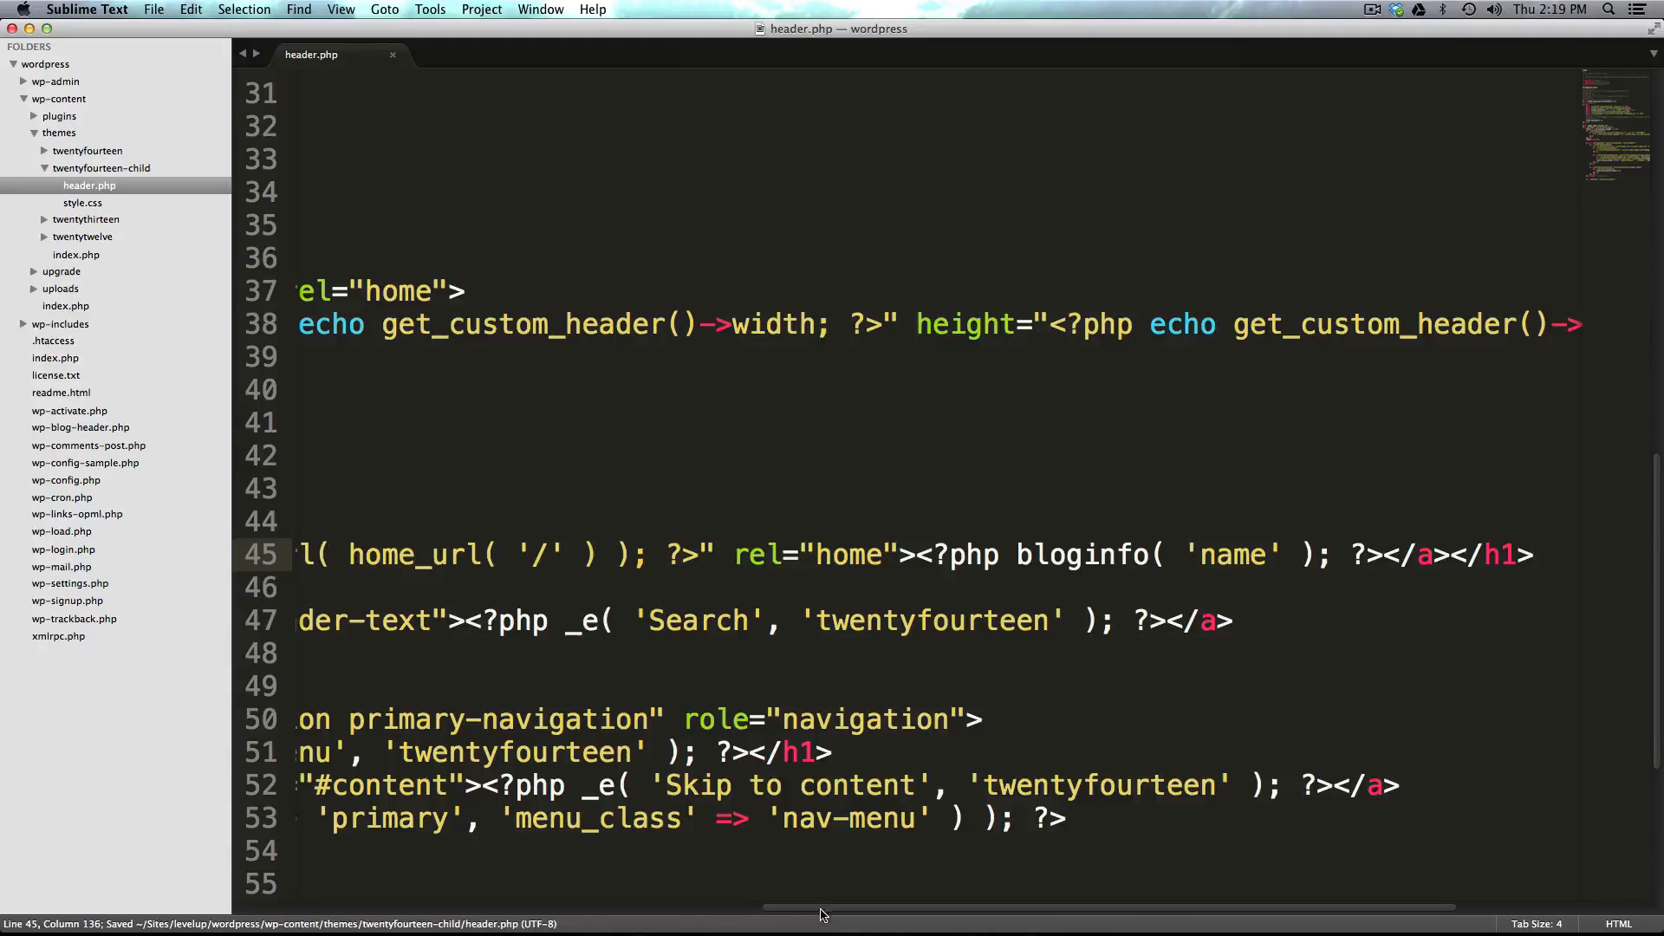
scroll("left", 3)
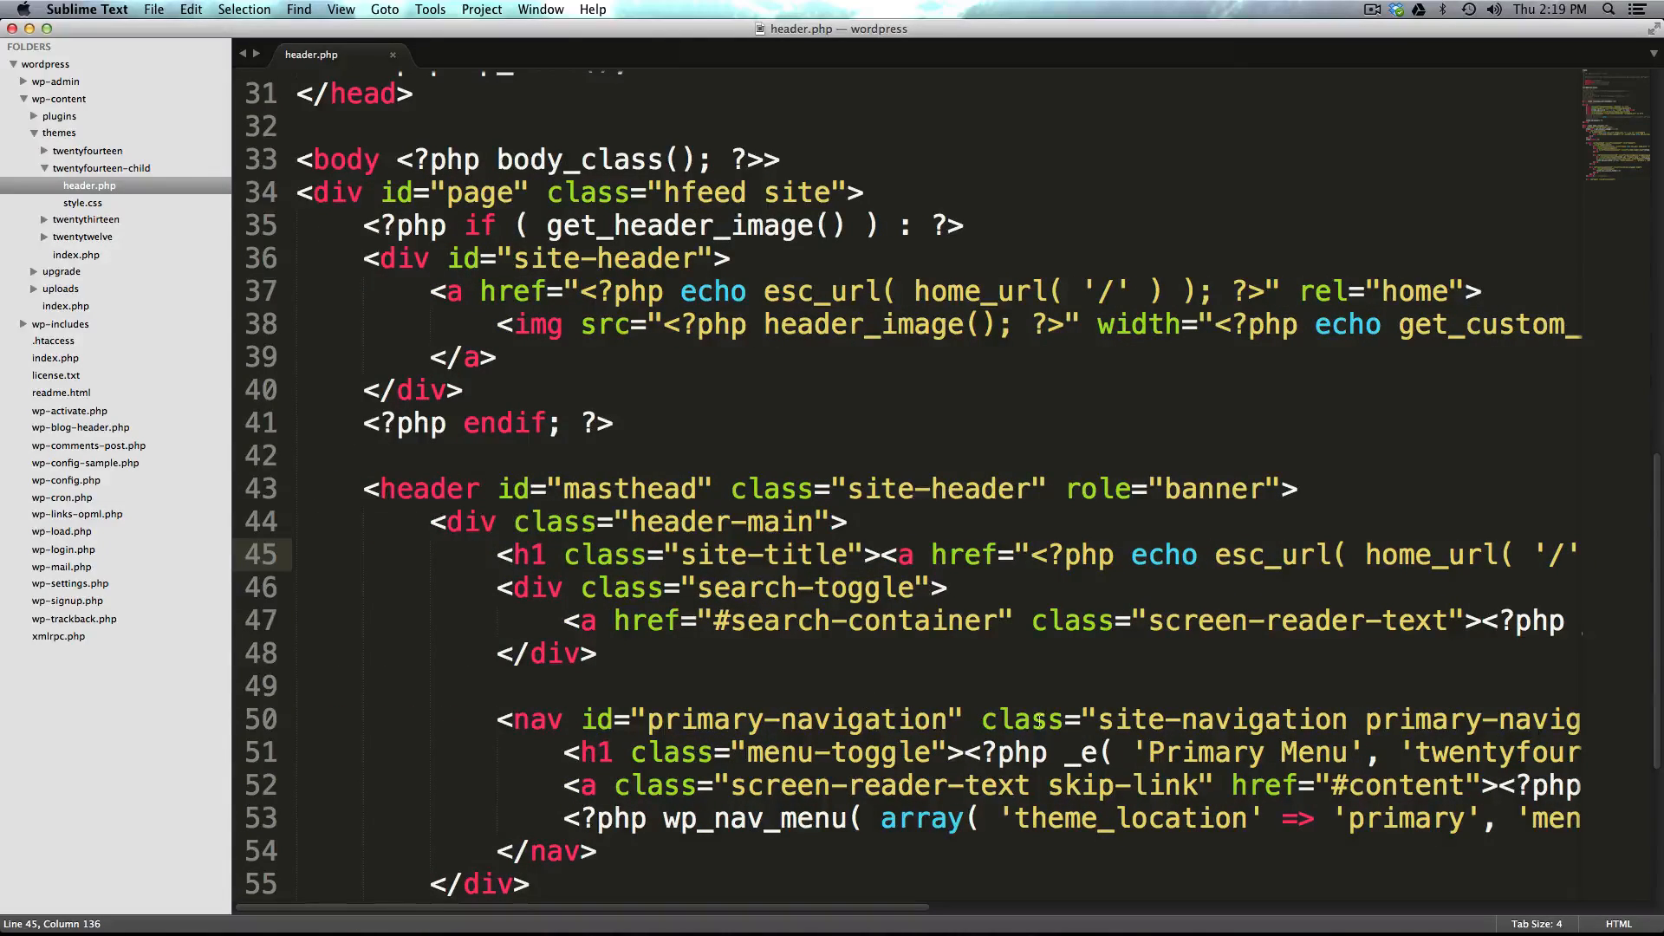
mouse_move(870, 454)
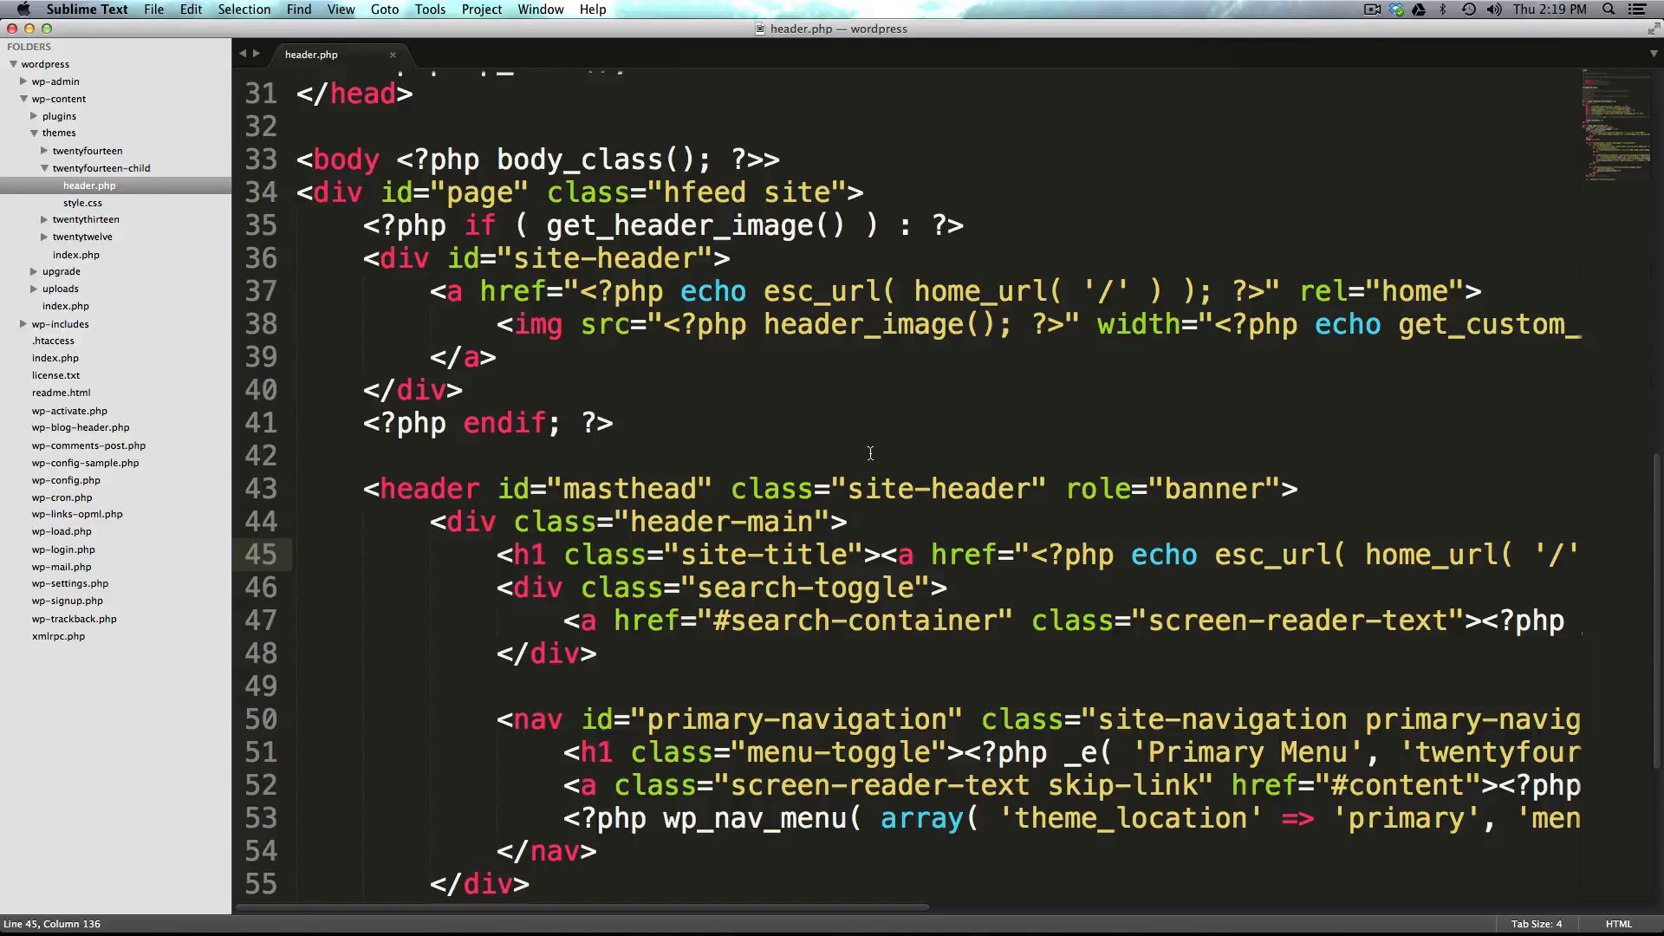
mouse_move(860, 496)
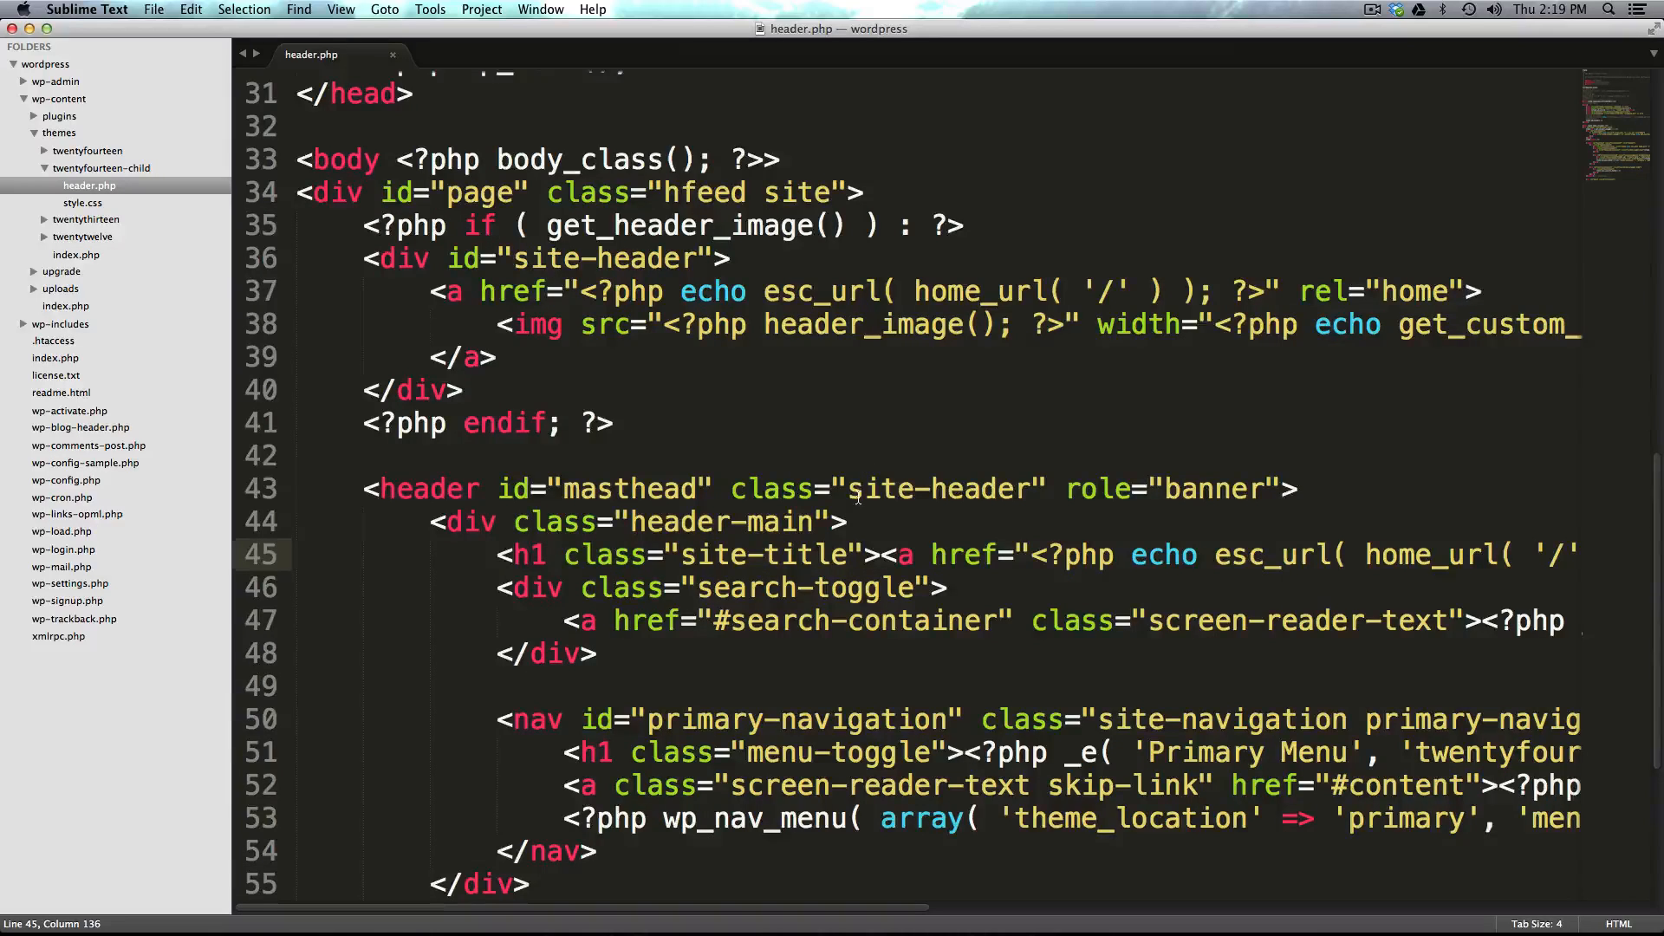
scroll("down", 3)
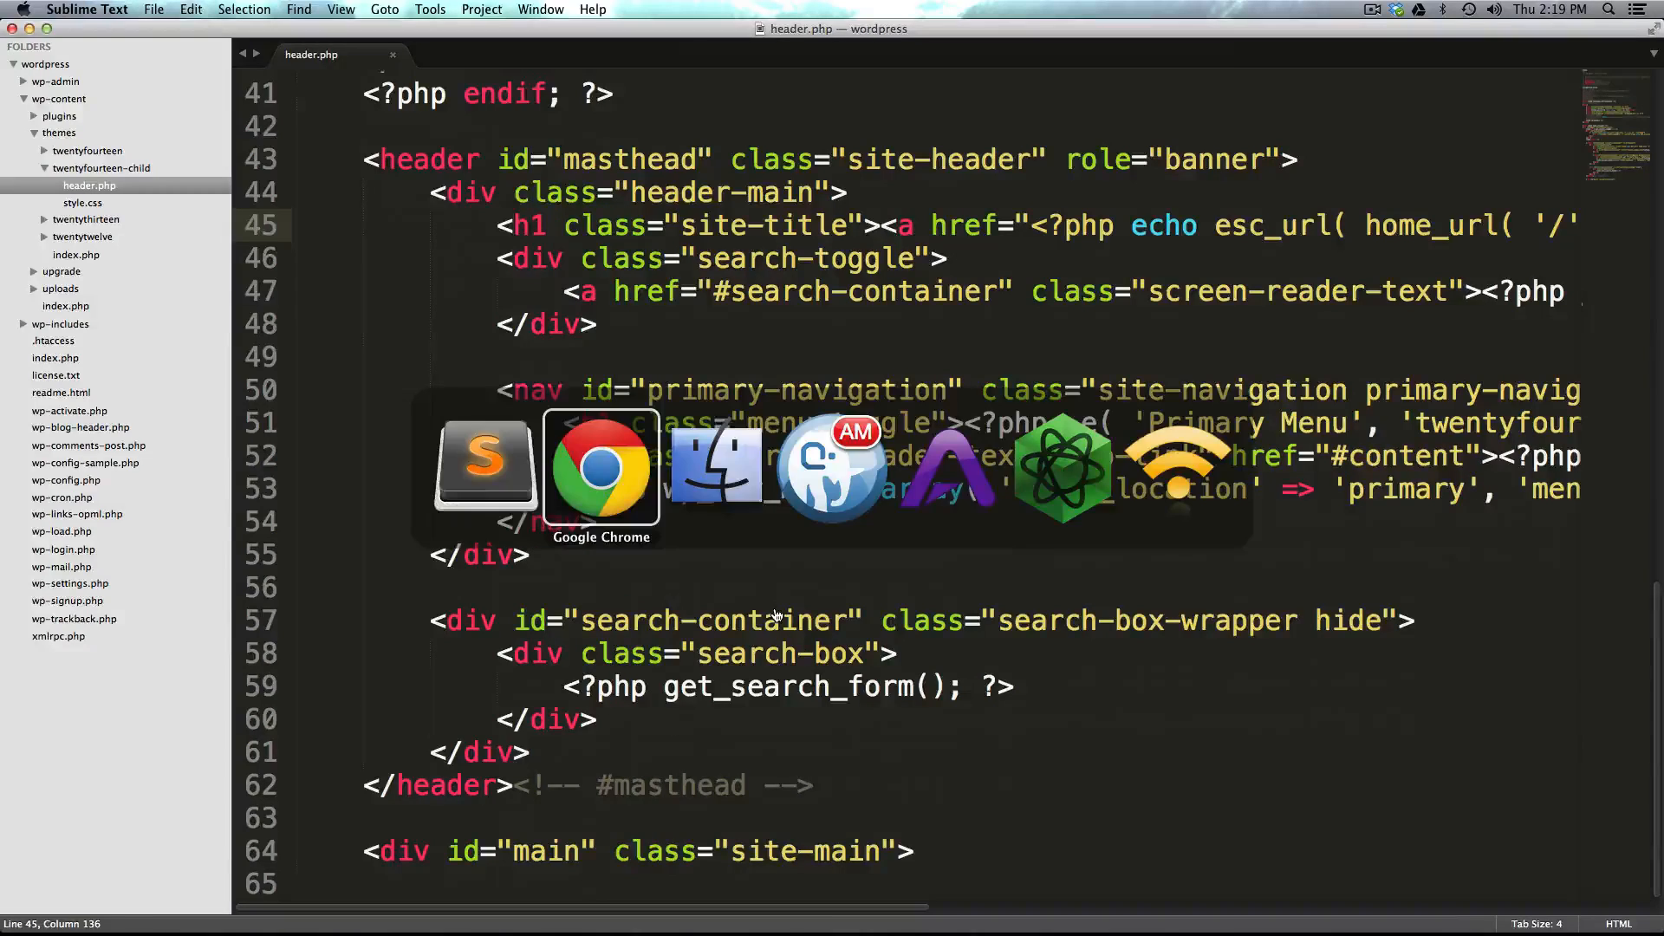
- Toggle the front page's header search bar open and closed twice
left_click(602, 464)
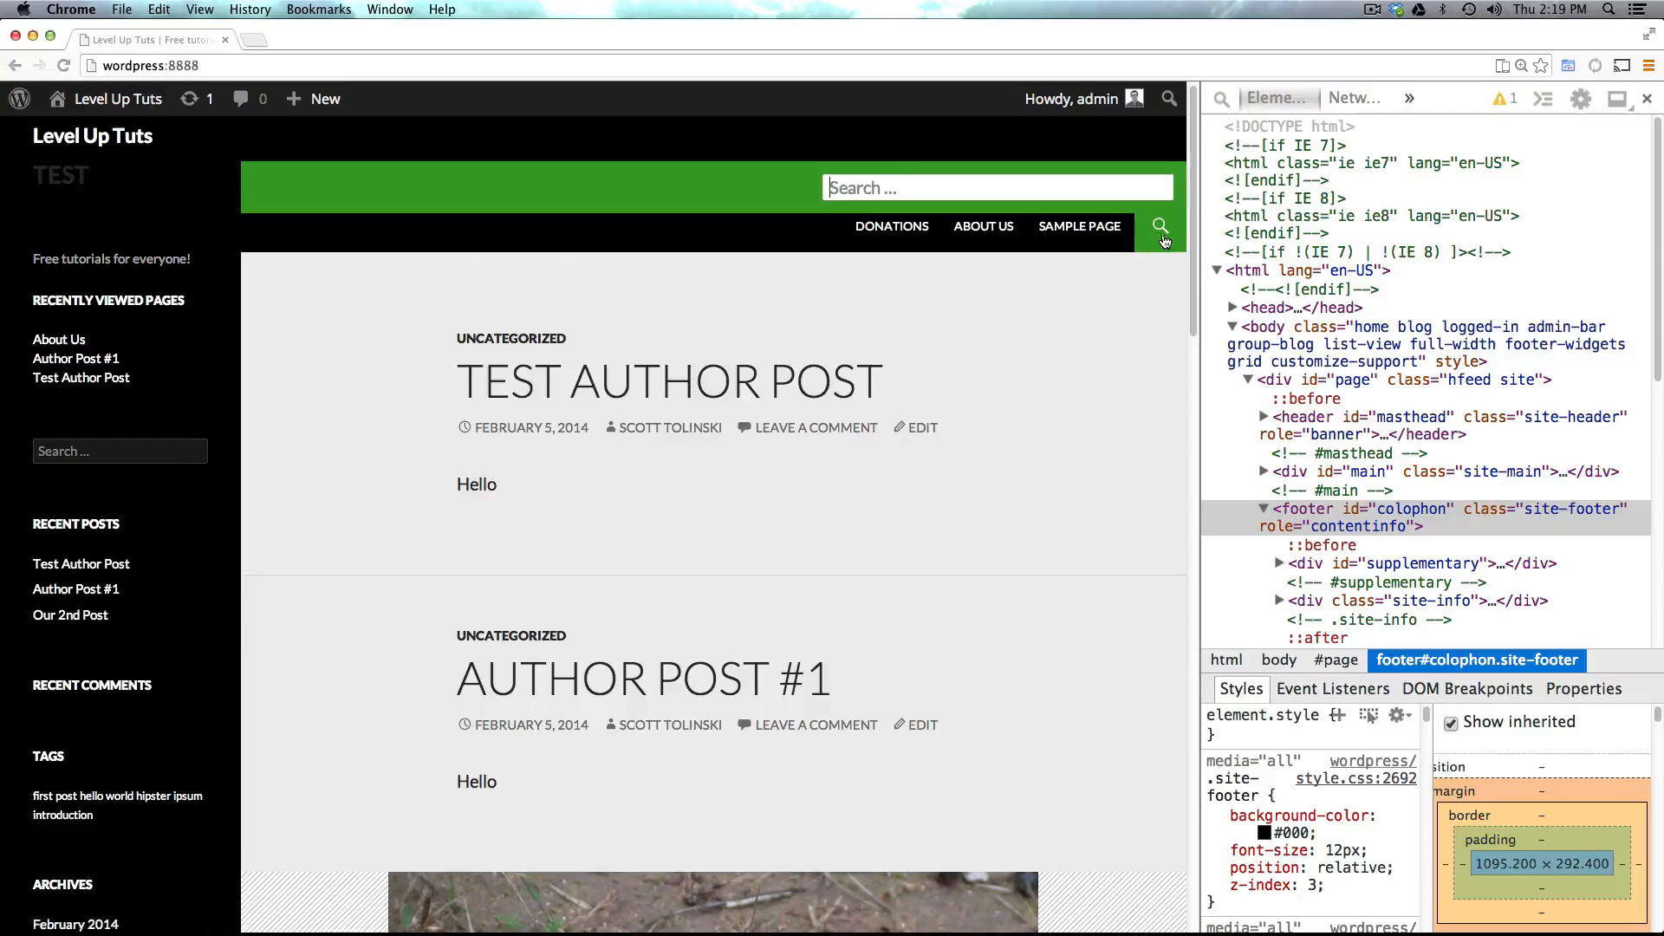
left_click(1160, 226)
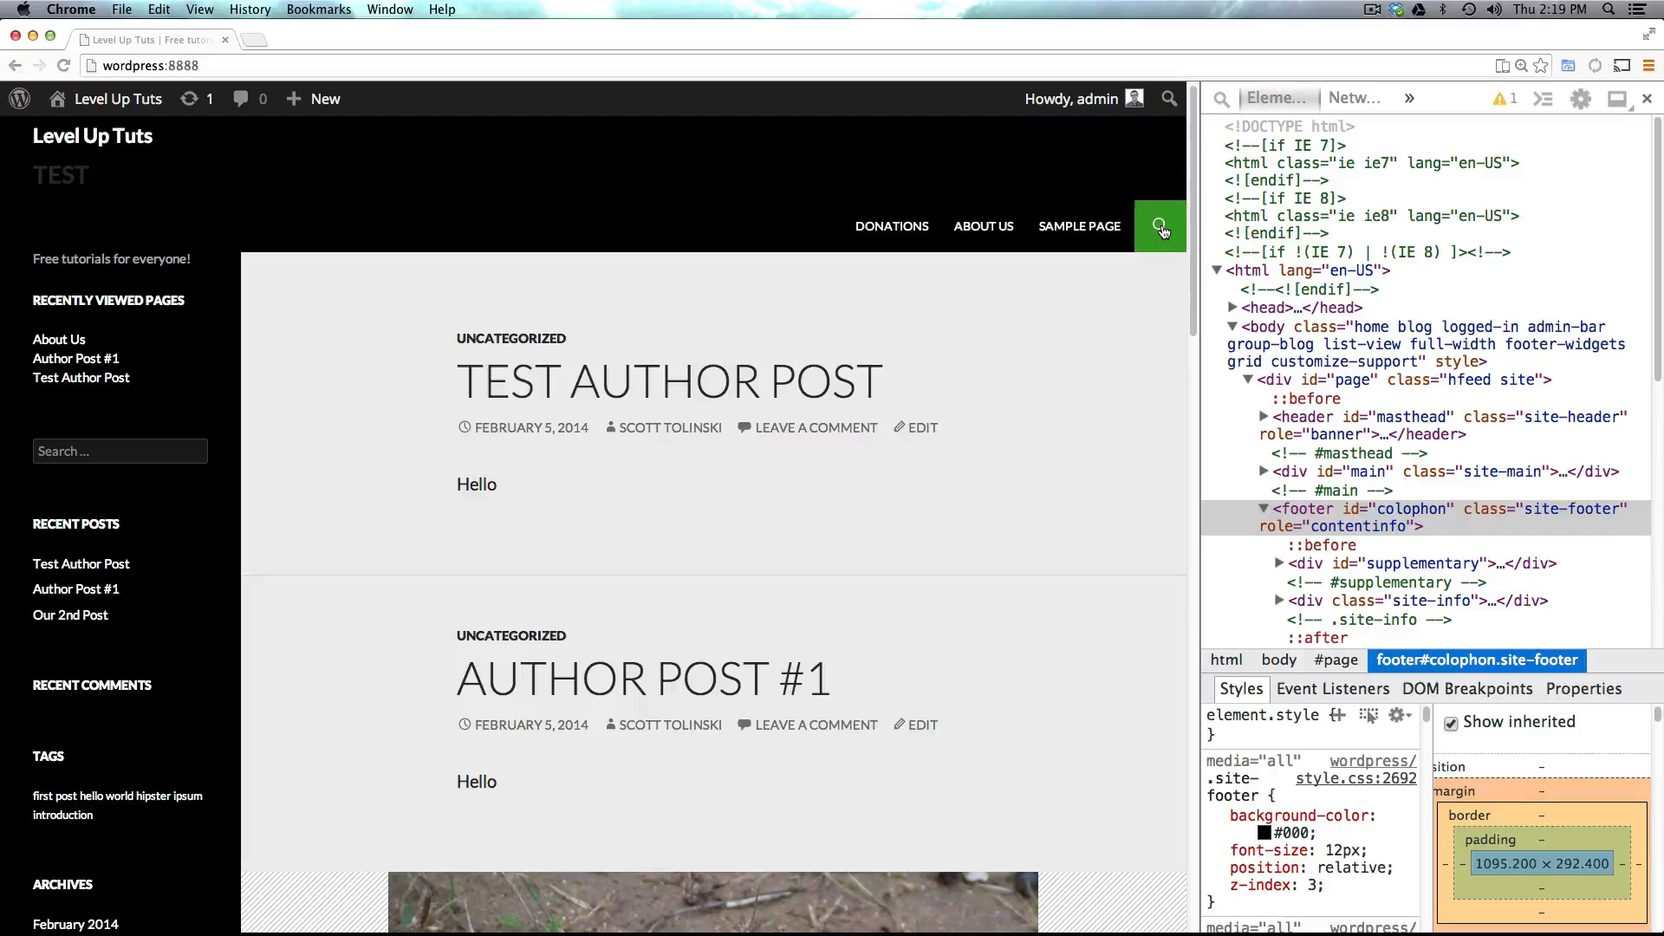
mouse_move(1154, 258)
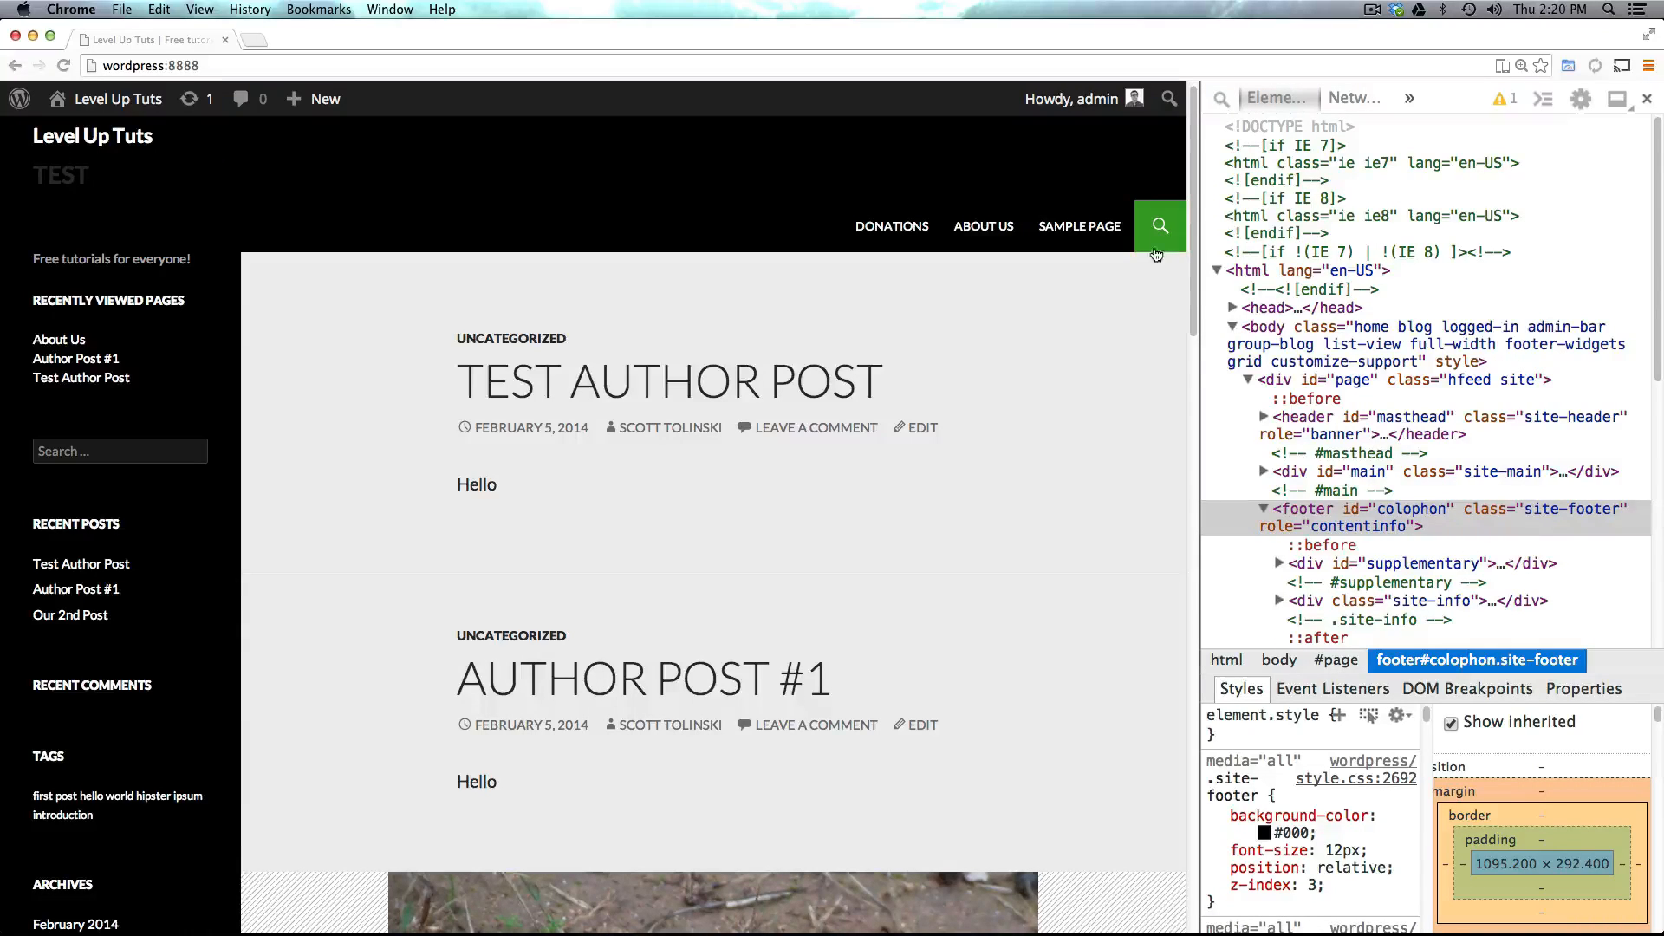
left_click(1159, 227)
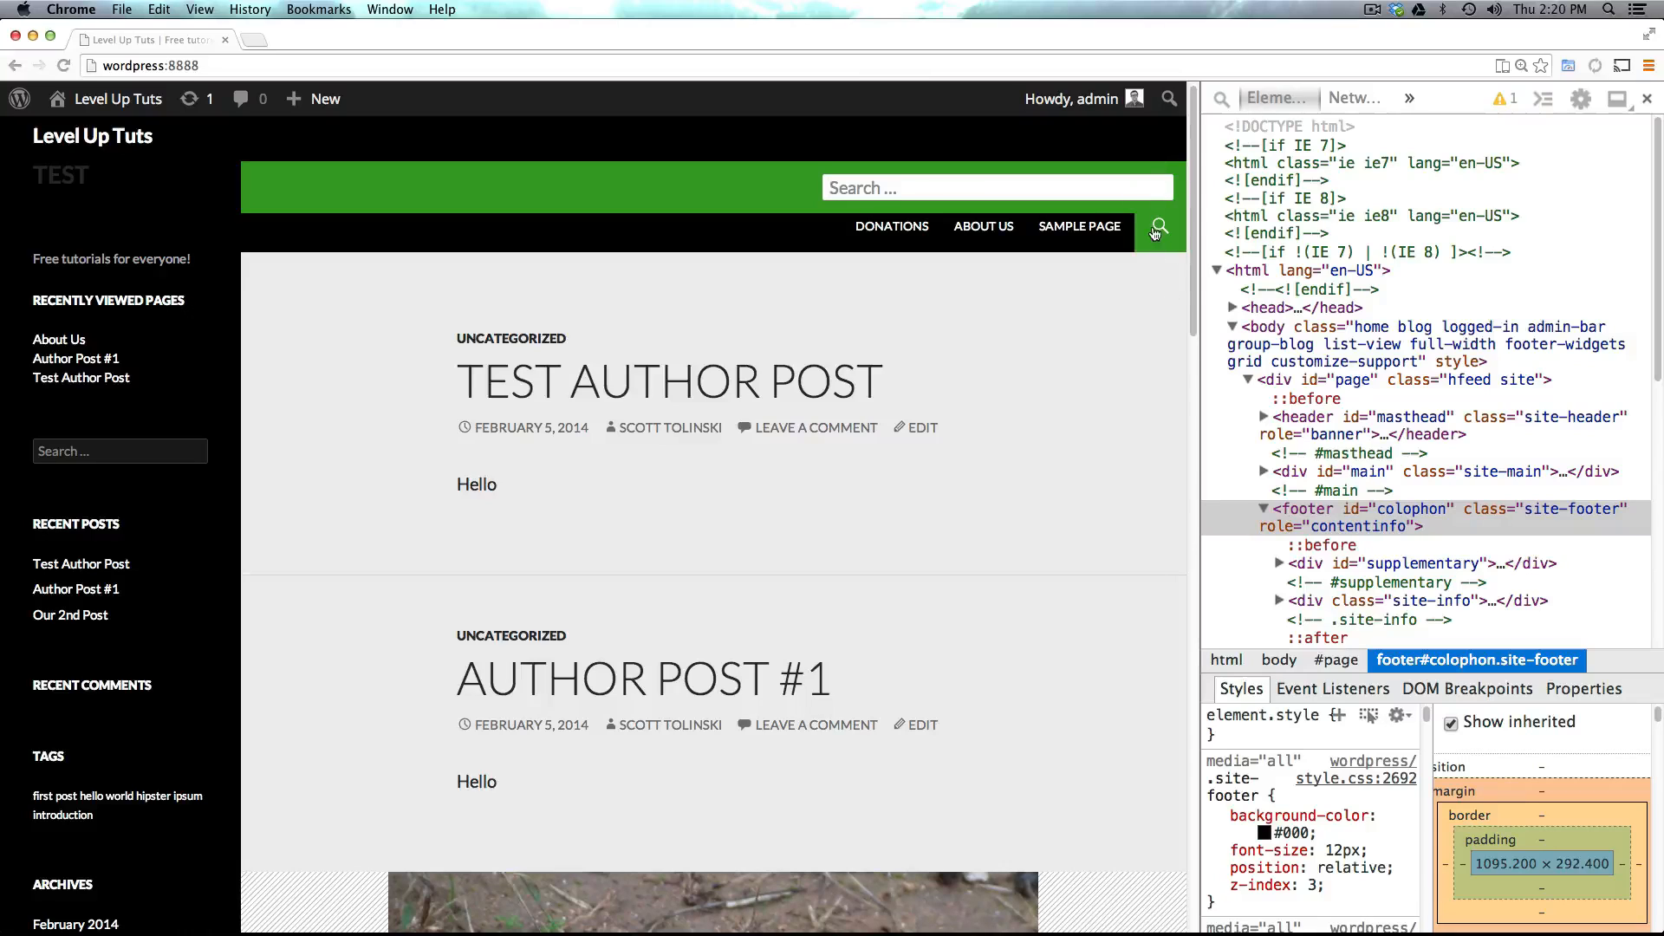
left_click(1158, 226)
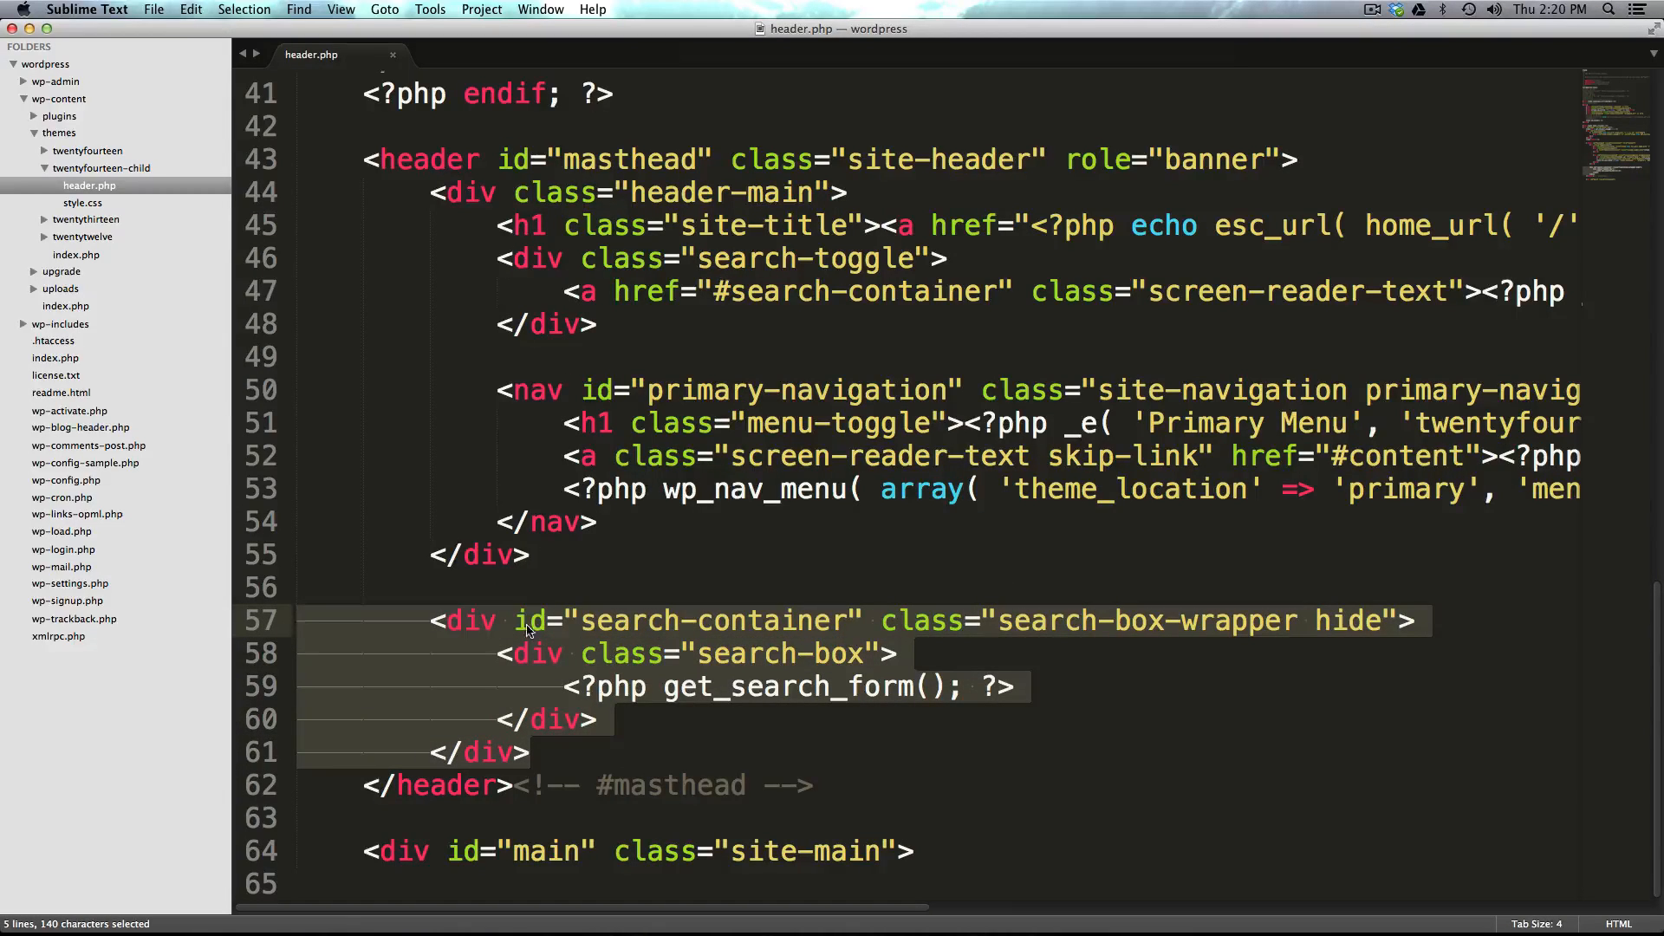
mouse_move(547, 643)
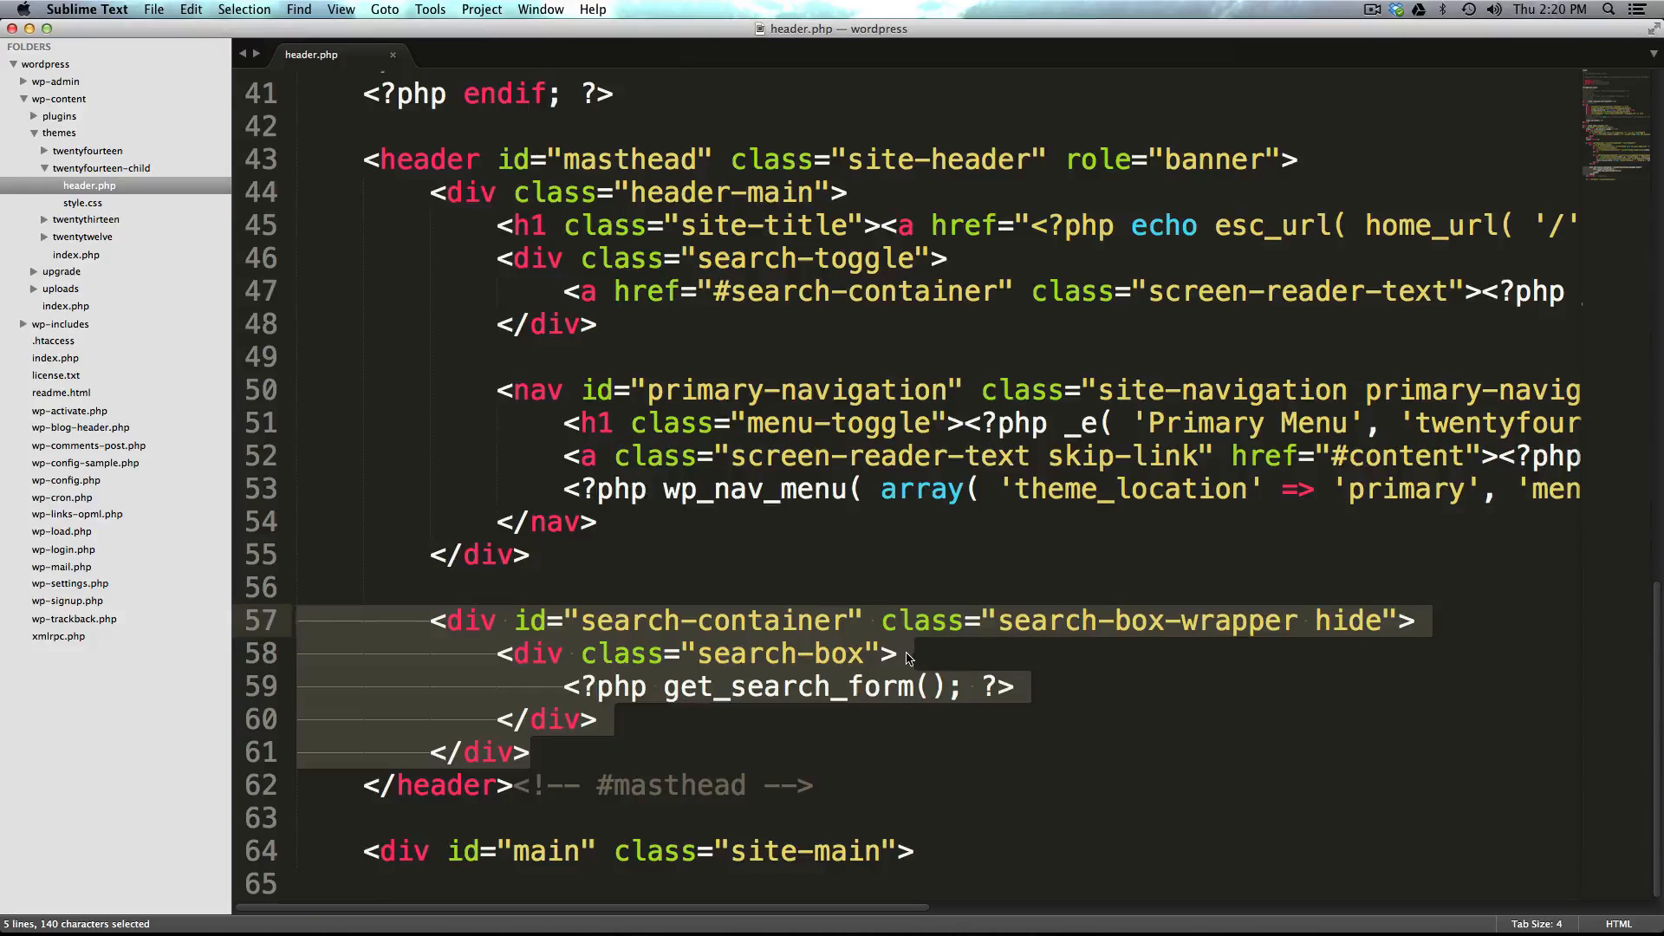
- Place the cursor in header.php's search-container block in Sublime Text
left_click(573, 687)
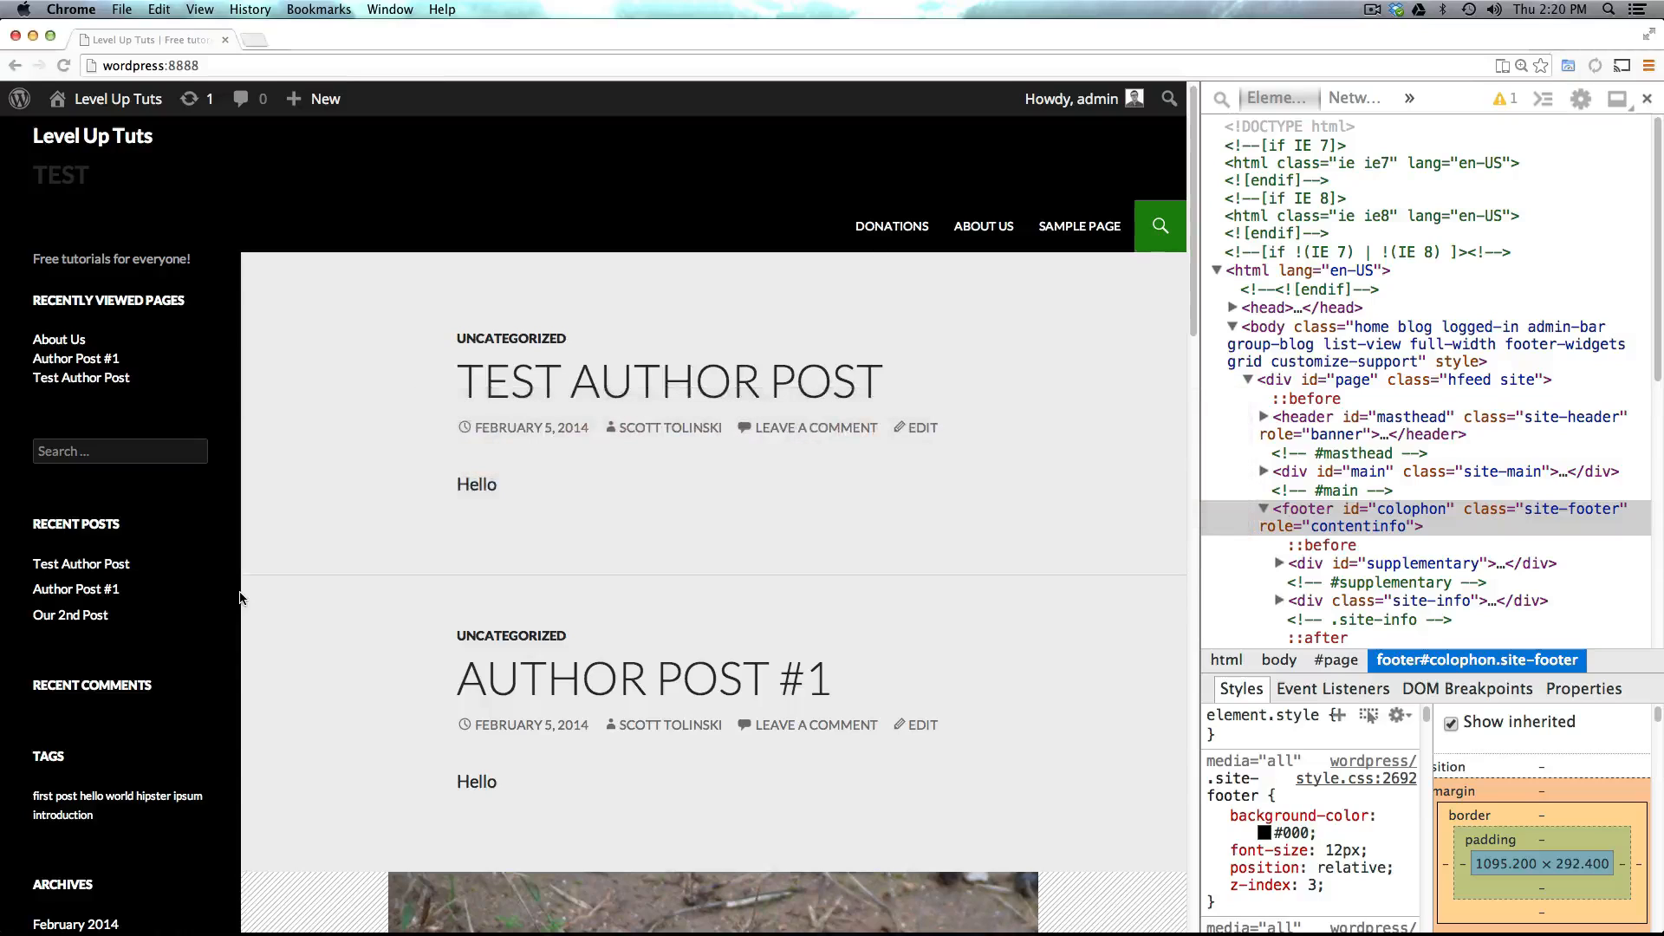
- Delete the search-toggle div from the child header.php and return to the site
scroll("down", 3)
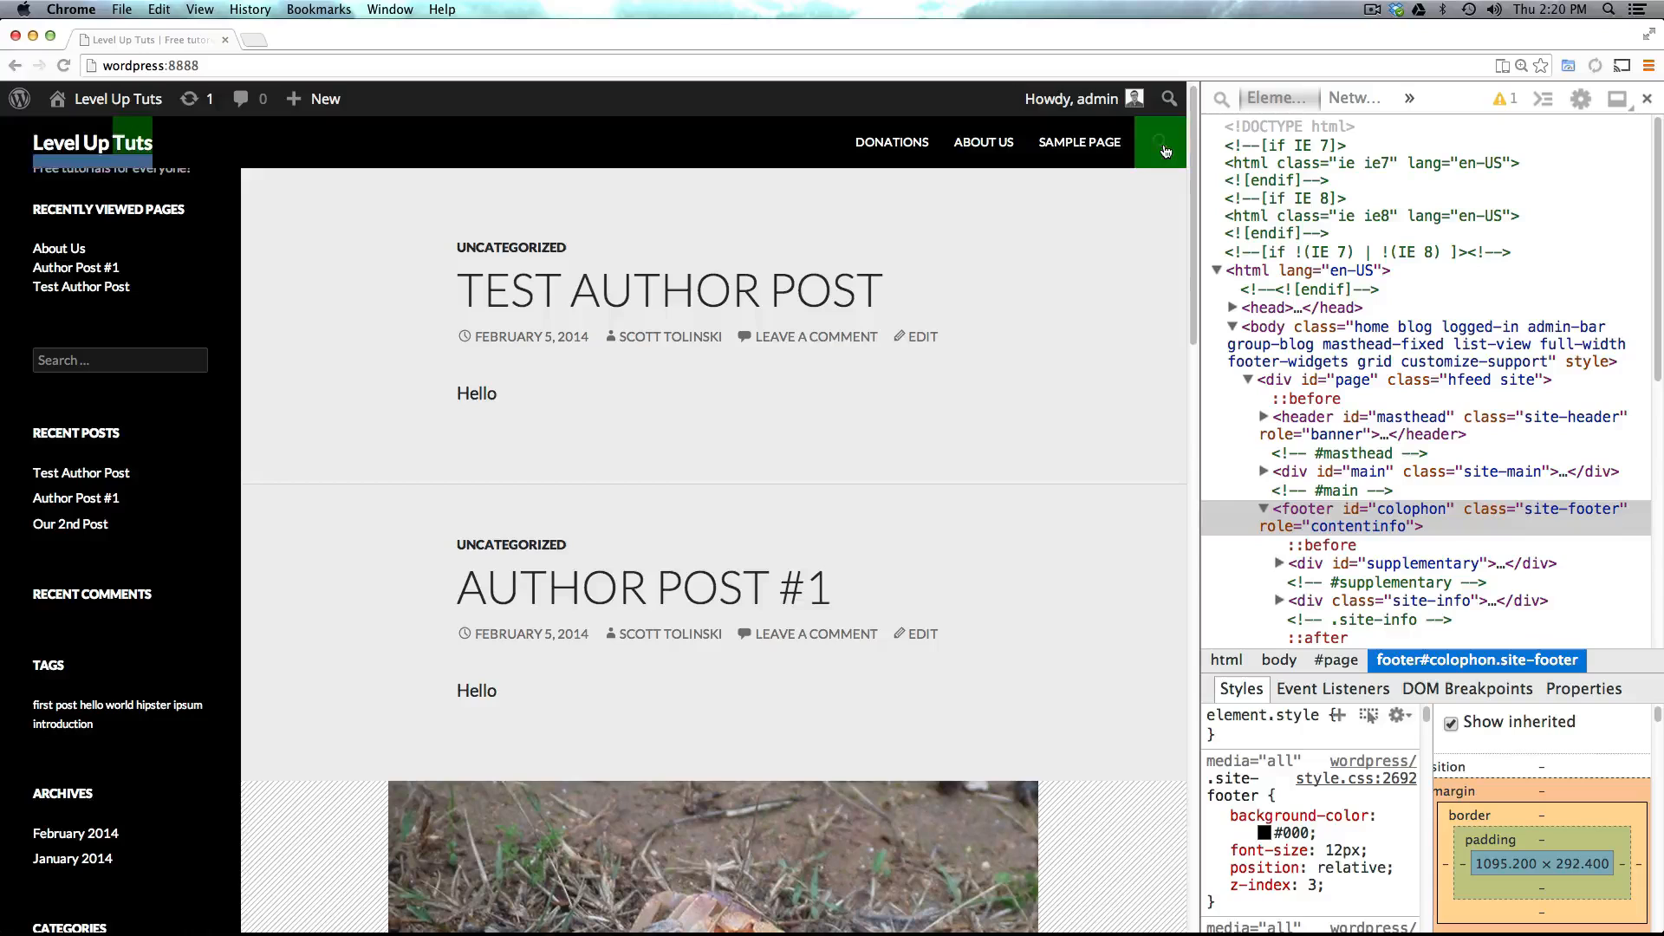
mouse_move(1167, 77)
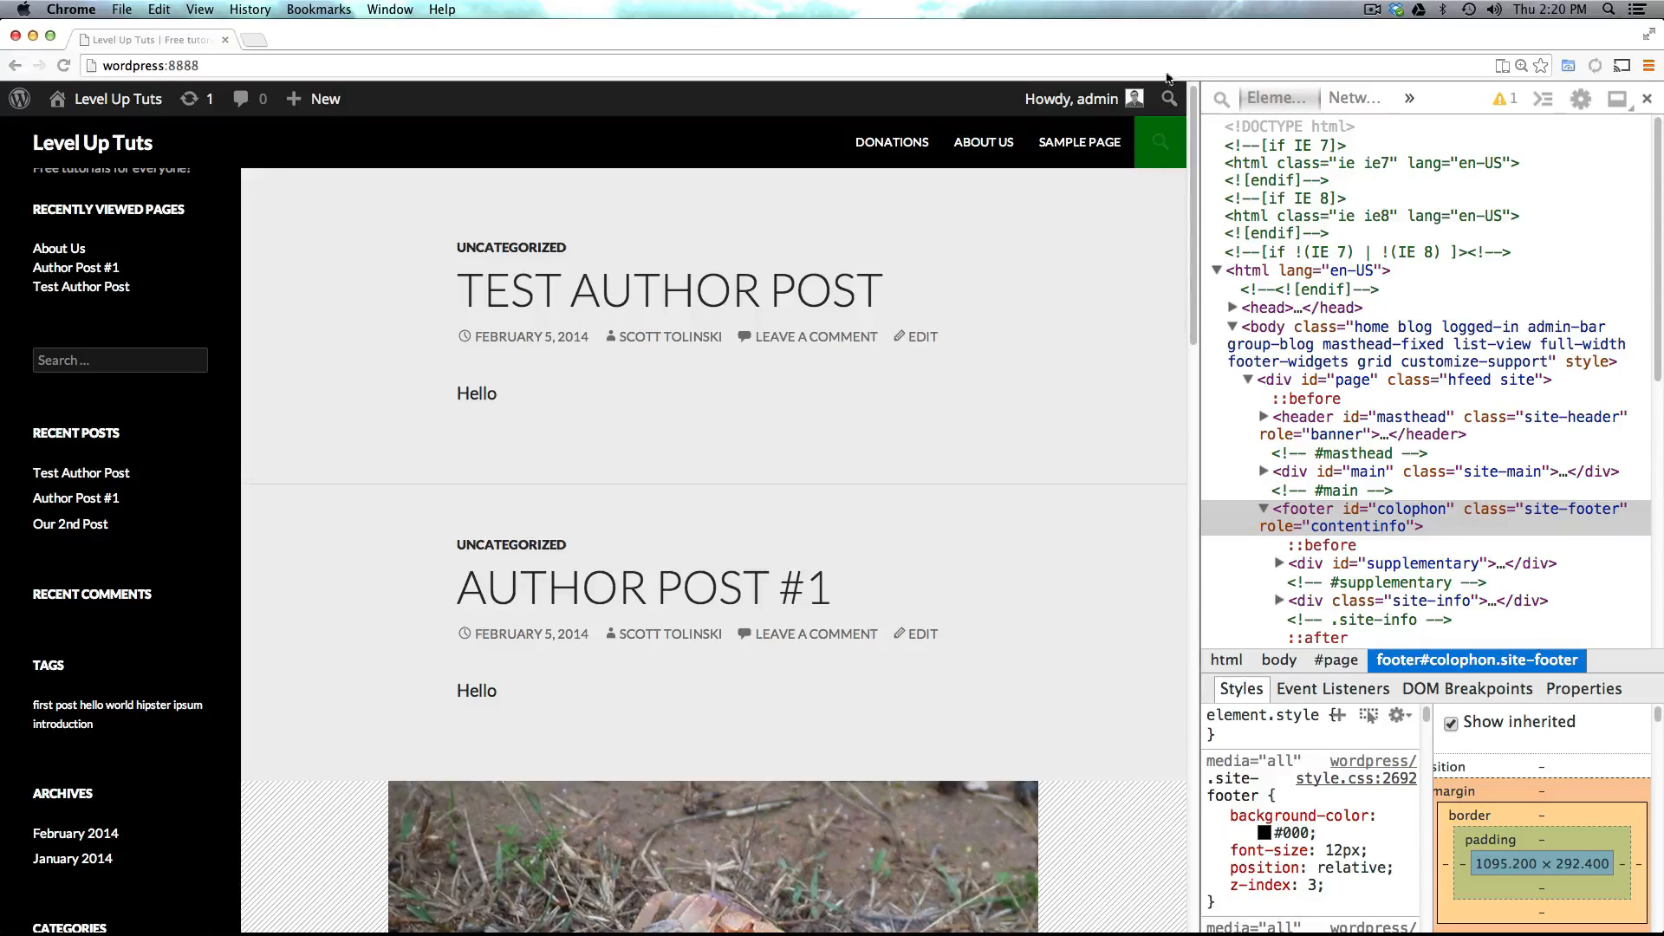
mouse_move(1172, 256)
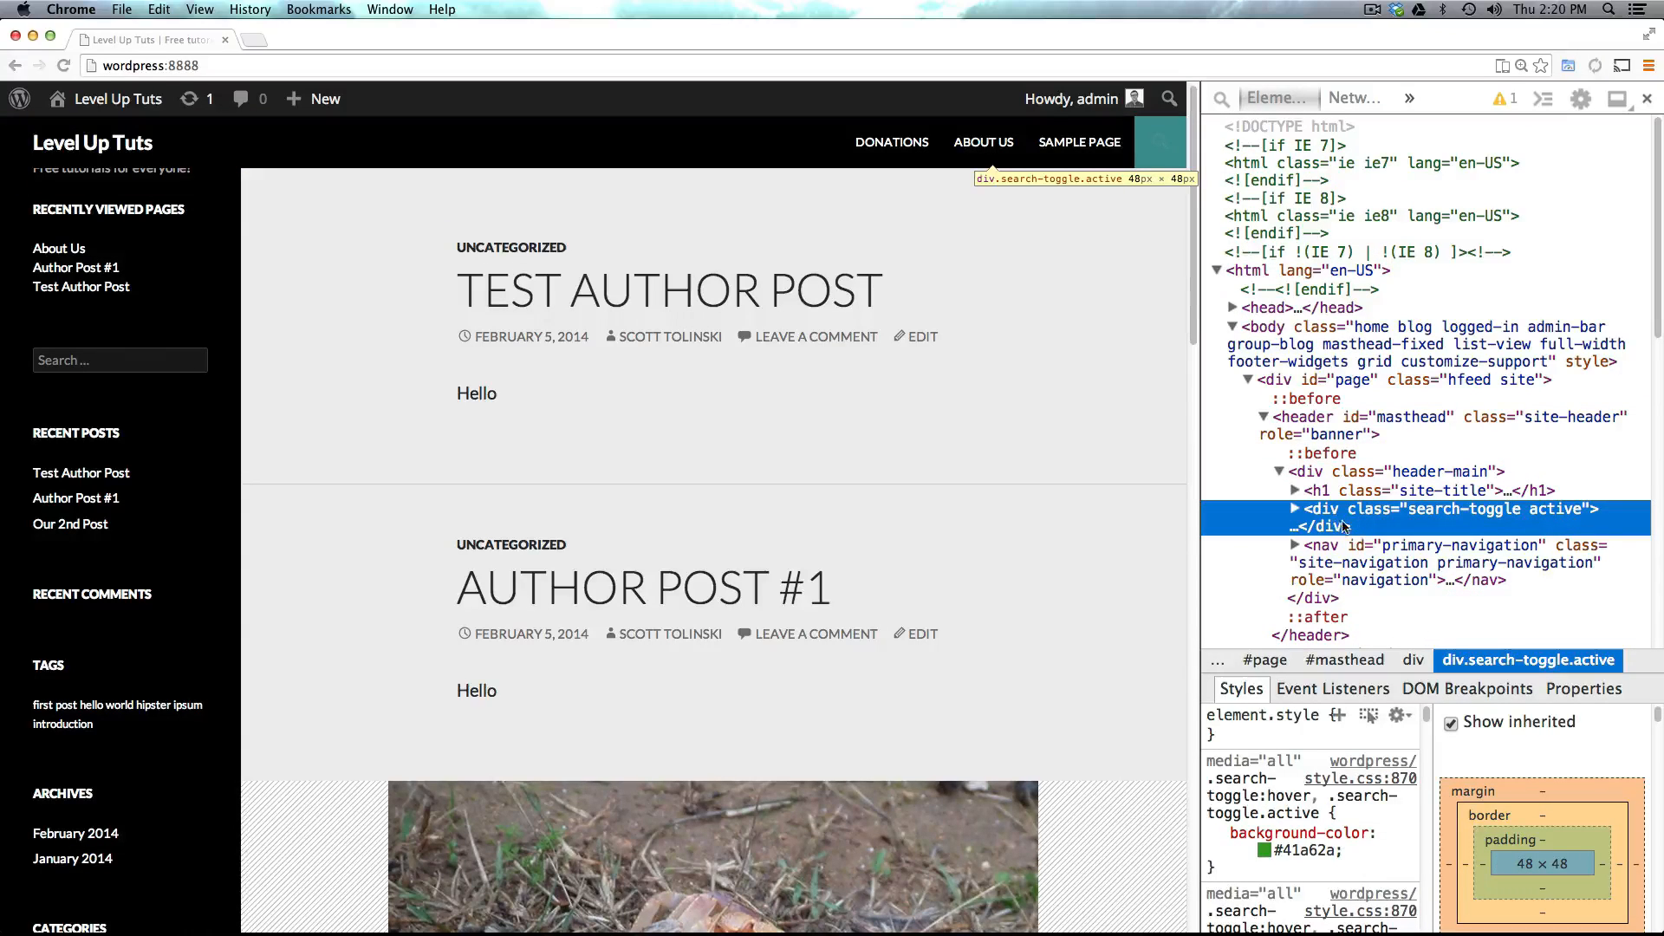
mouse_move(1134, 425)
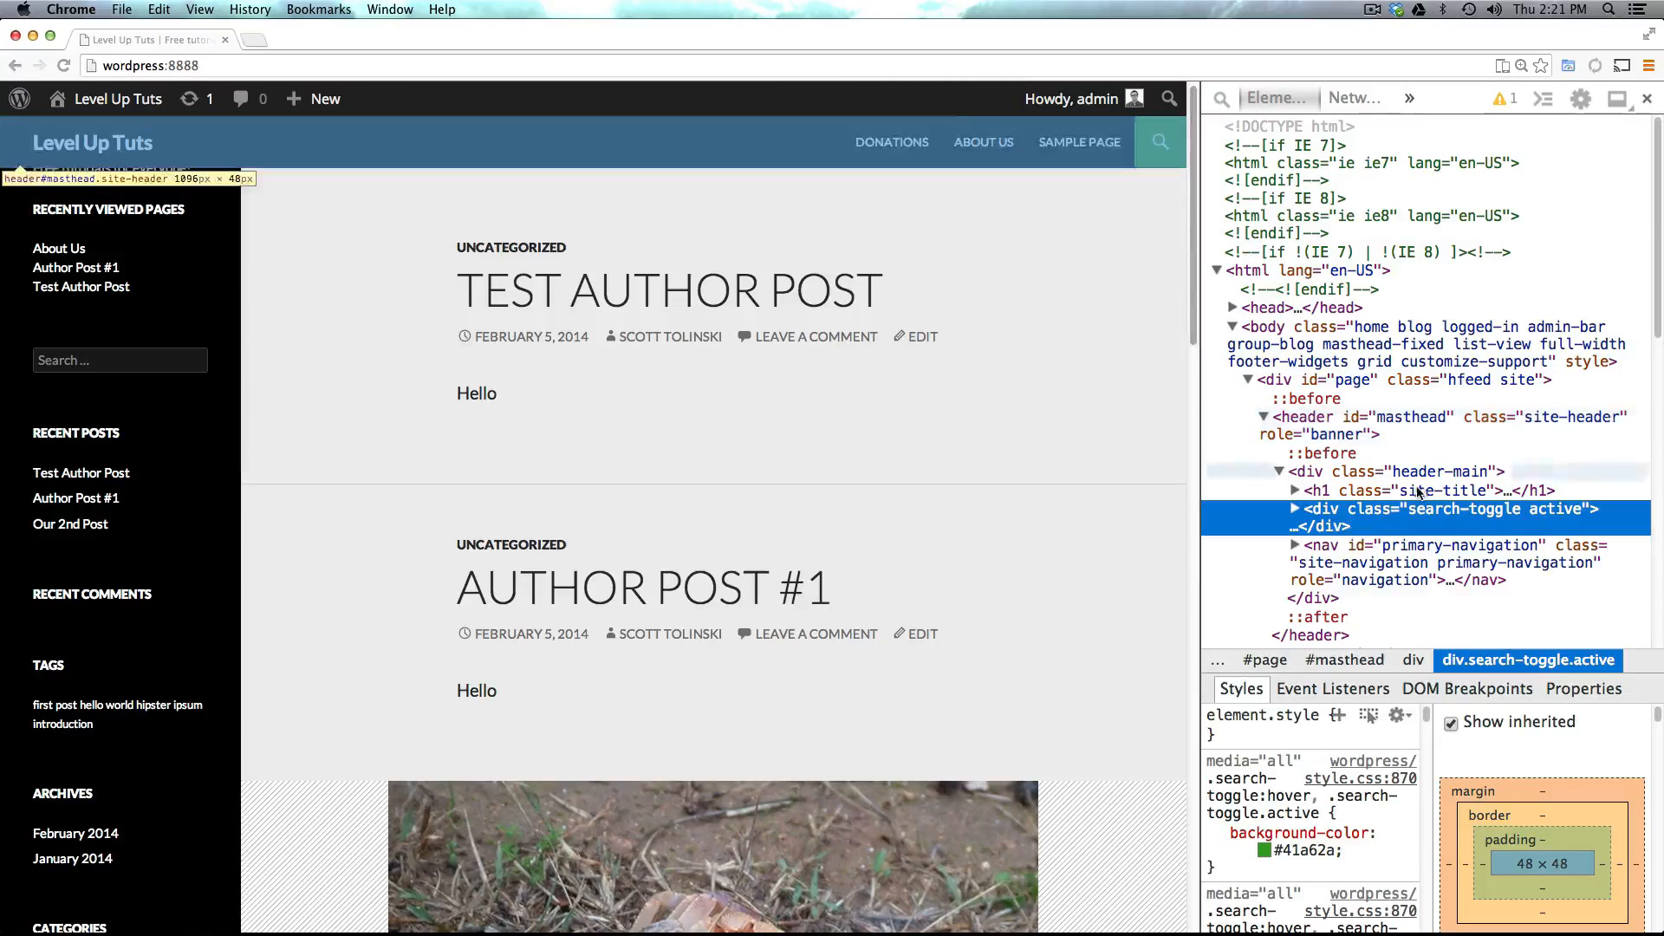
mouse_move(1460, 516)
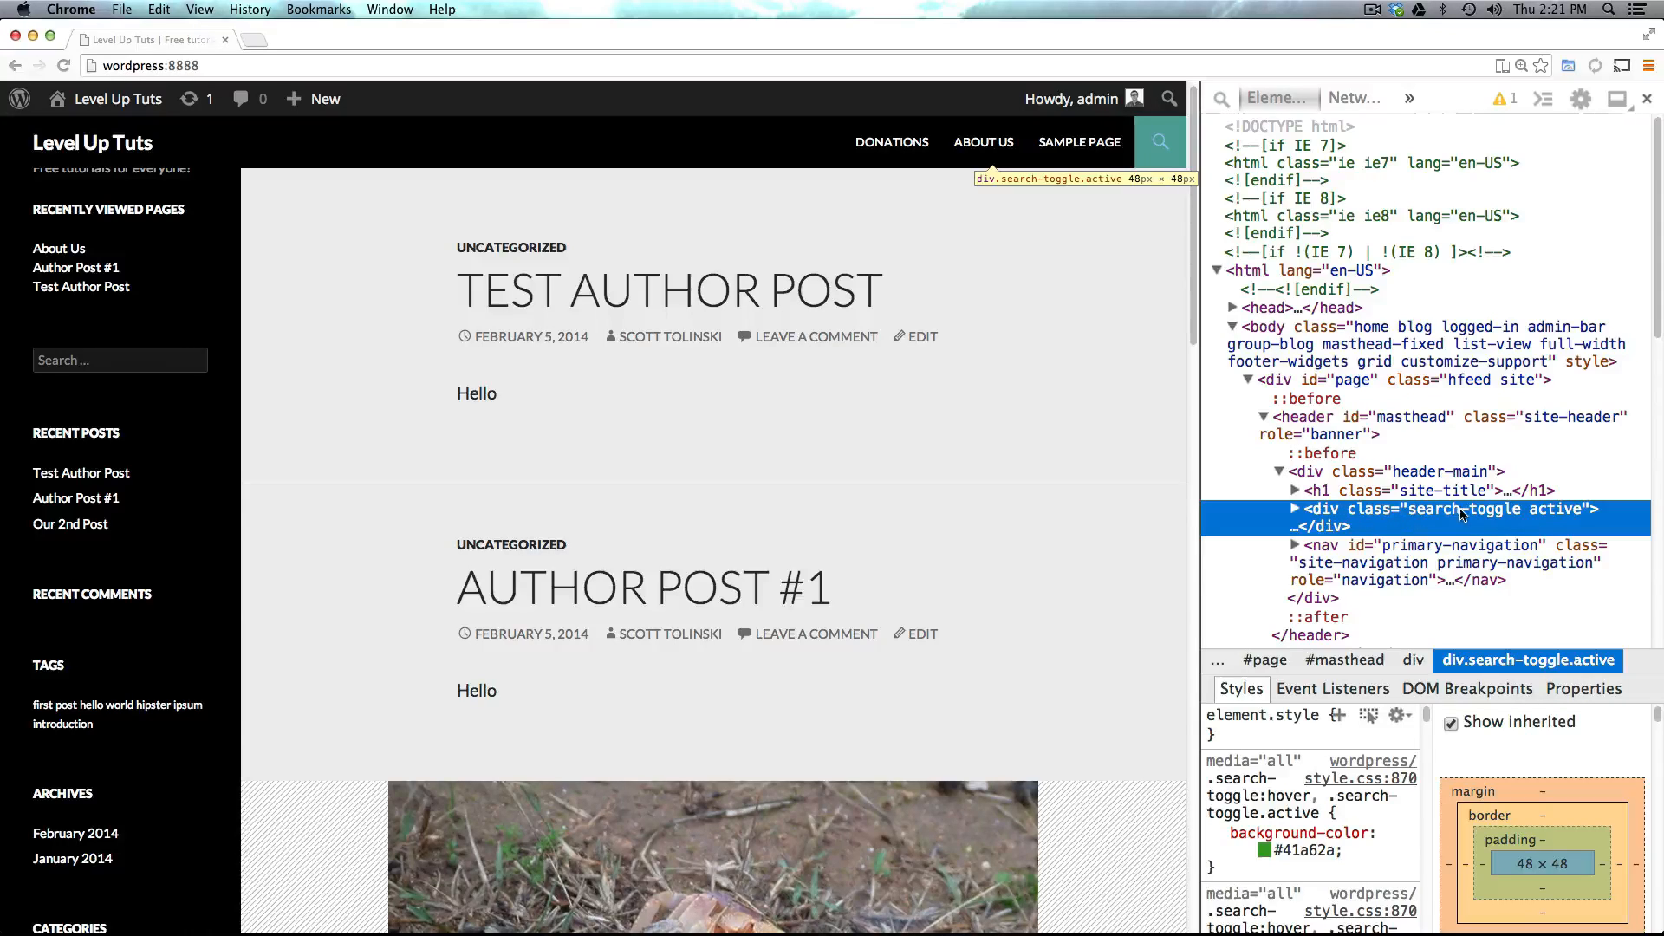
mouse_move(1325, 545)
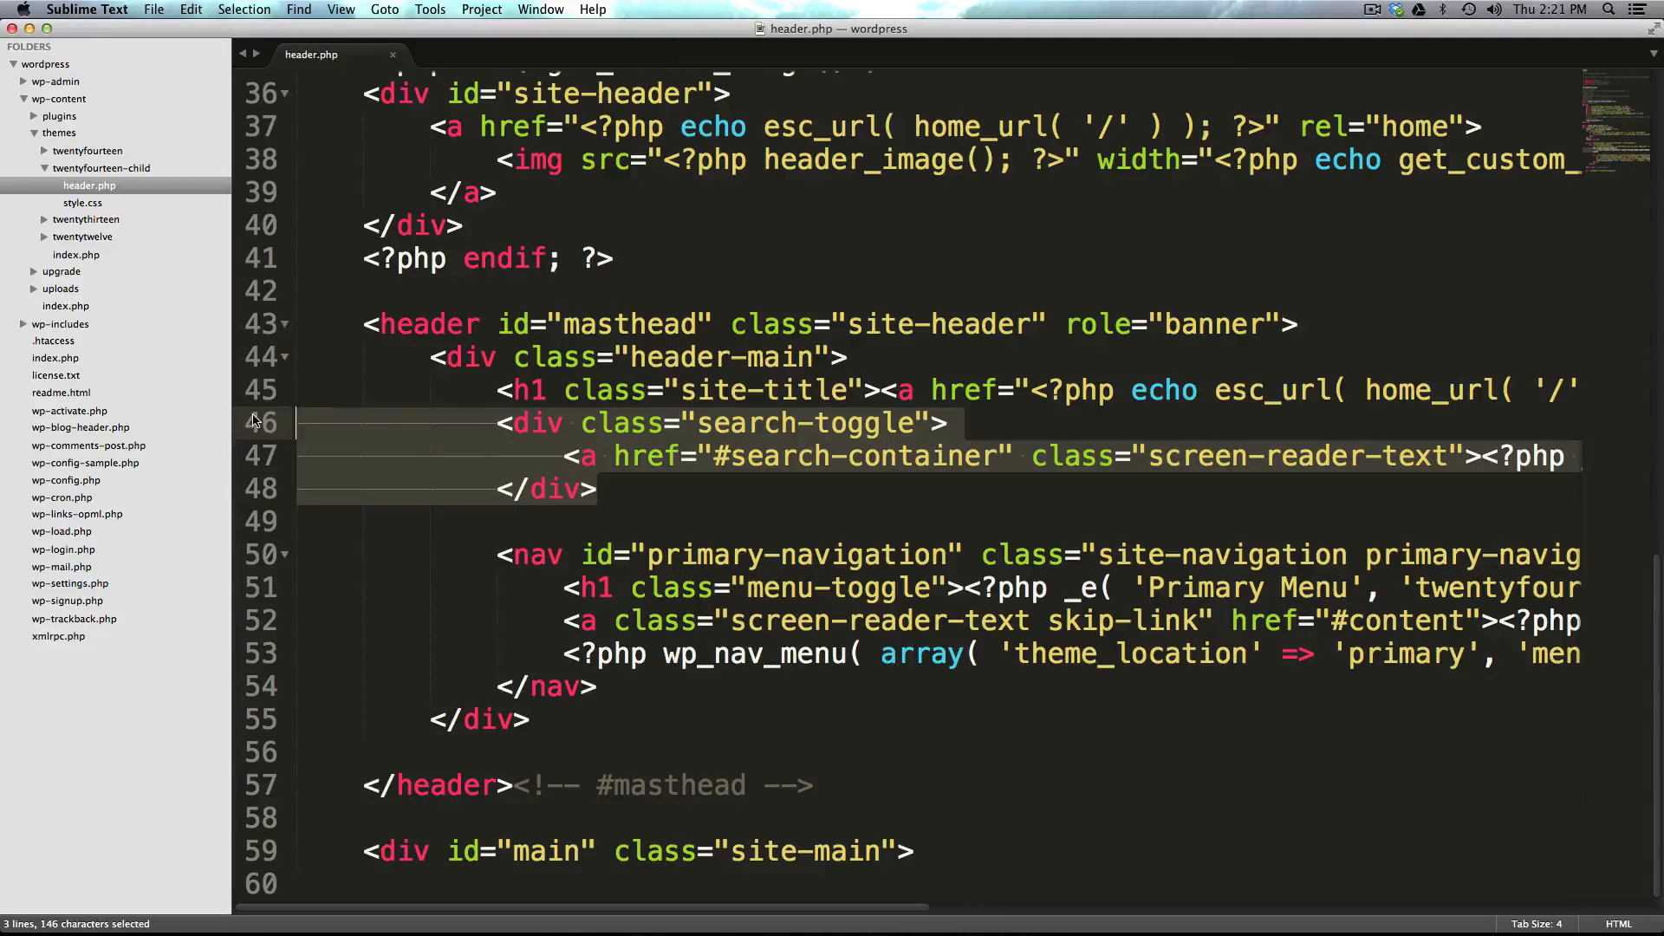
key("delete")
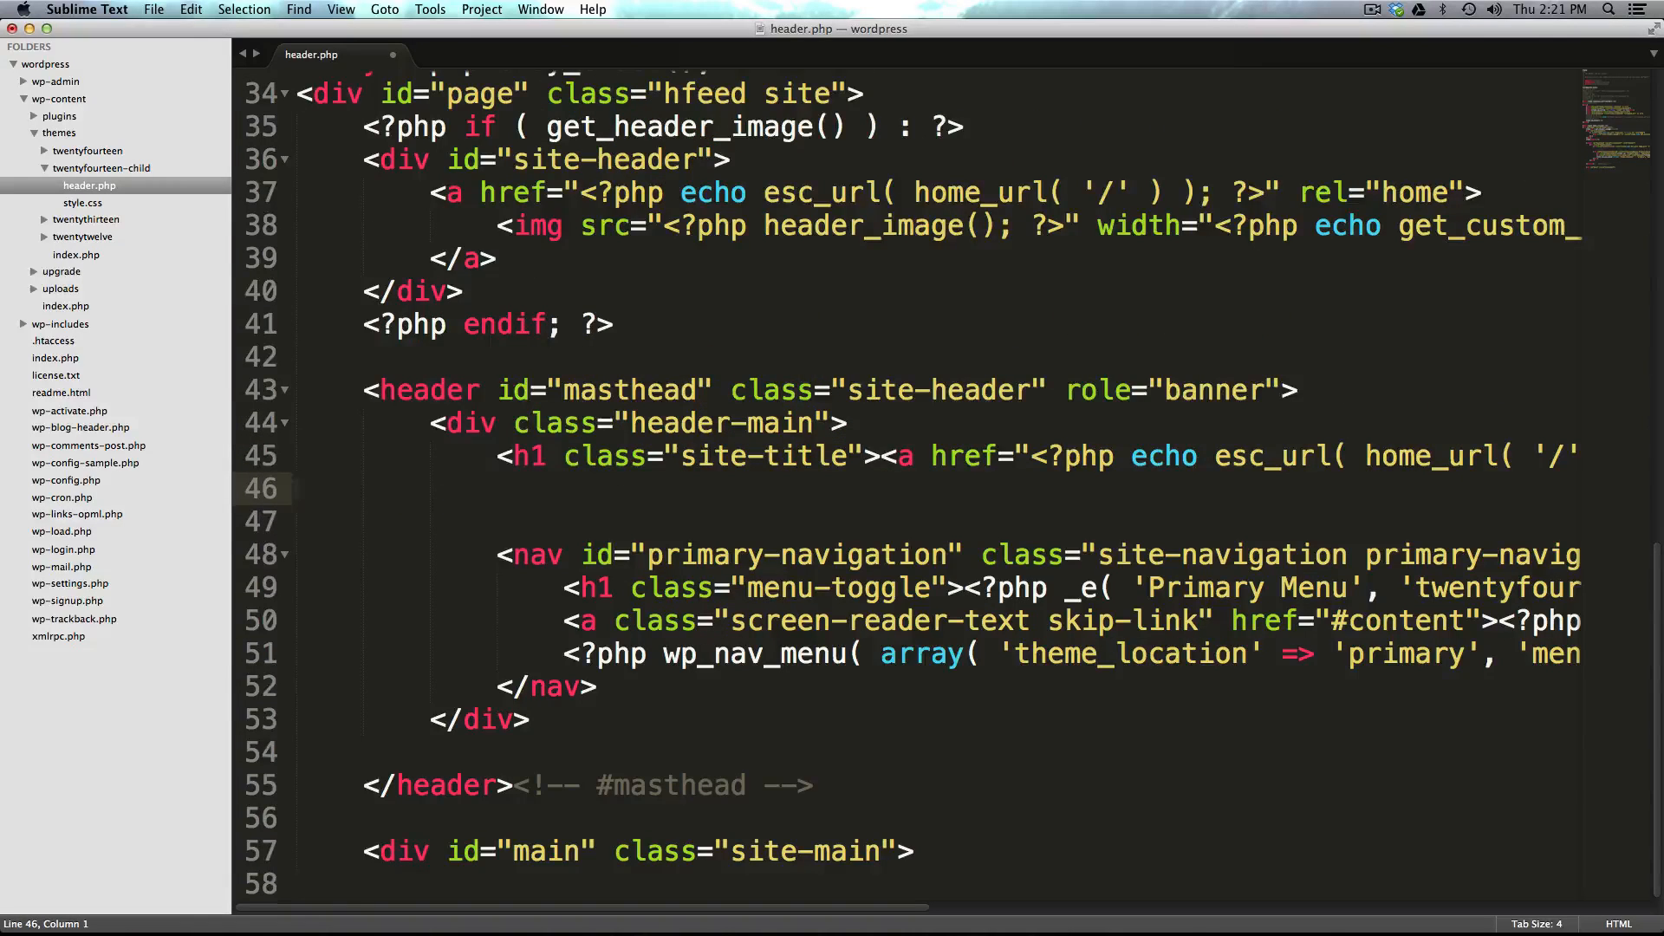
scroll("up", 3)
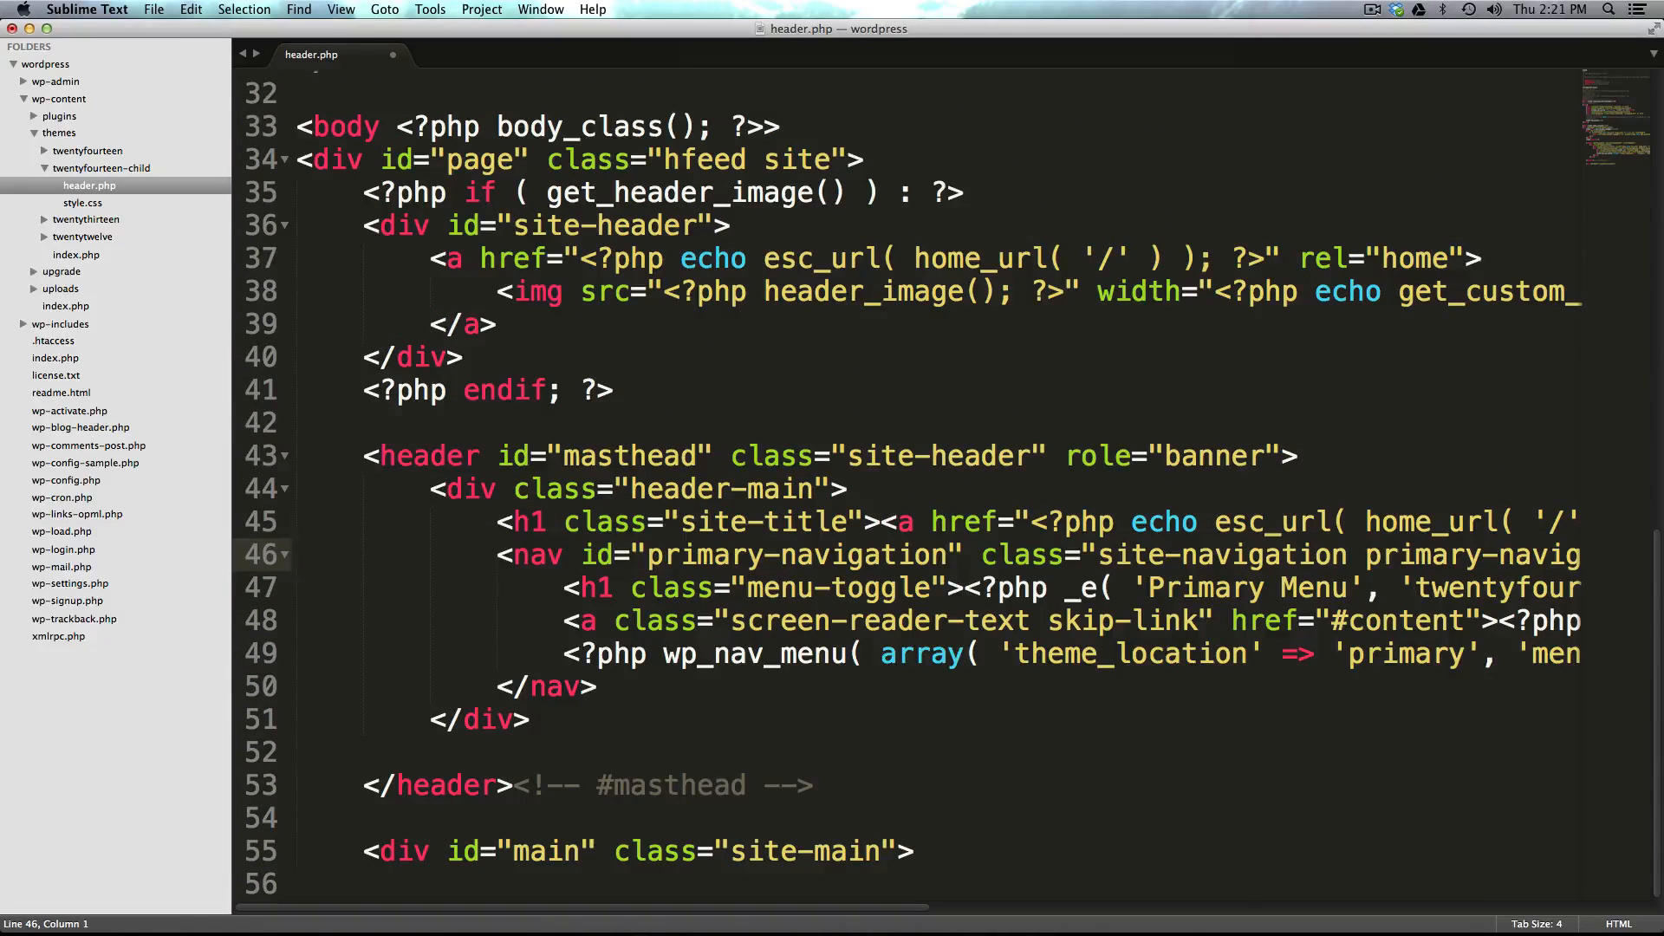
left_click(70, 9)
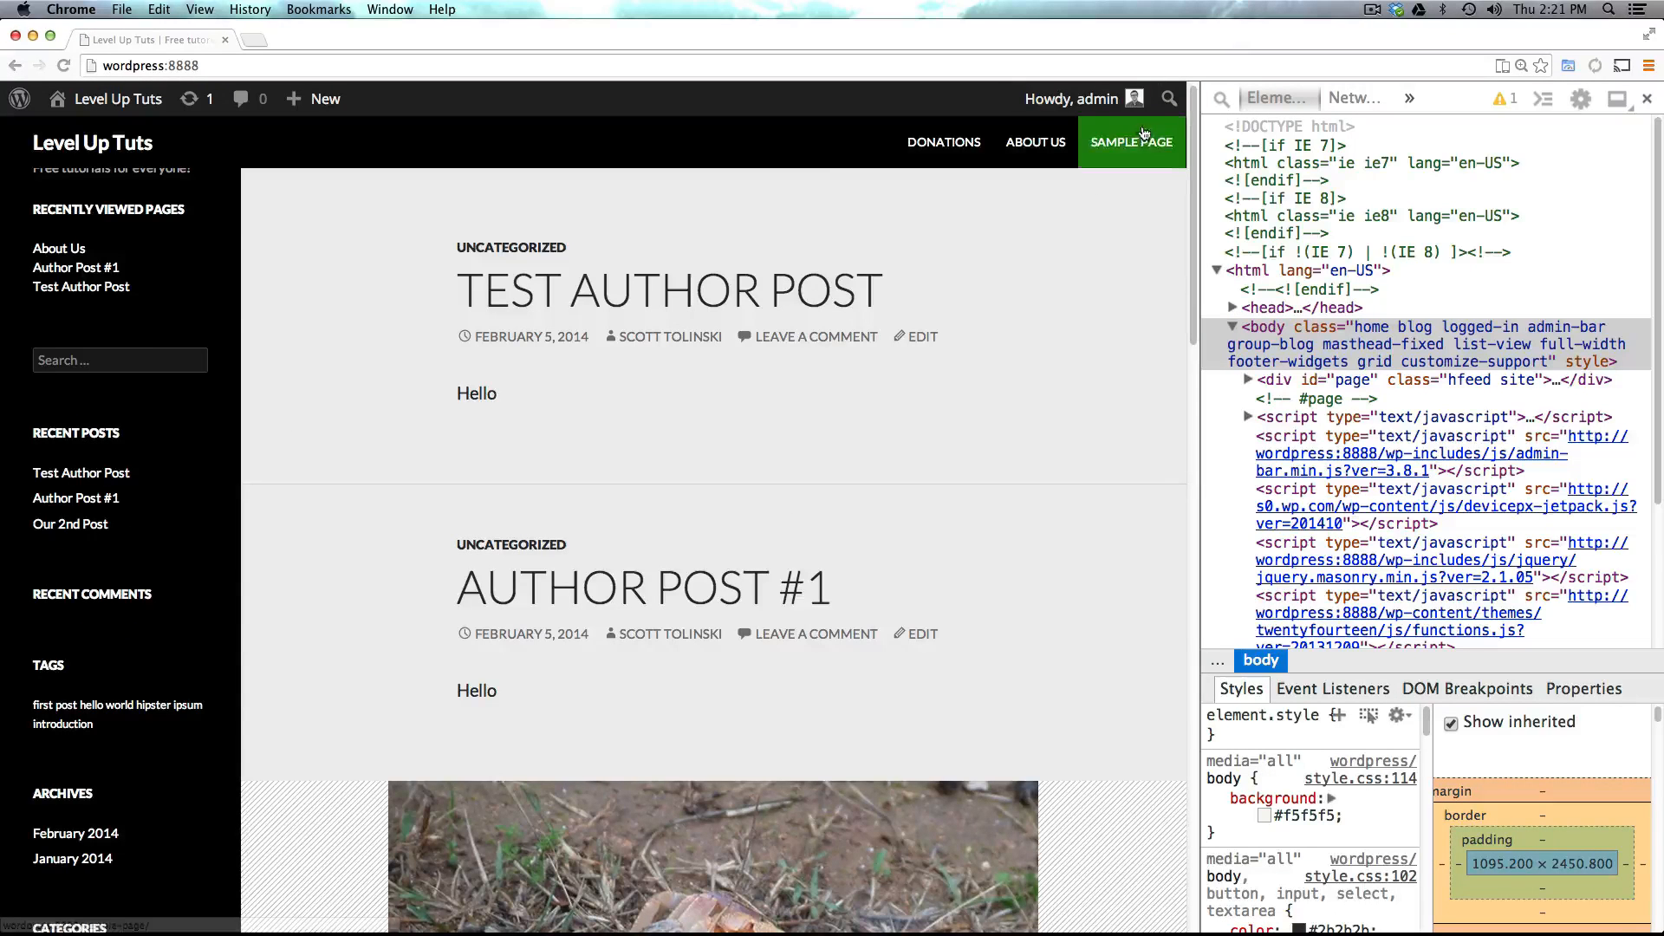
mouse_move(942, 141)
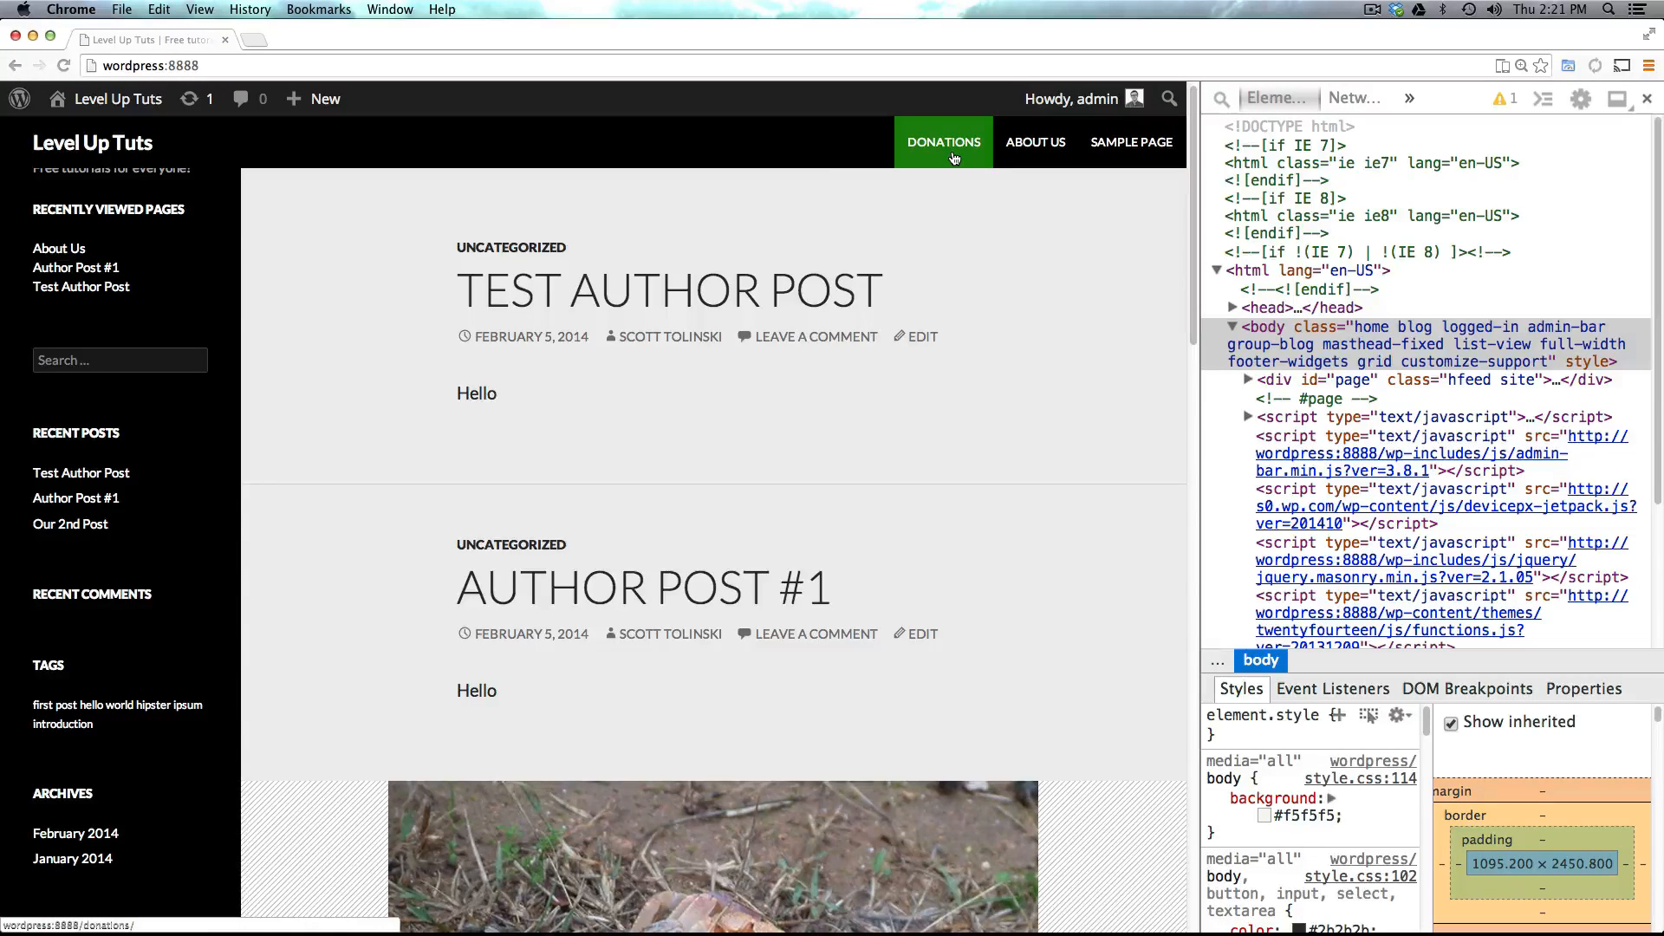
mouse_move(358, 249)
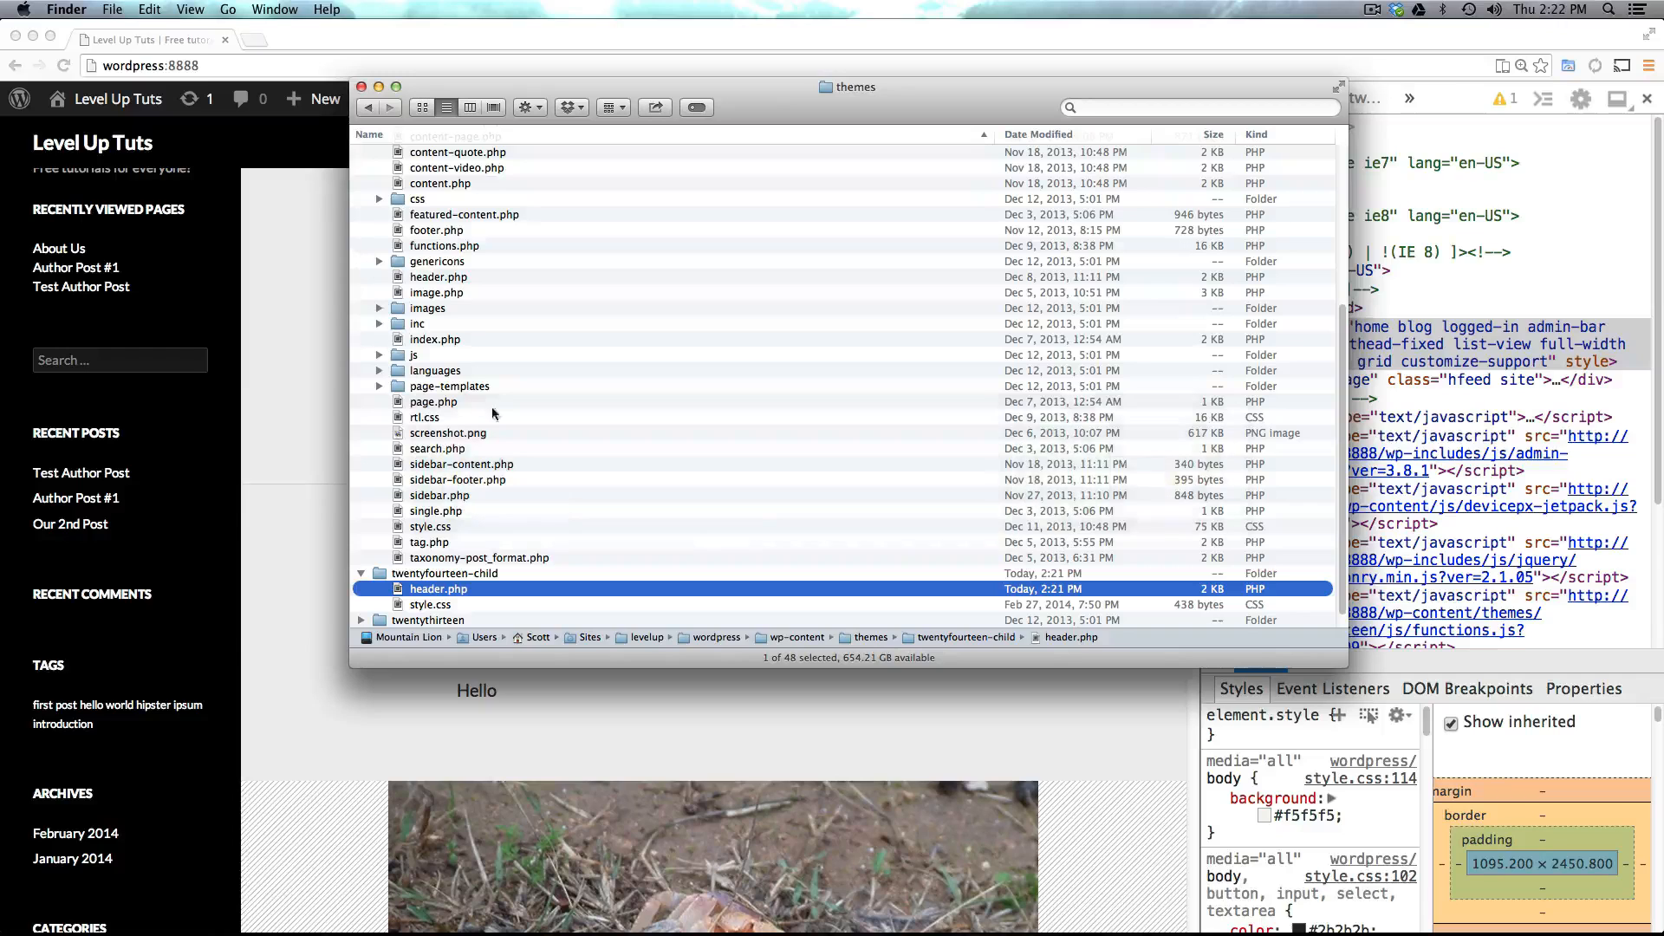
mouse_move(478, 274)
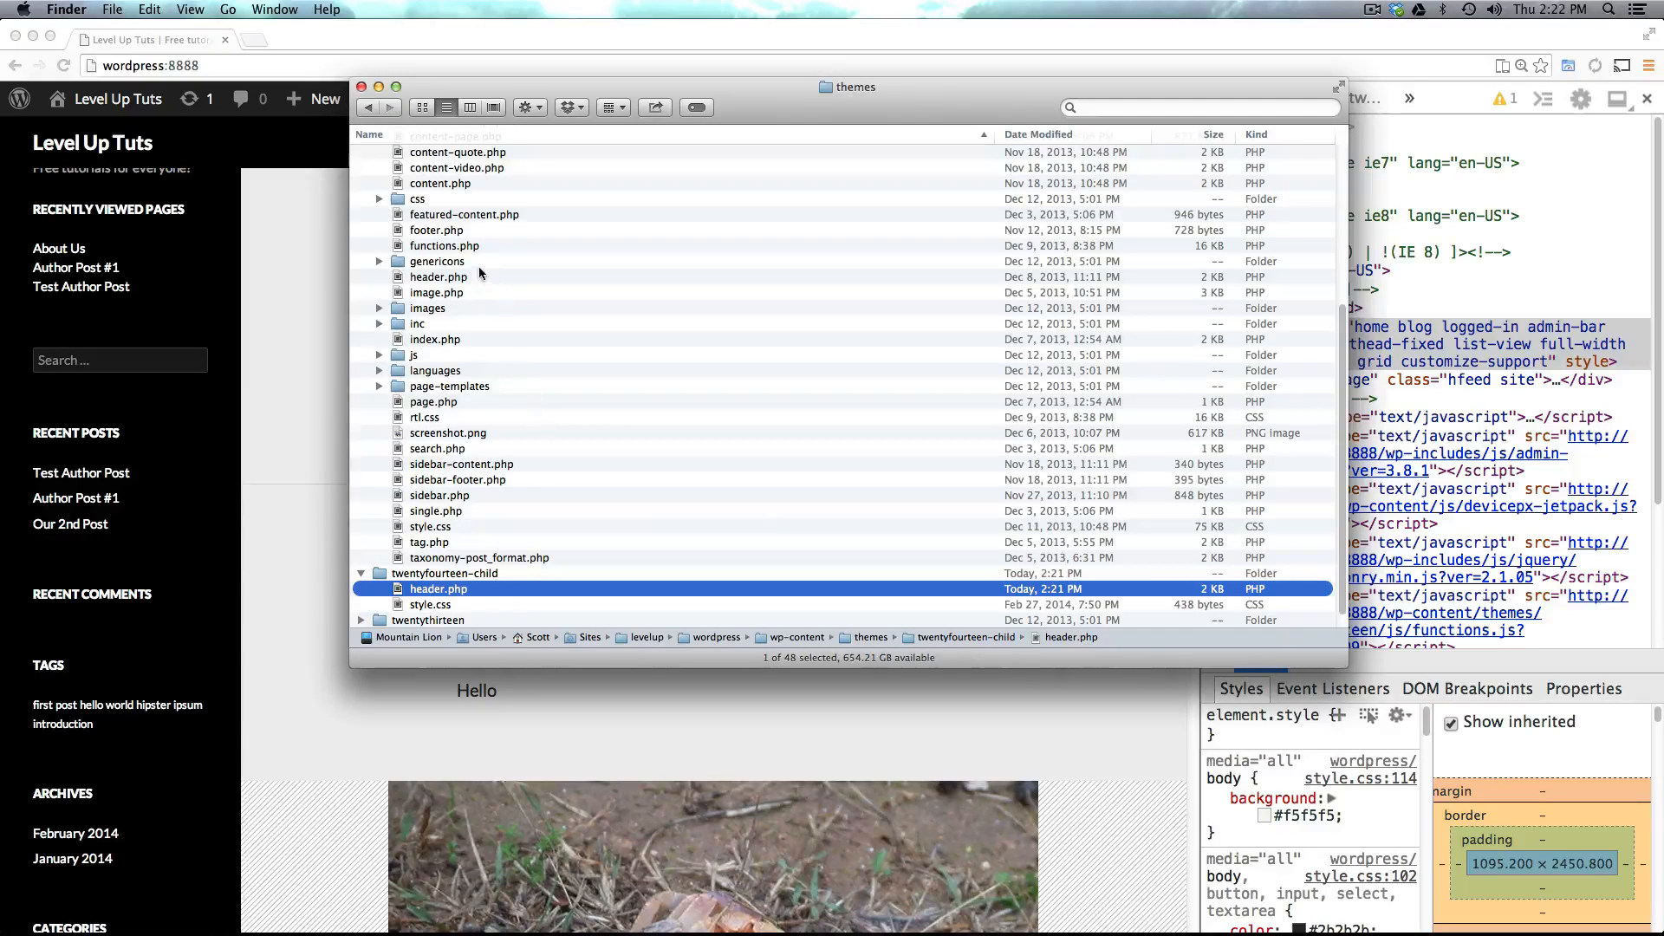
- Overwrite the child's edited header.php with the parent Twenty Fourteen original
left_click(438, 277)
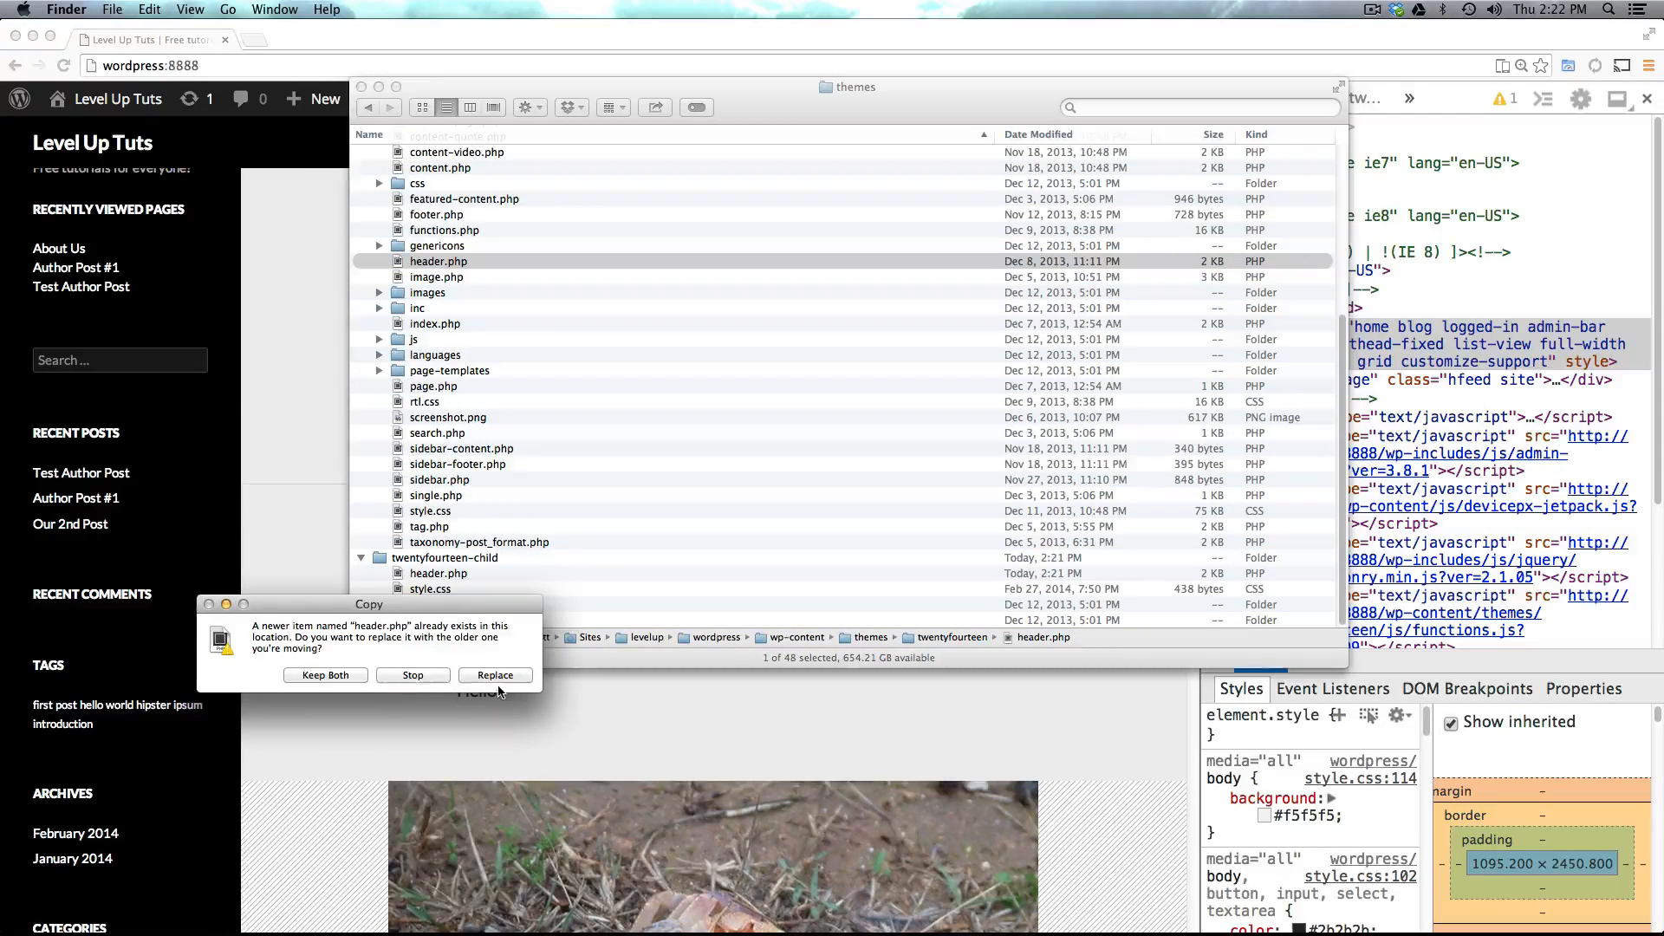
left_click(495, 676)
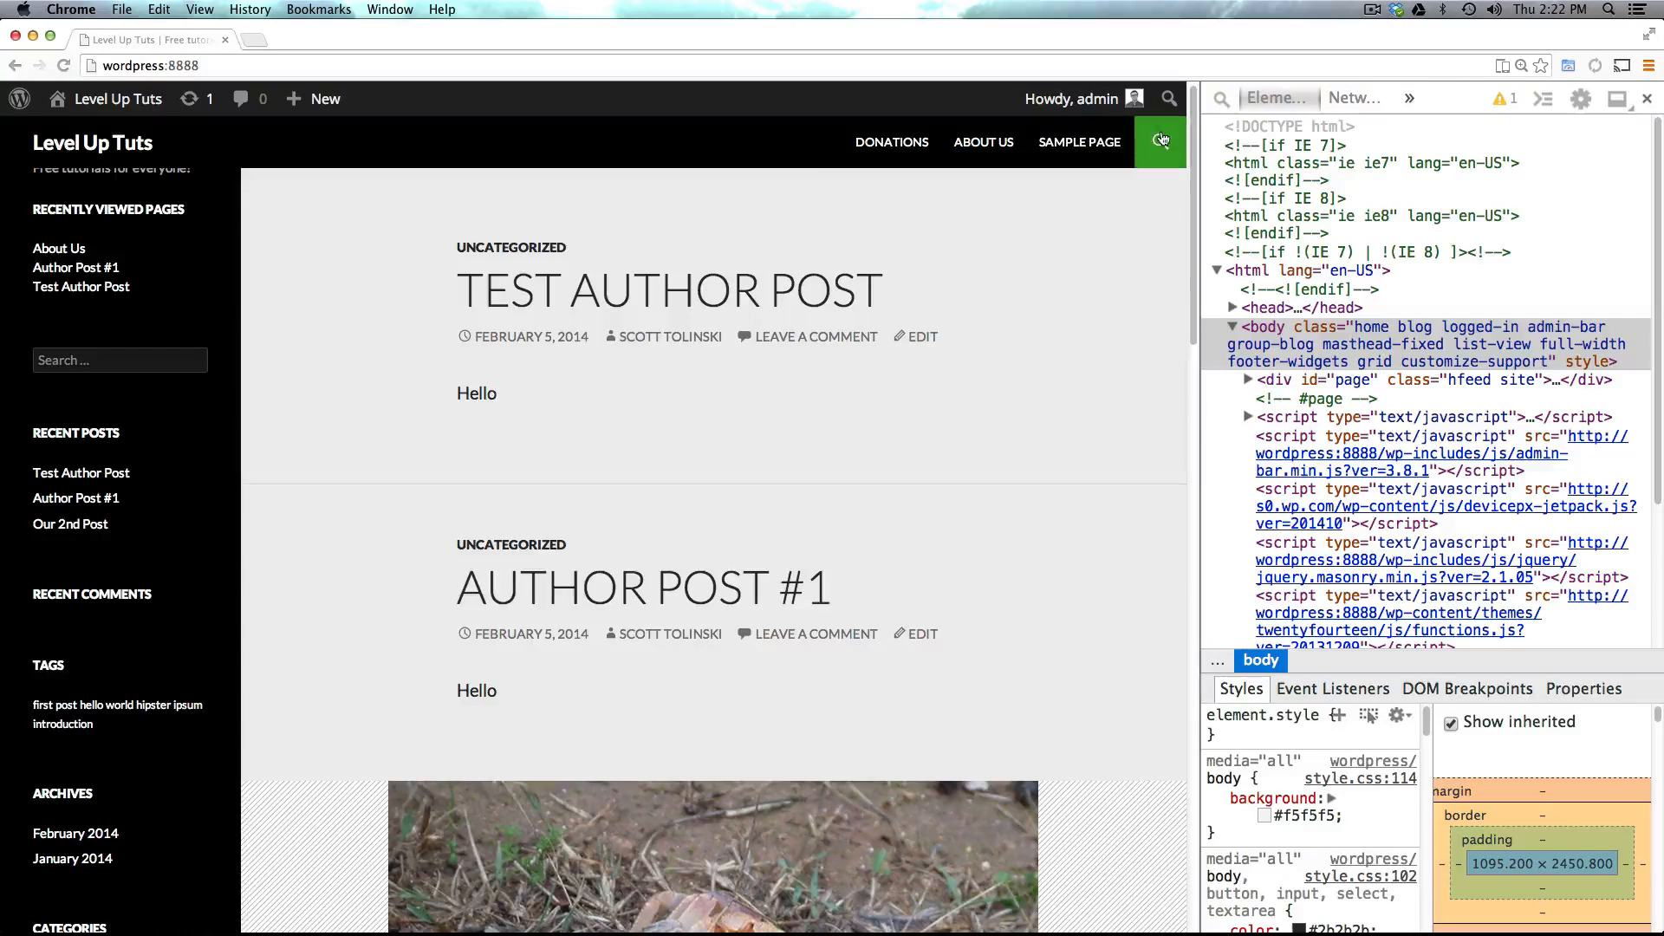
mouse_move(1160, 142)
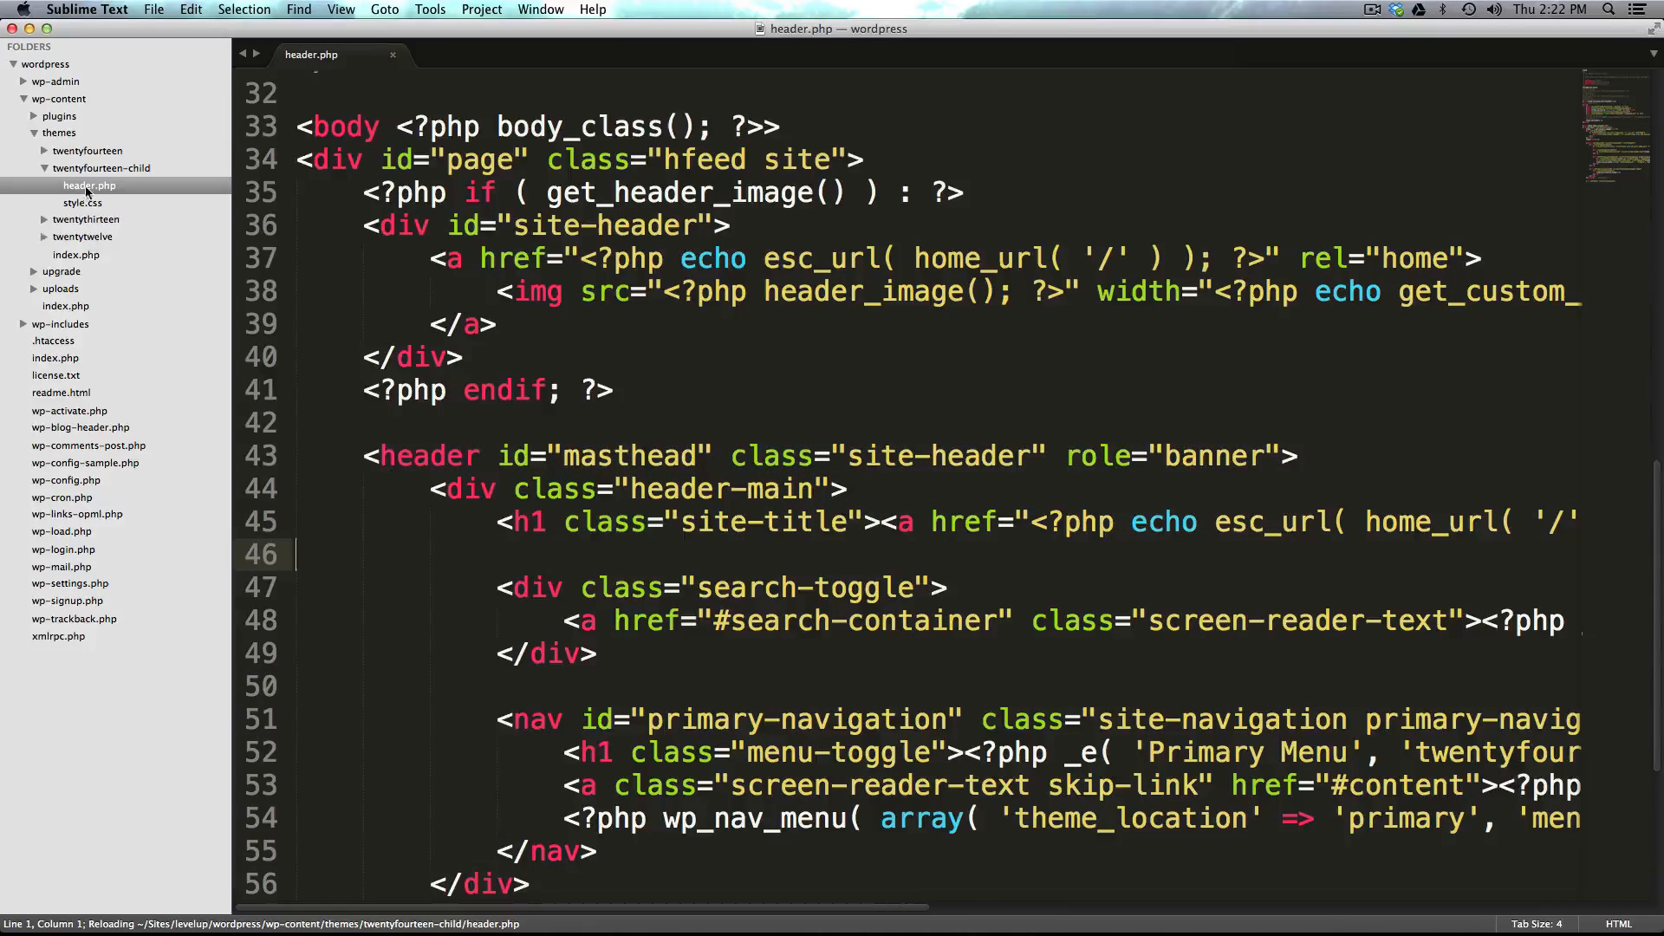
- Delete twentyfourteen-child/header.php in Sublime's sidebar and reload the site
right_click(90, 185)
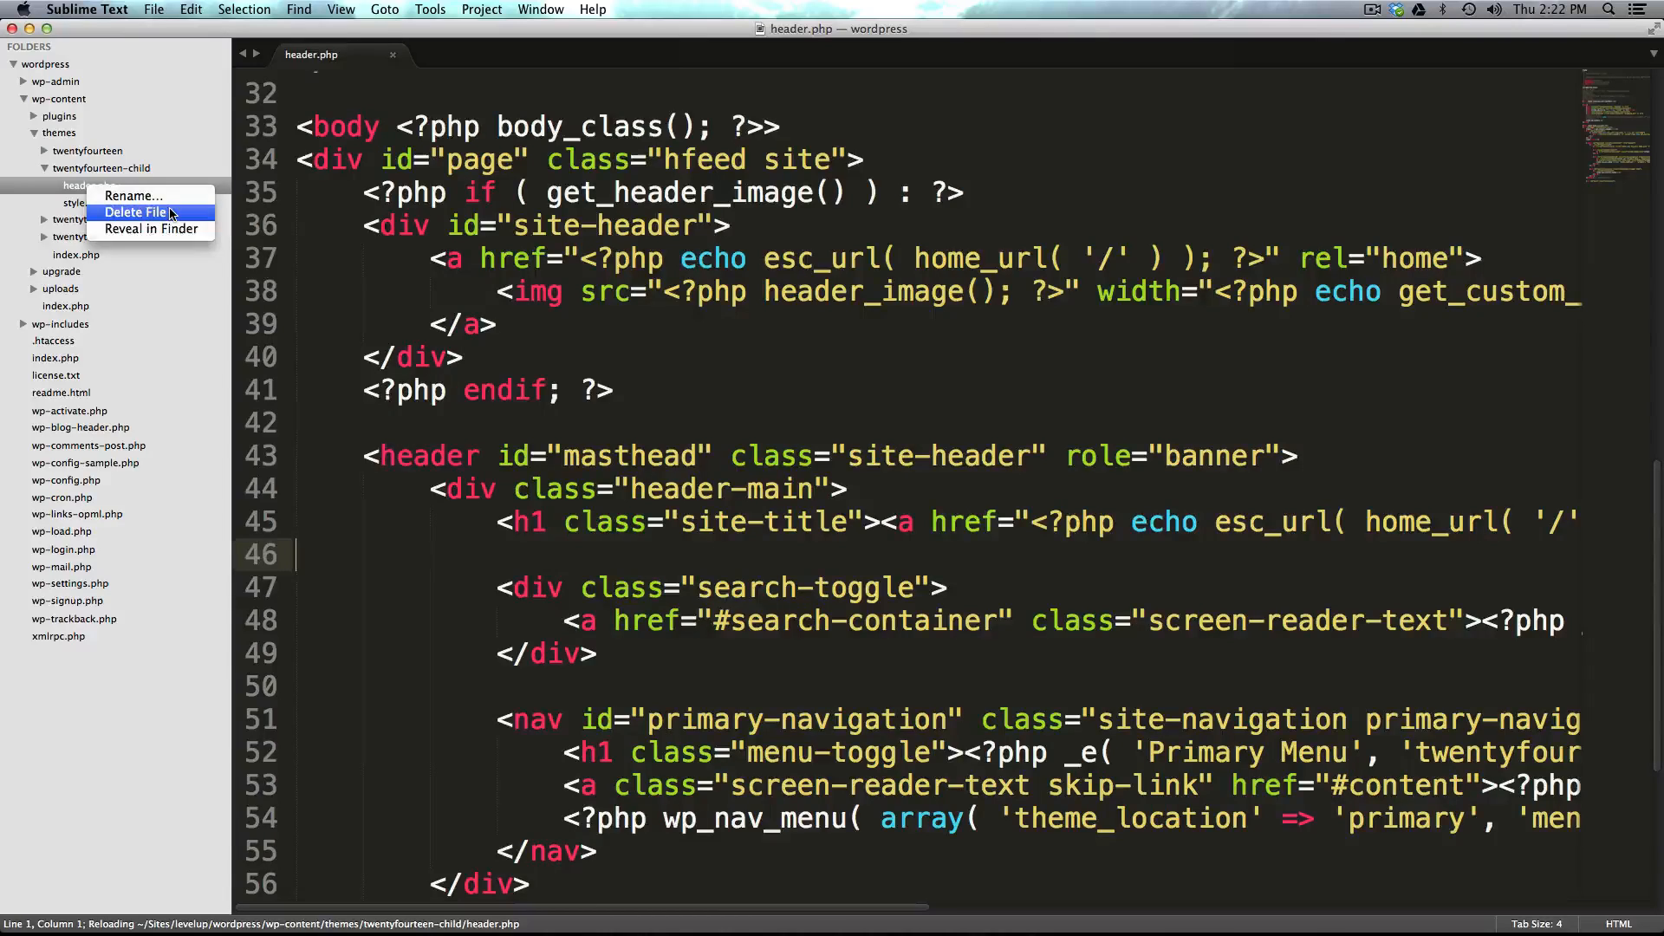
left_click(135, 211)
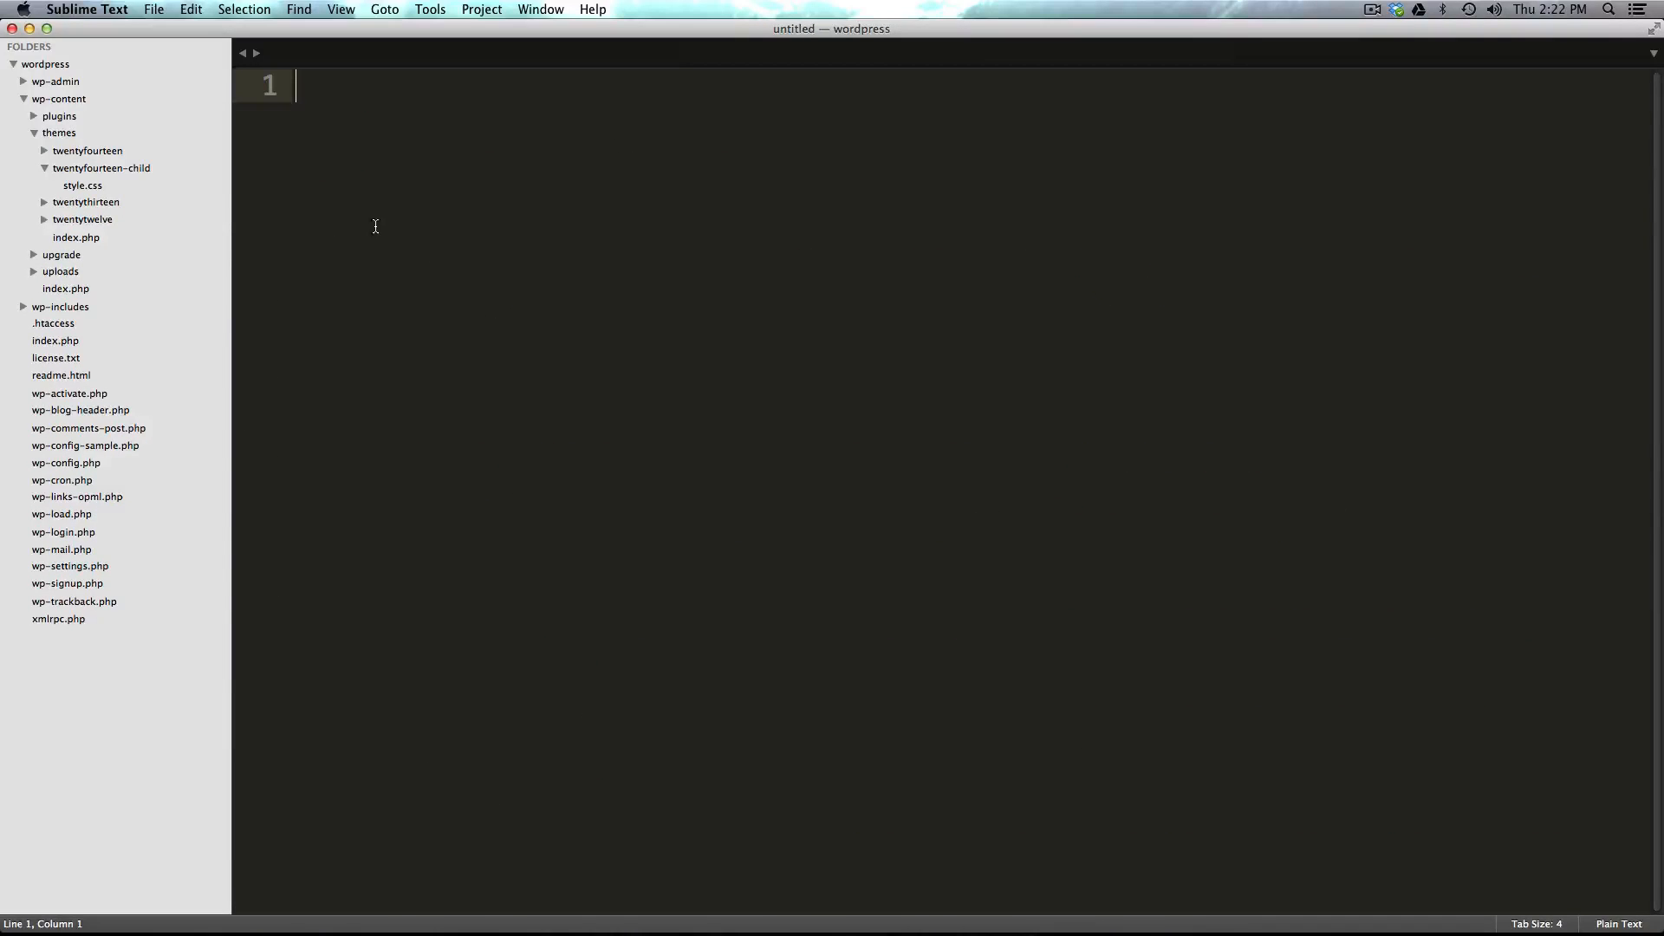
left_click(71, 8)
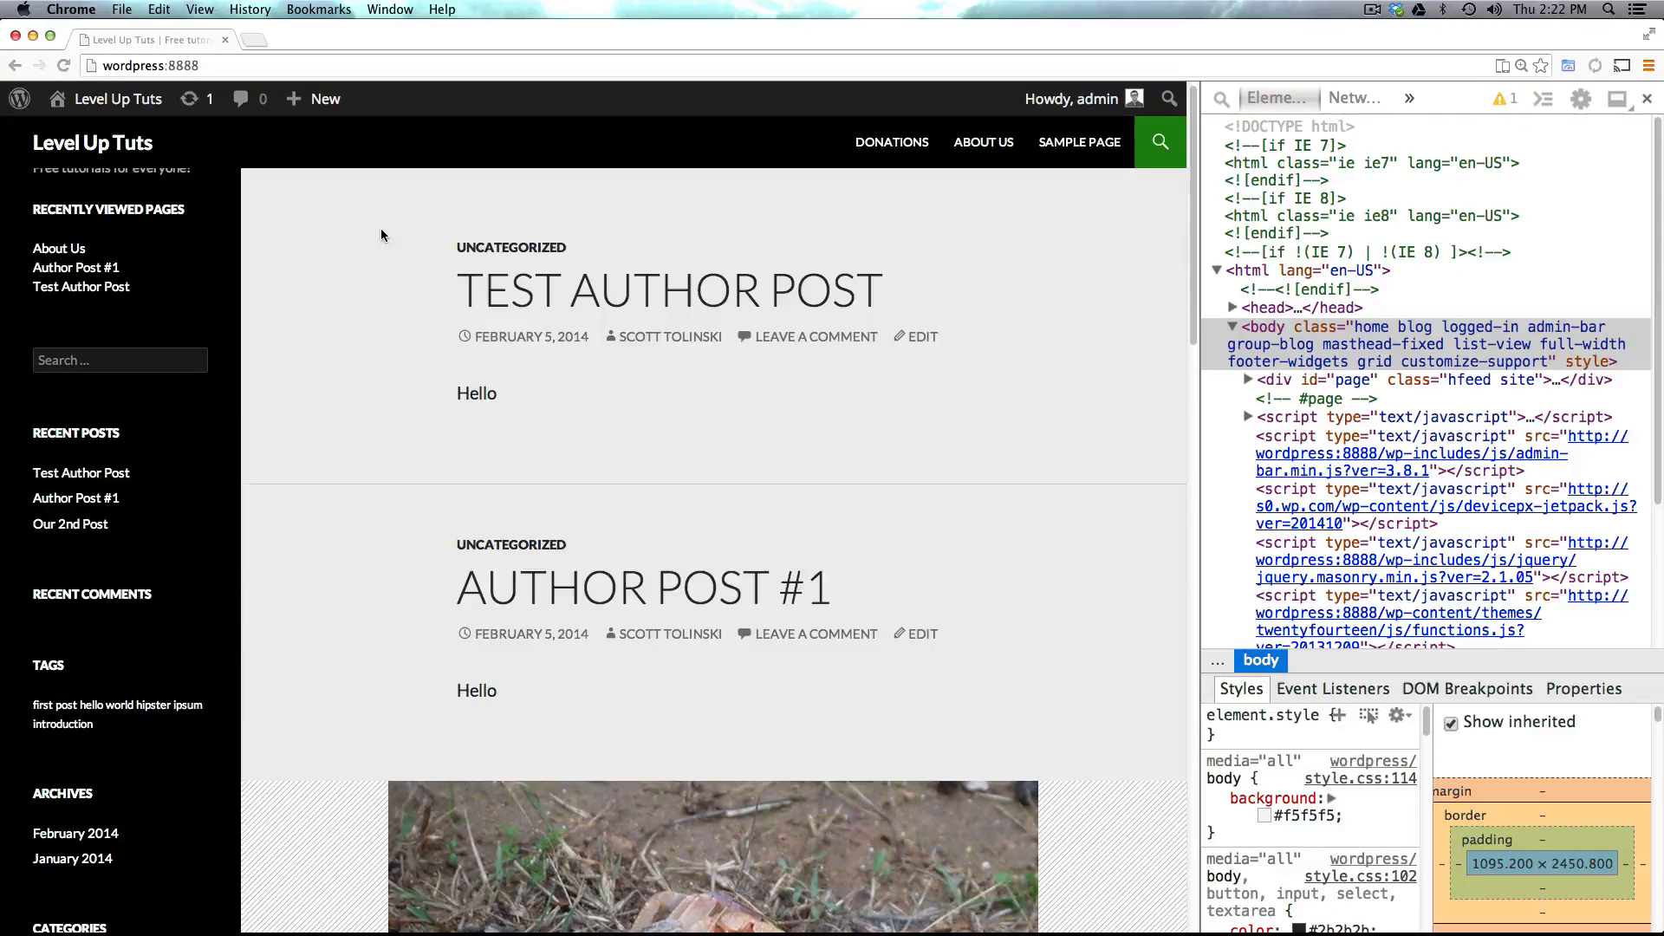